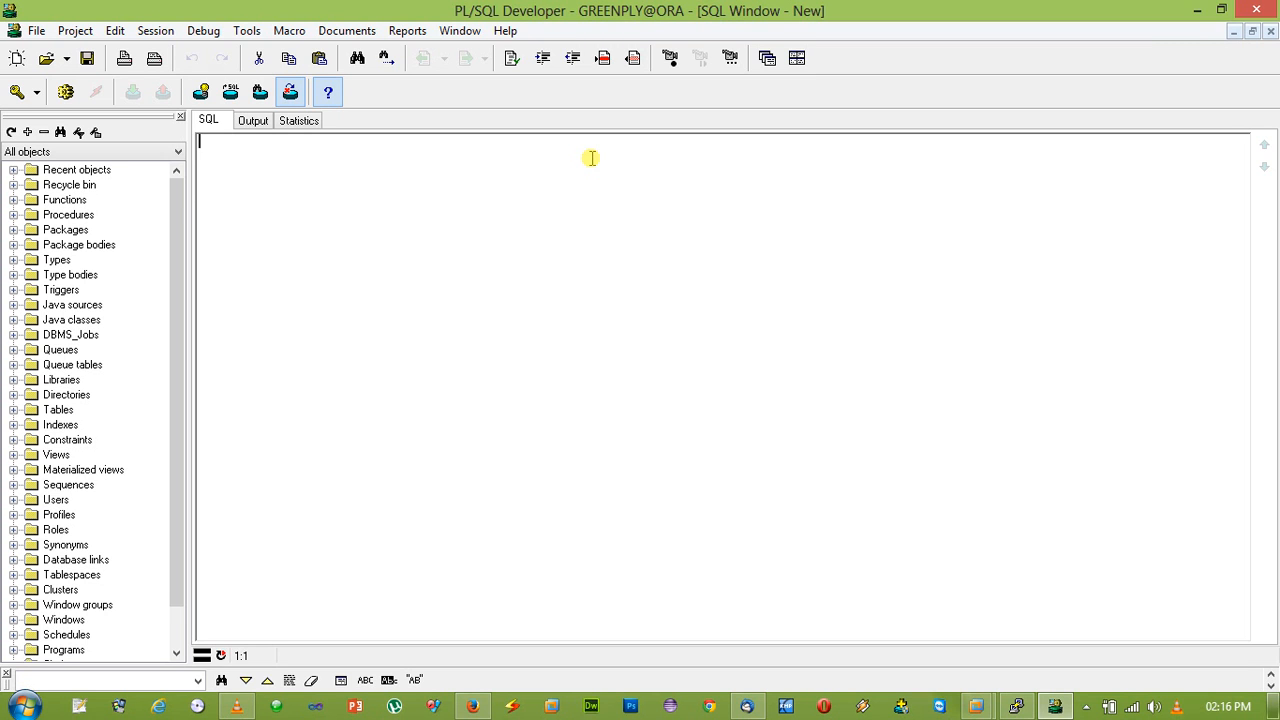
- Write the create or replace procedure AddNumbers header and open its parameter list
text(create)
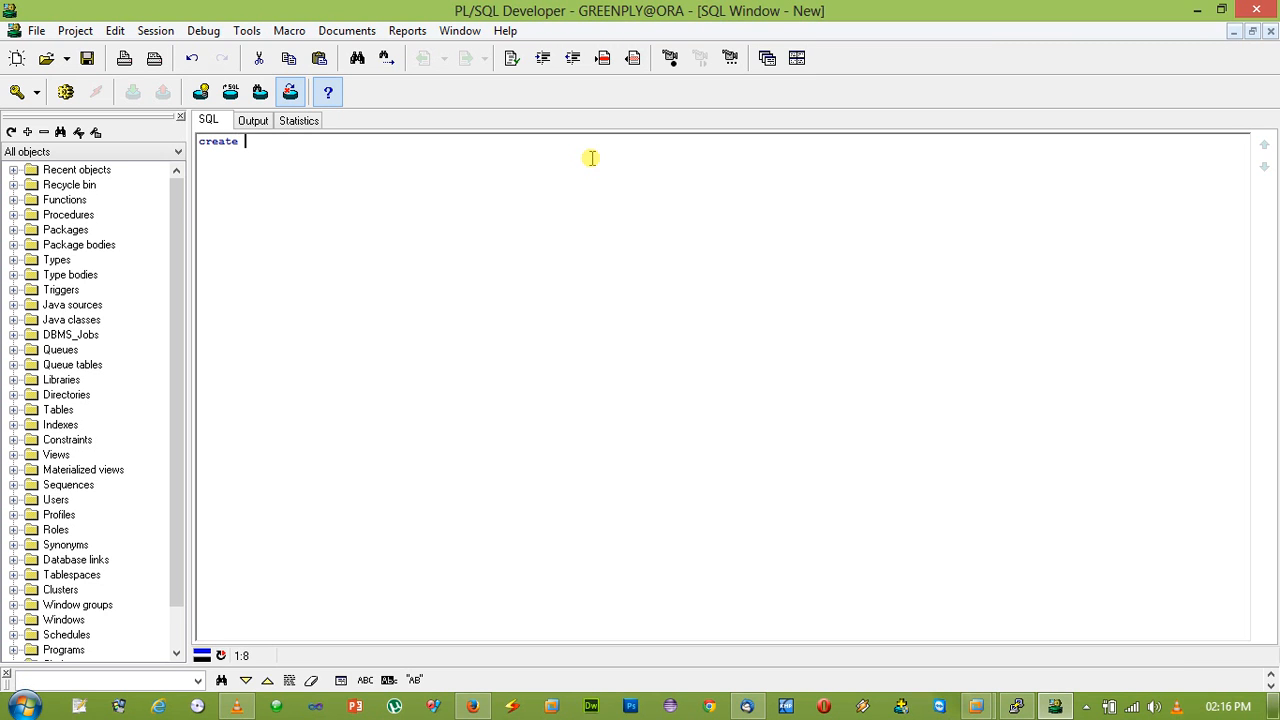
text(or repla)
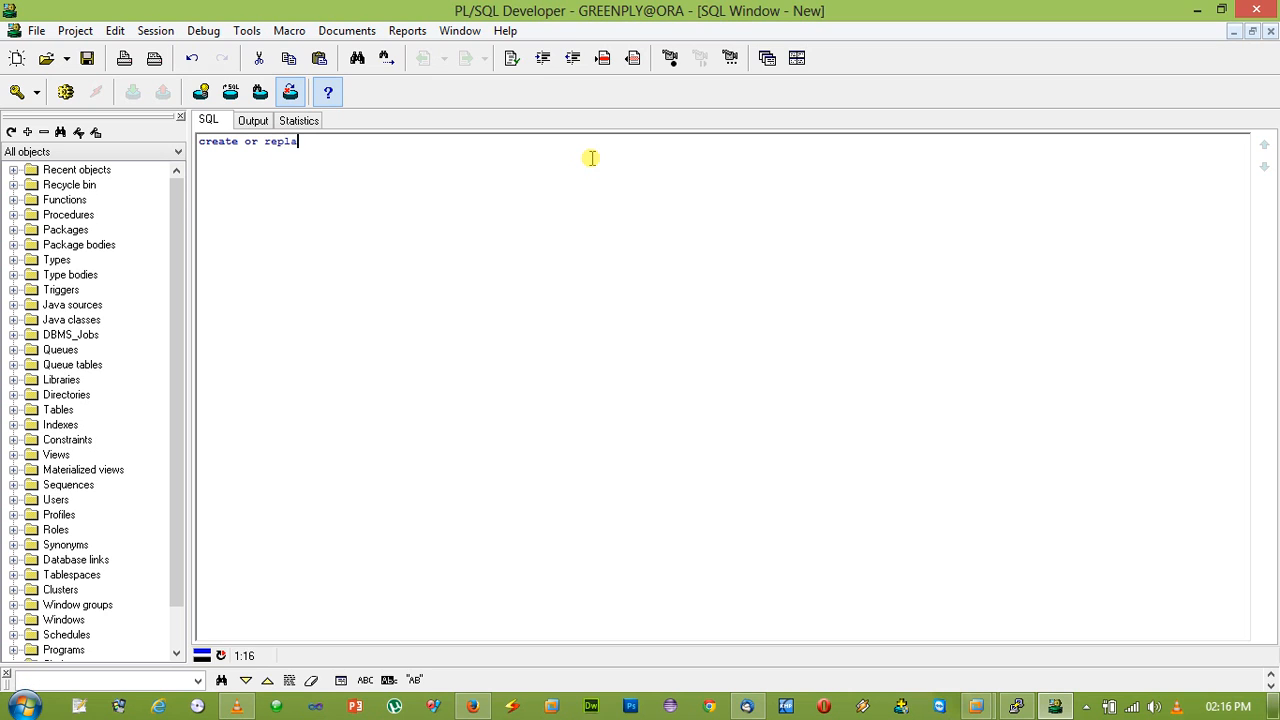
text(ce proce)
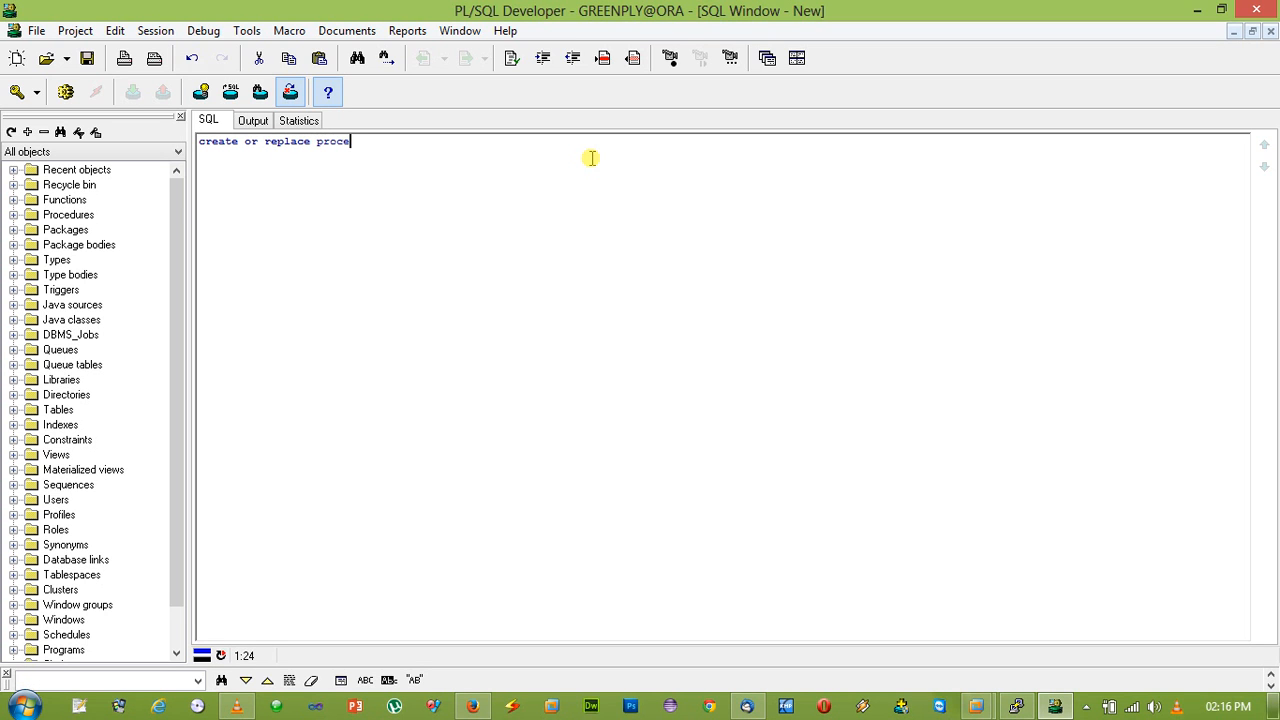
text(dure Add)
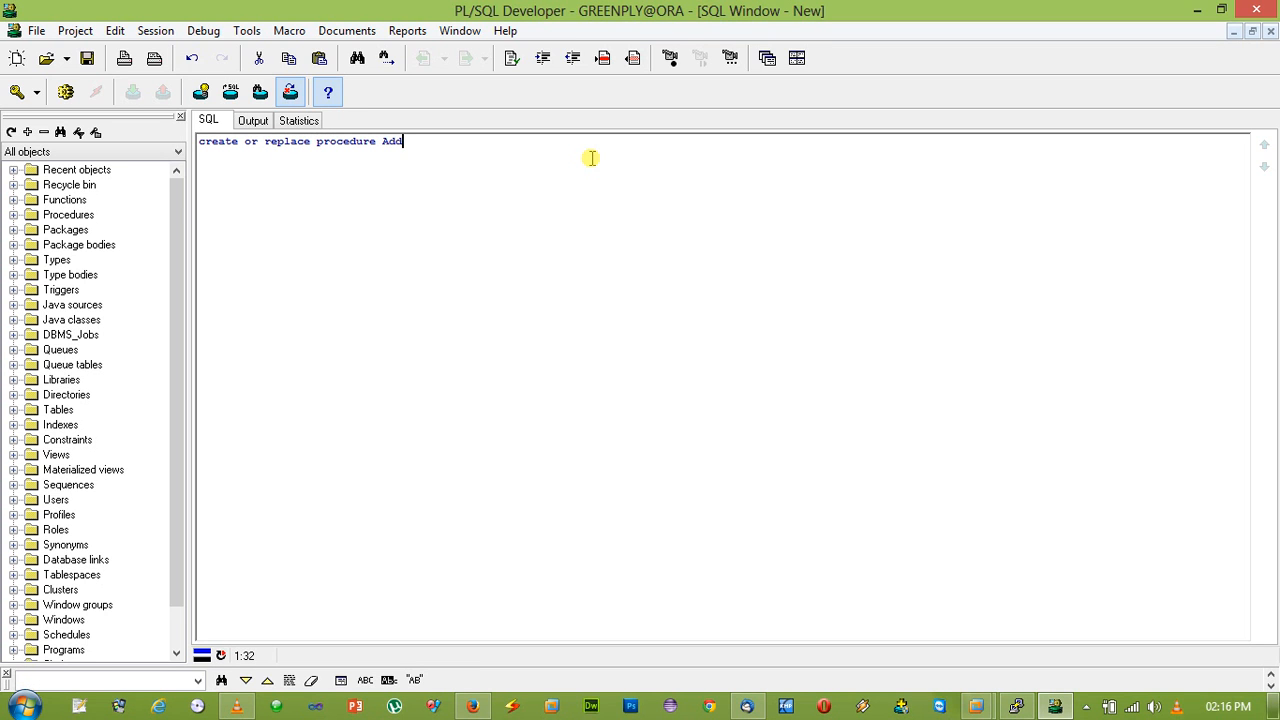
text(Numbers)
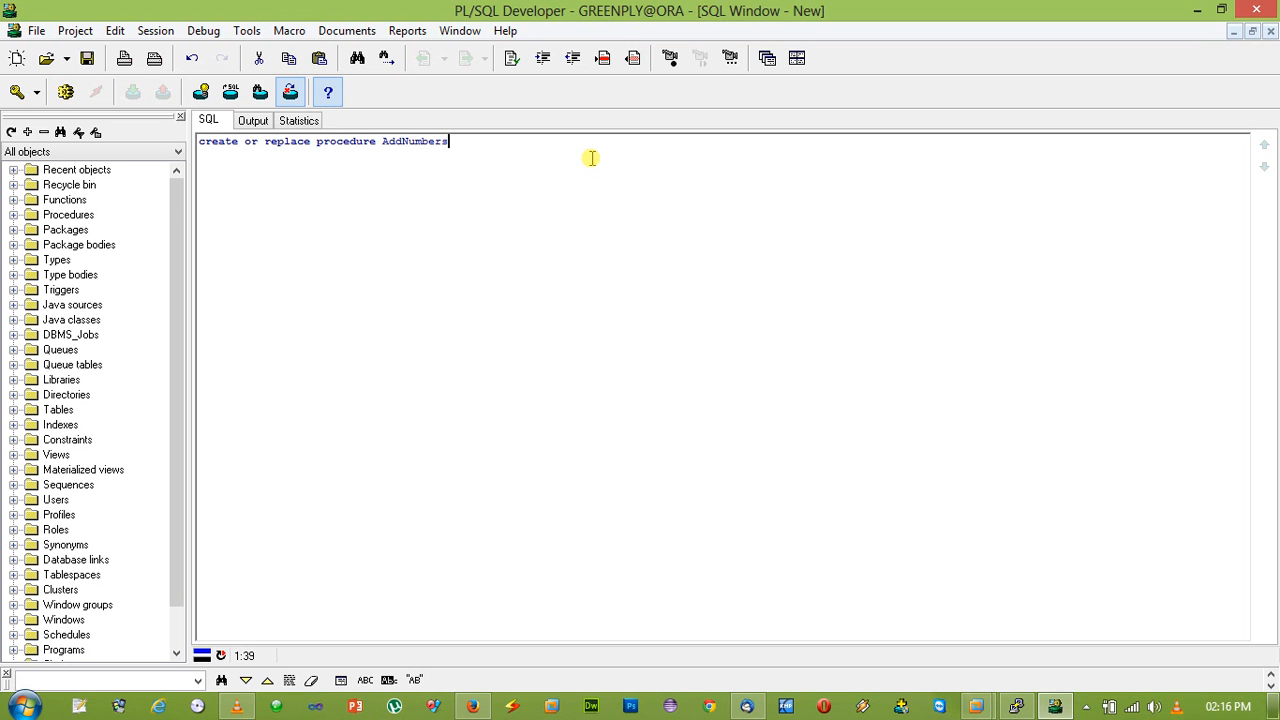
text(()
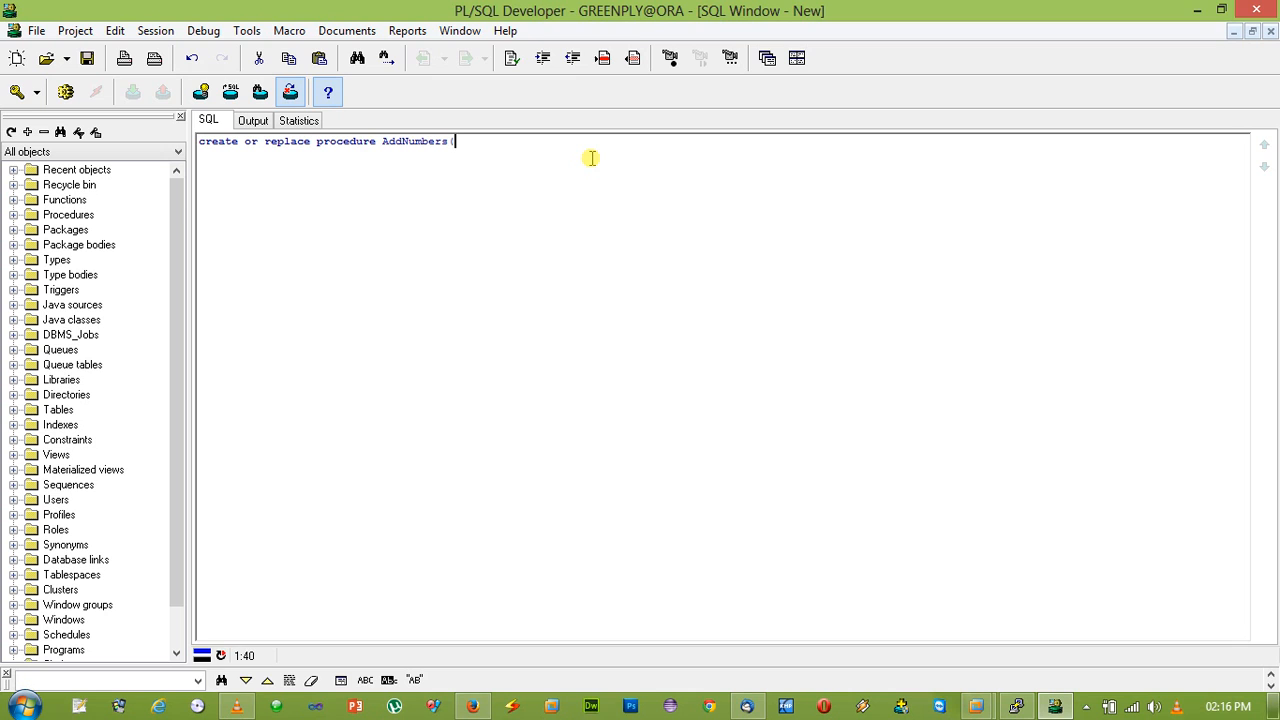
- Declare parameters val1 number, val2 number and result out number, closing the parenthesis
text(val1 i)
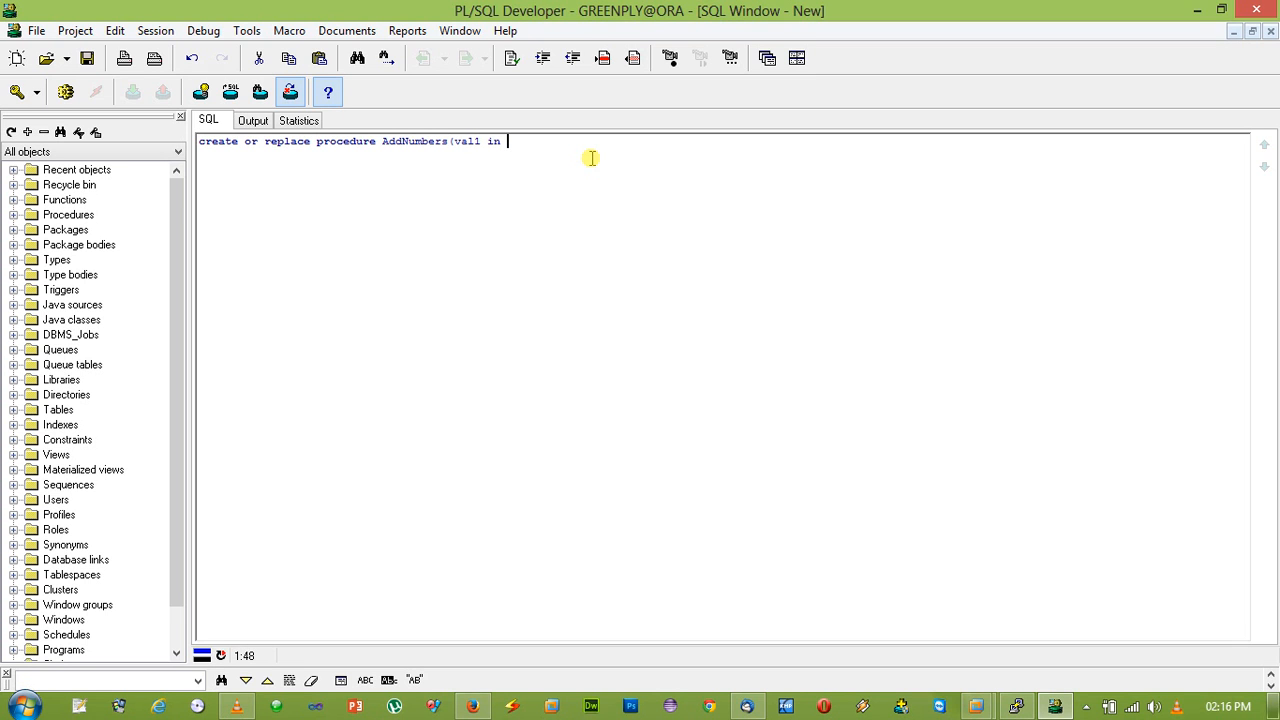
text(number,)
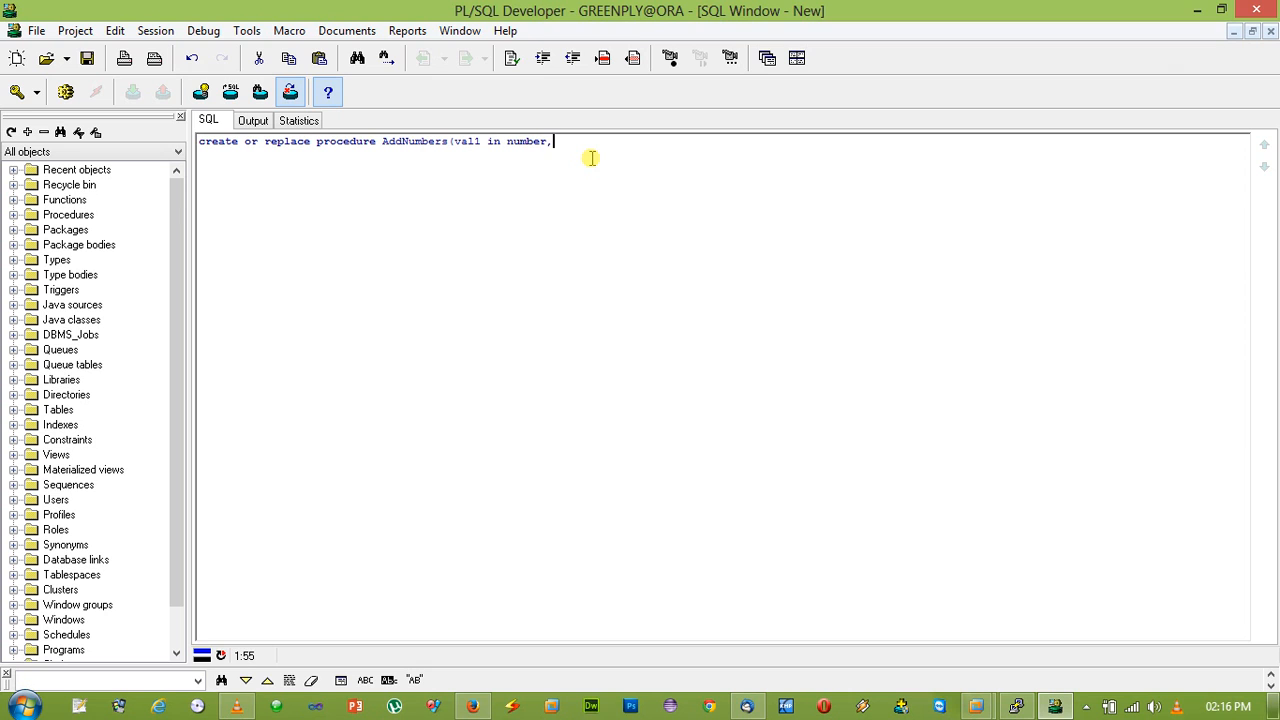
text(val2 in n)
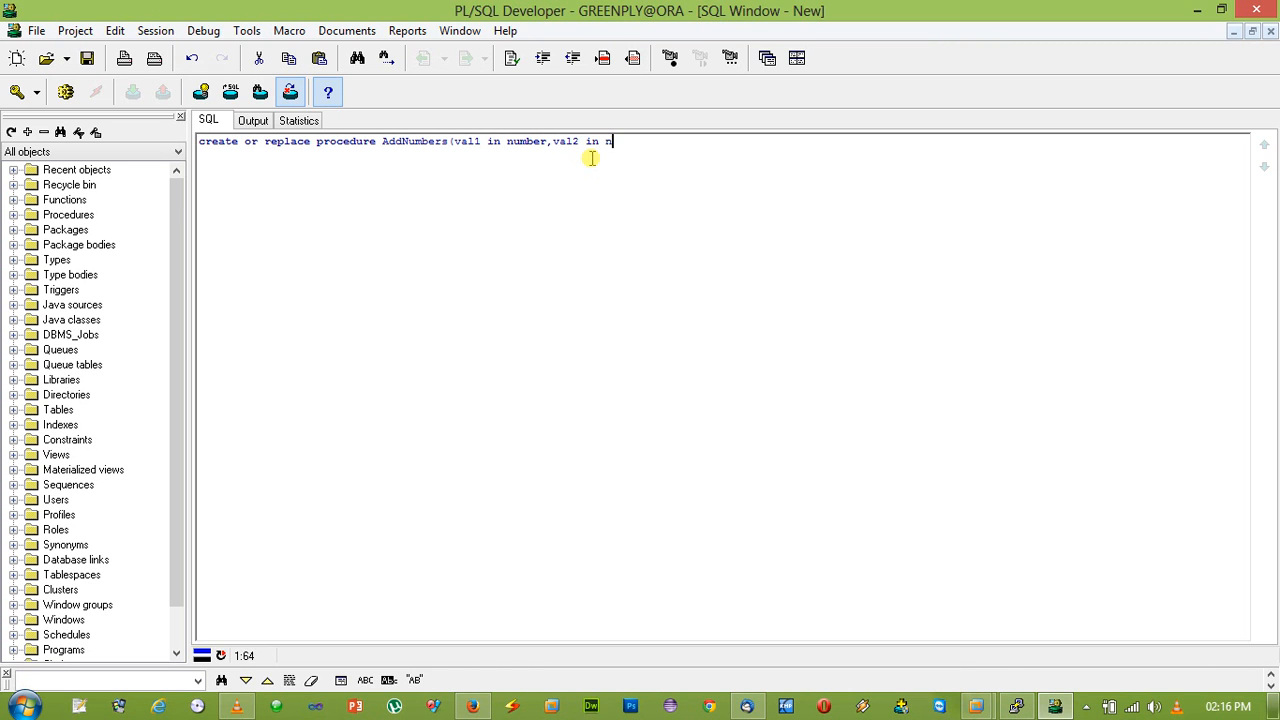
text(umber)
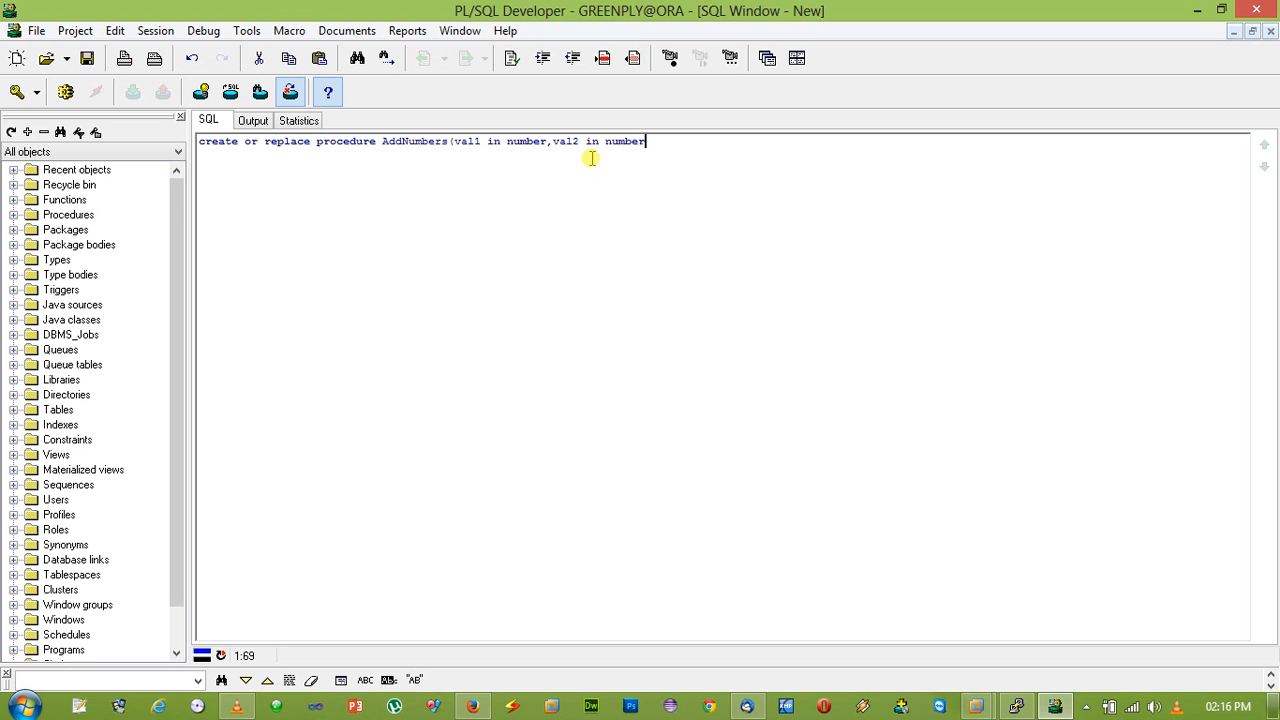
text(,)
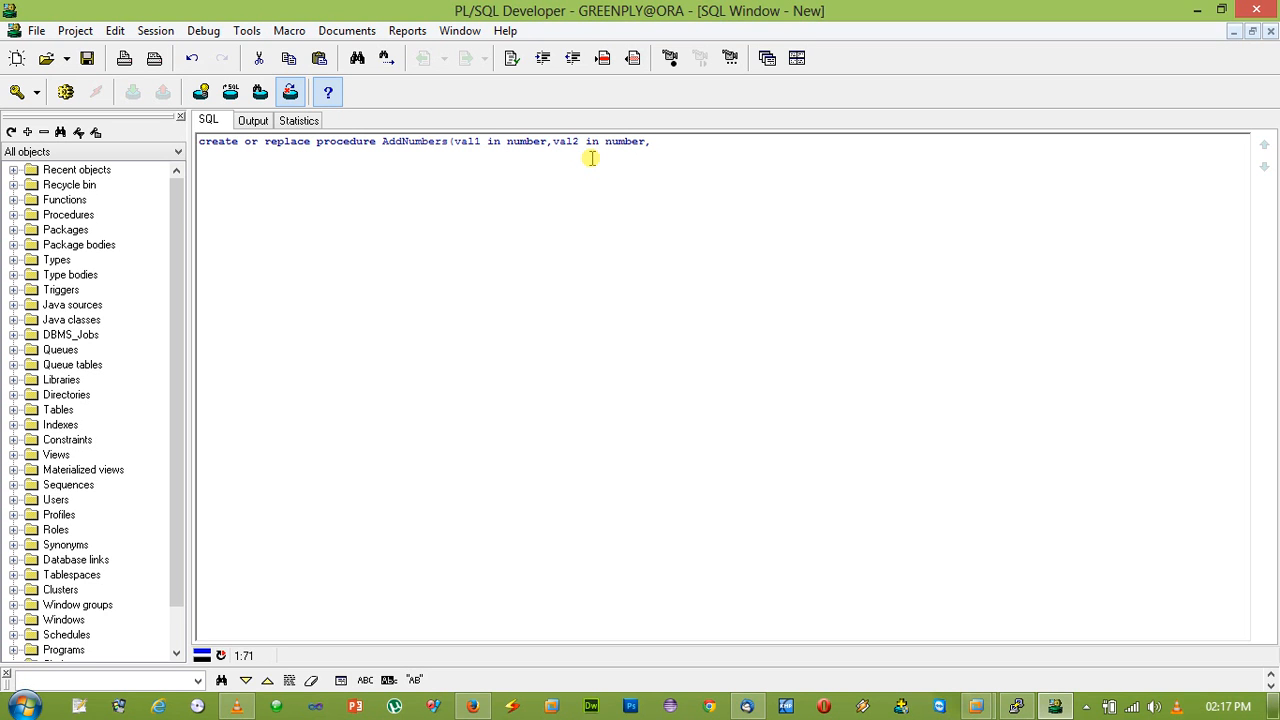
text(result)
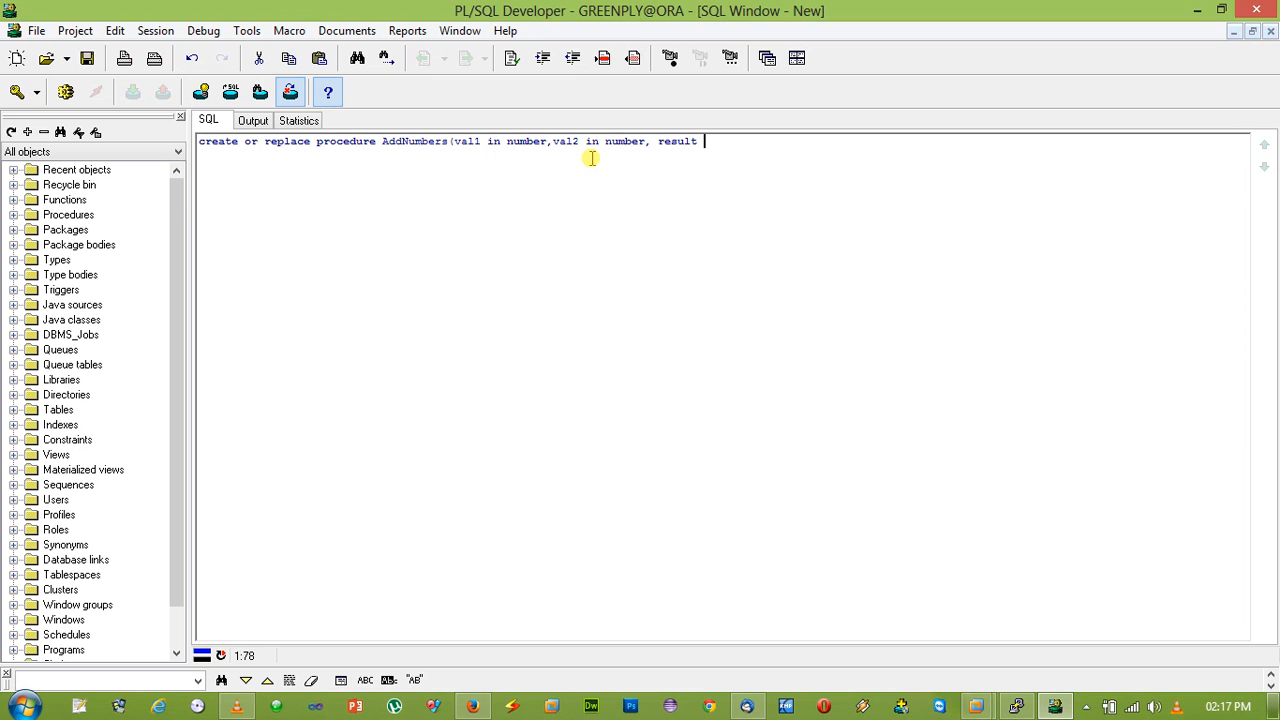
text(out)
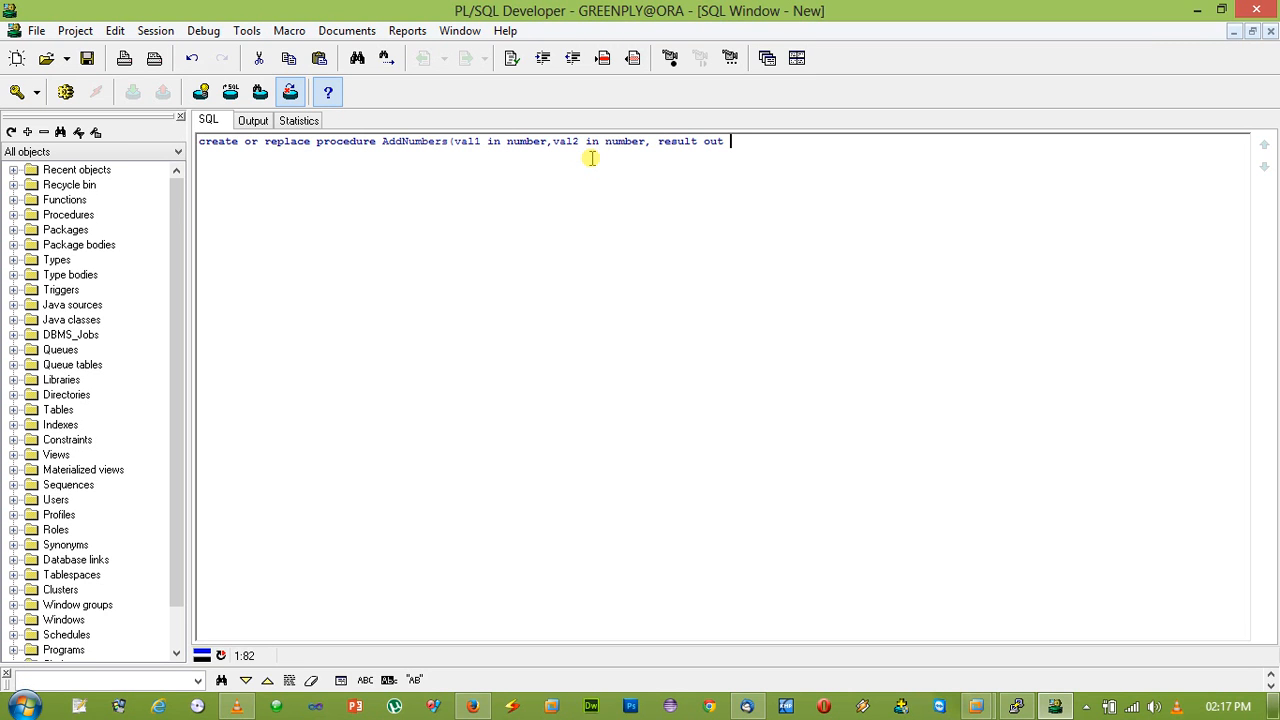
text(numbe)
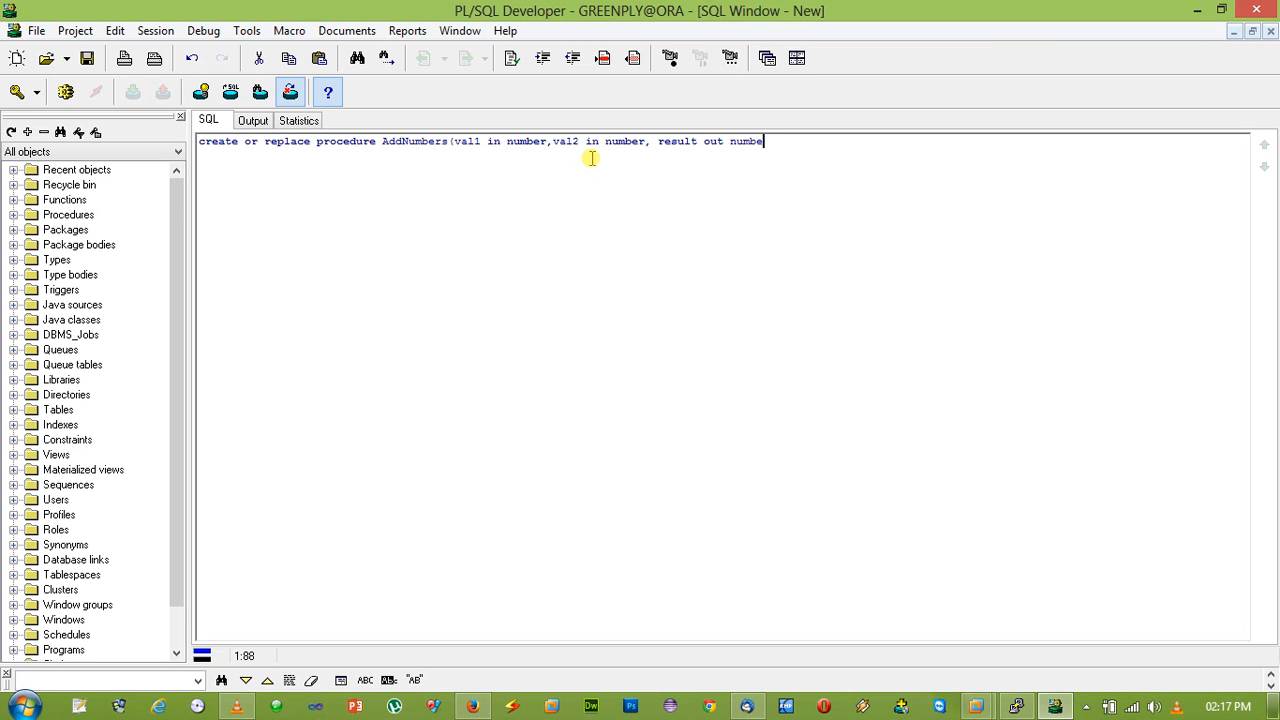
text(r)
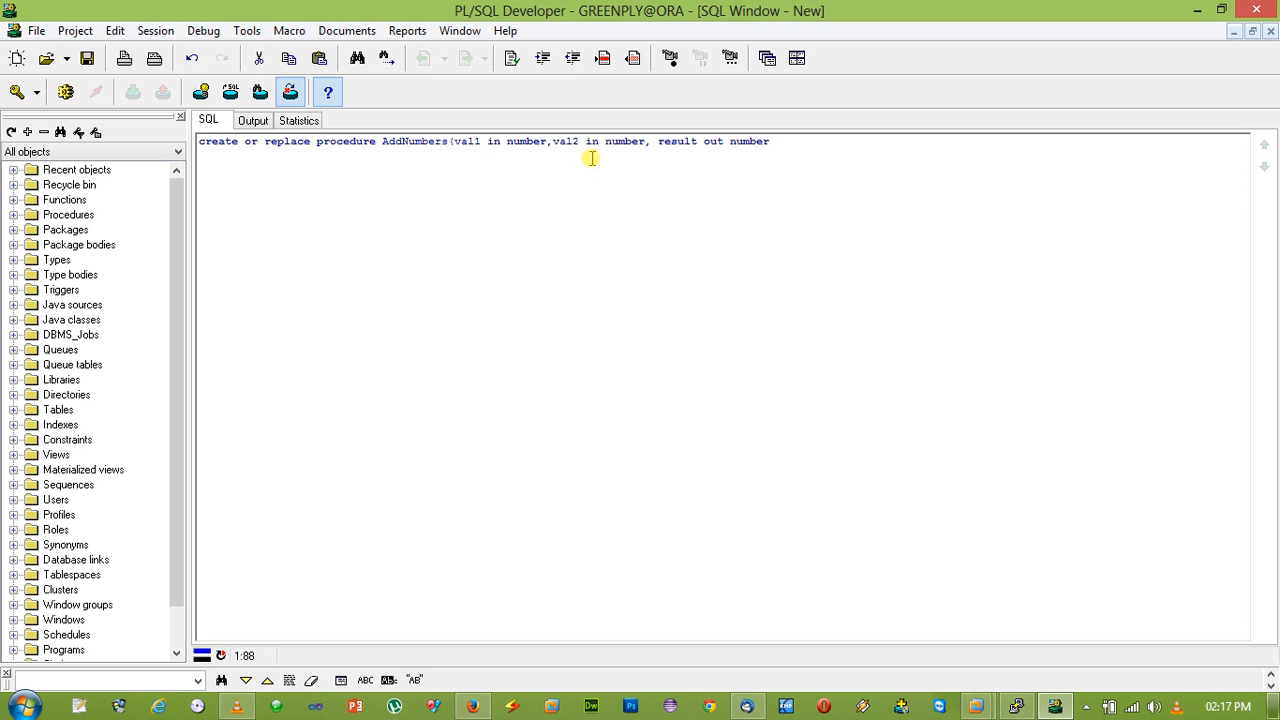
text() is)
click(722, 154)
text(begin)
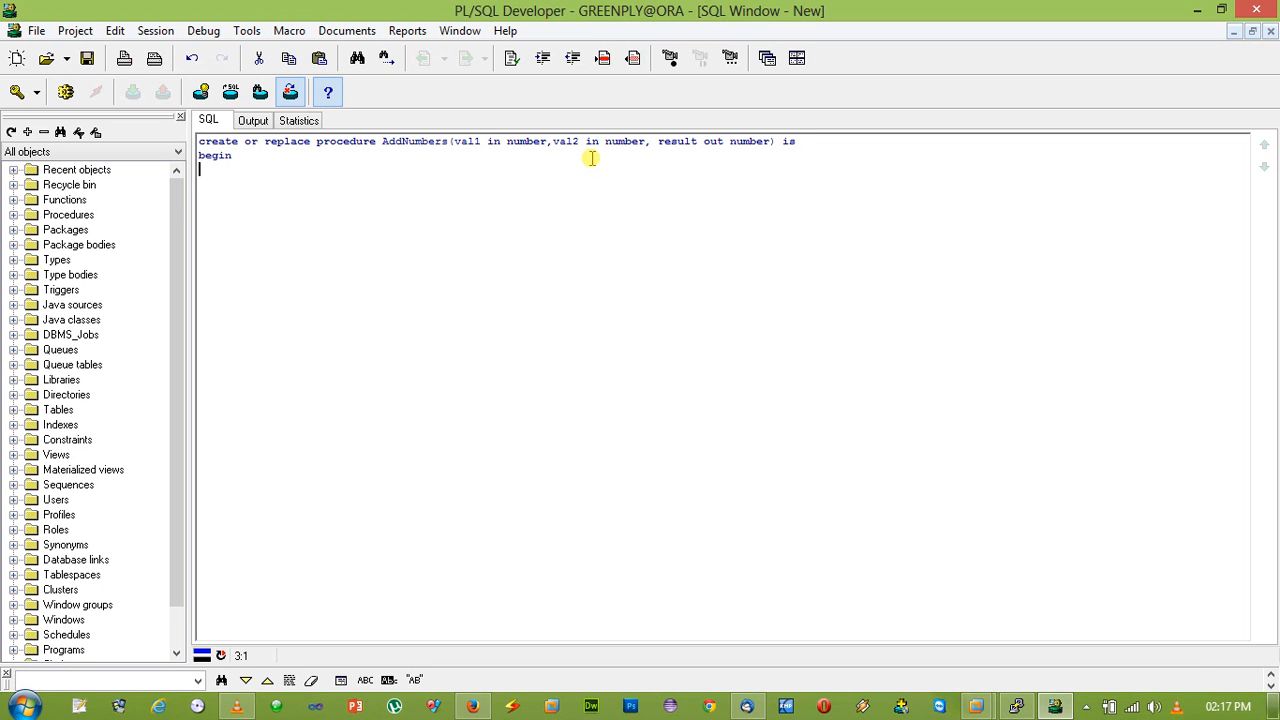
- Add end; and the body line result := val1 + val2
text(end;)
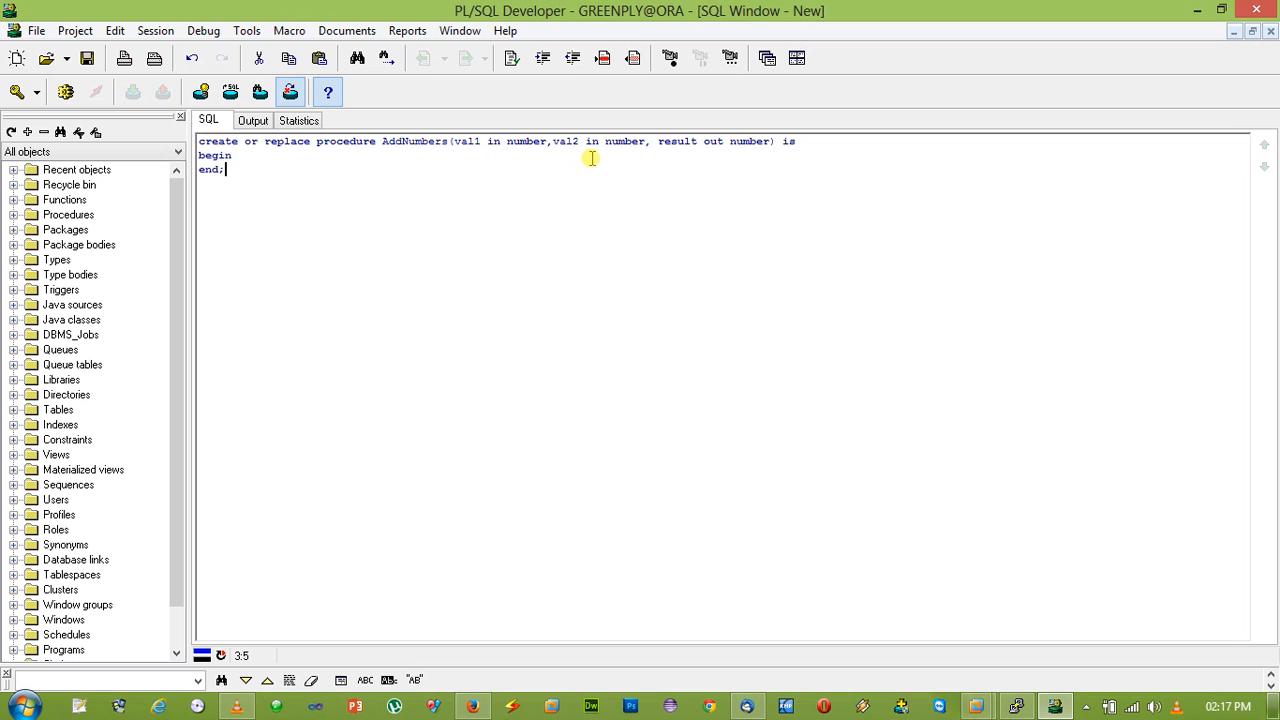
key(Enter)
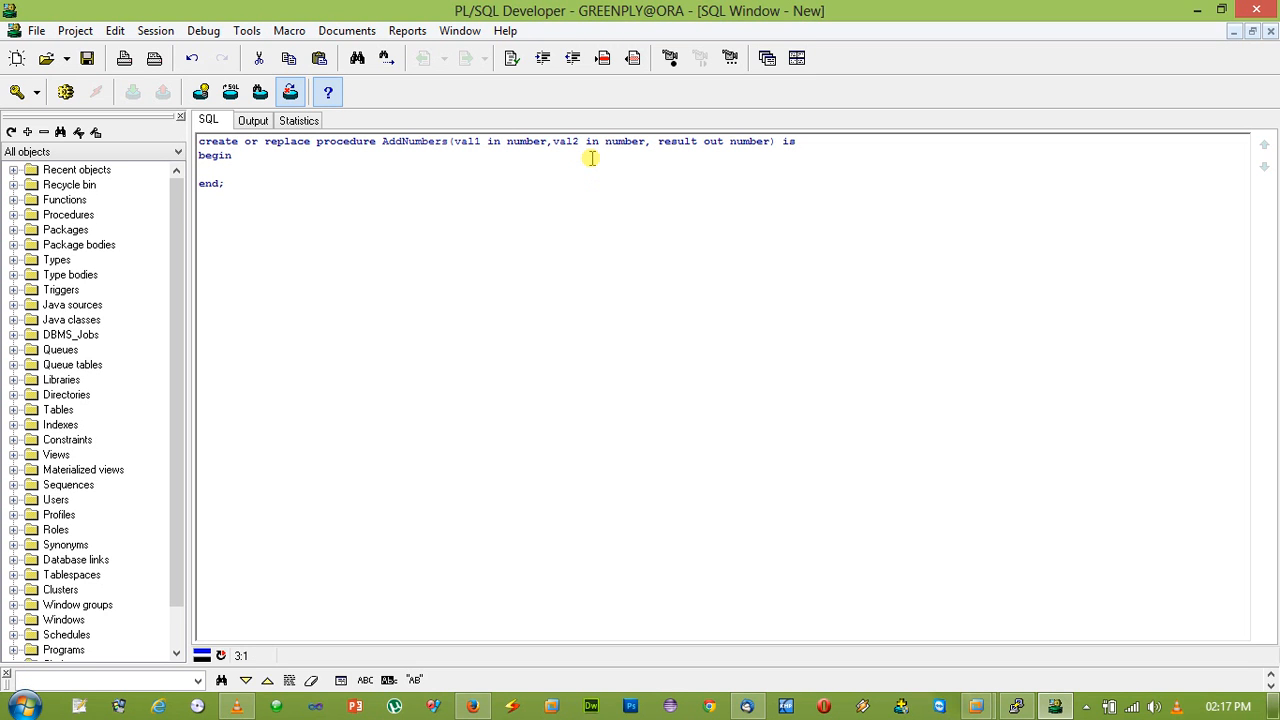
text(re)
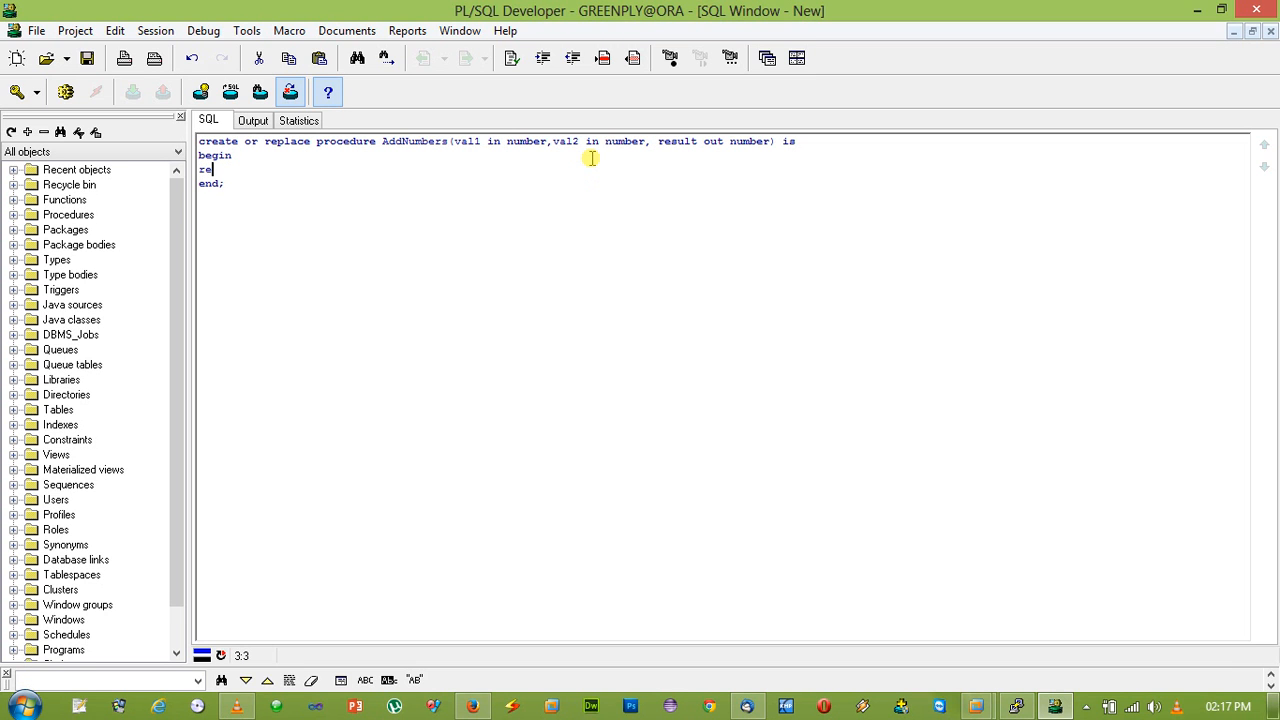
key(Backspace)
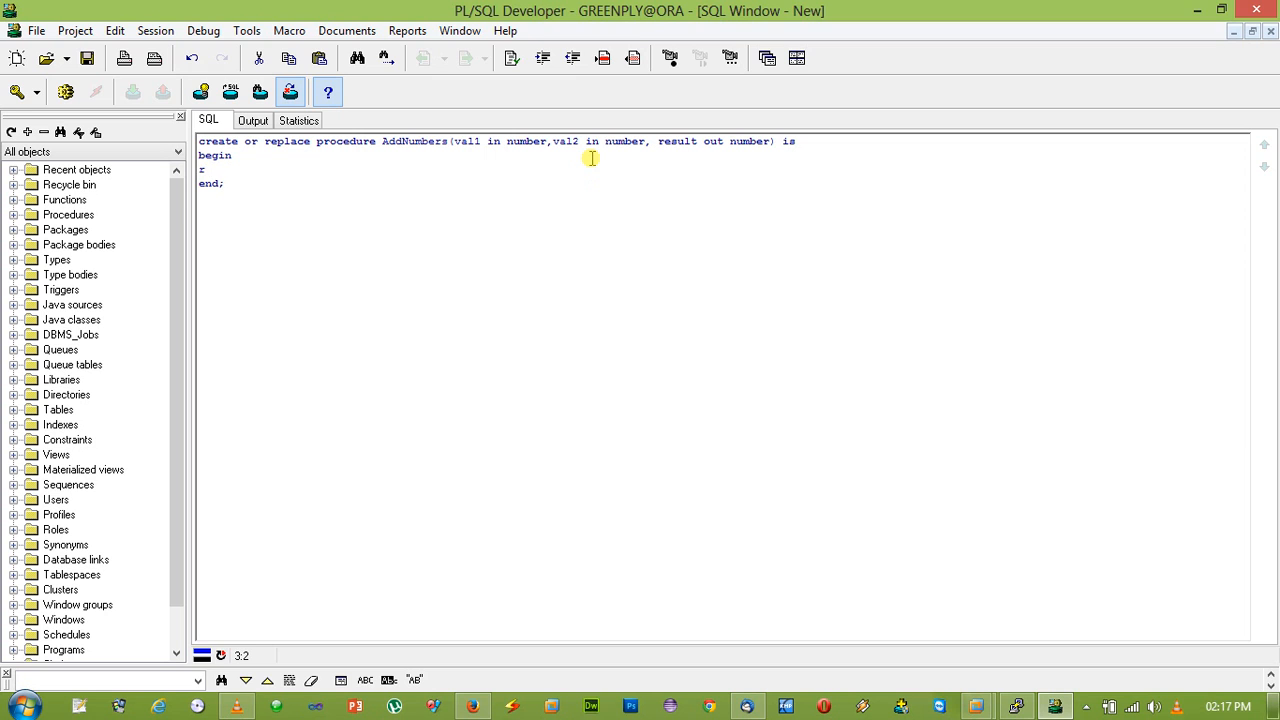
text(esult =)
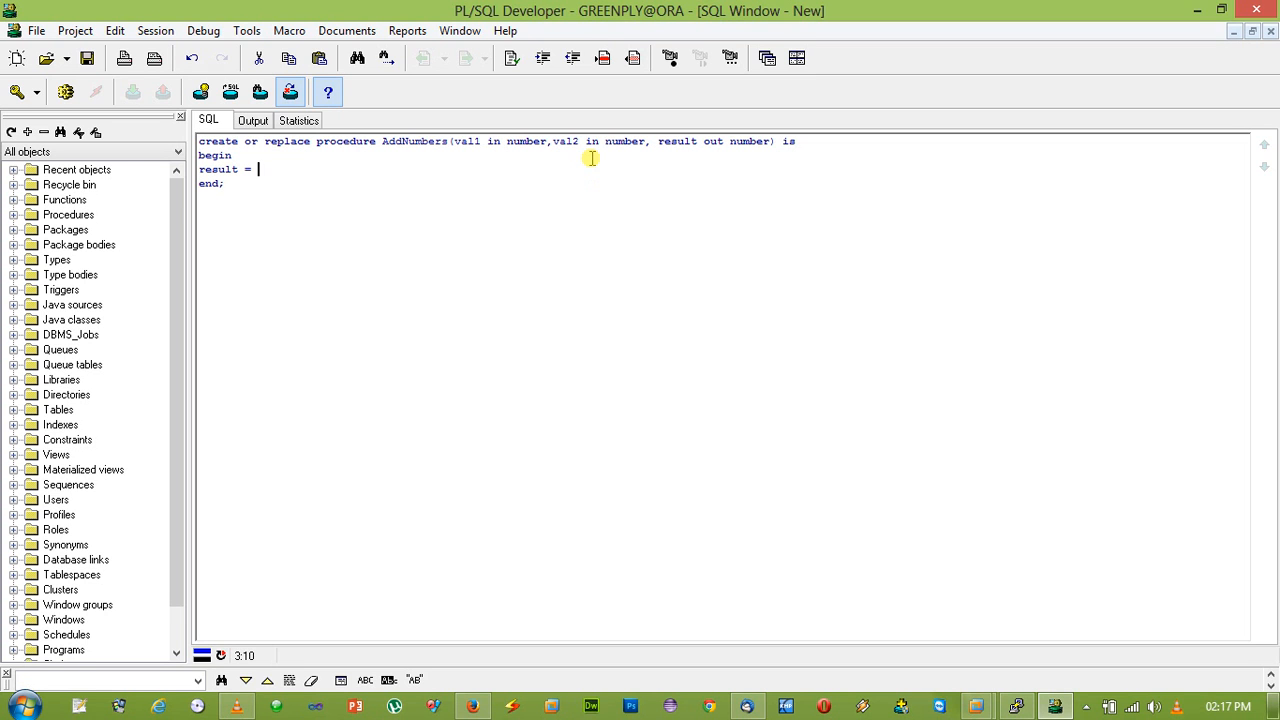
text(:=)
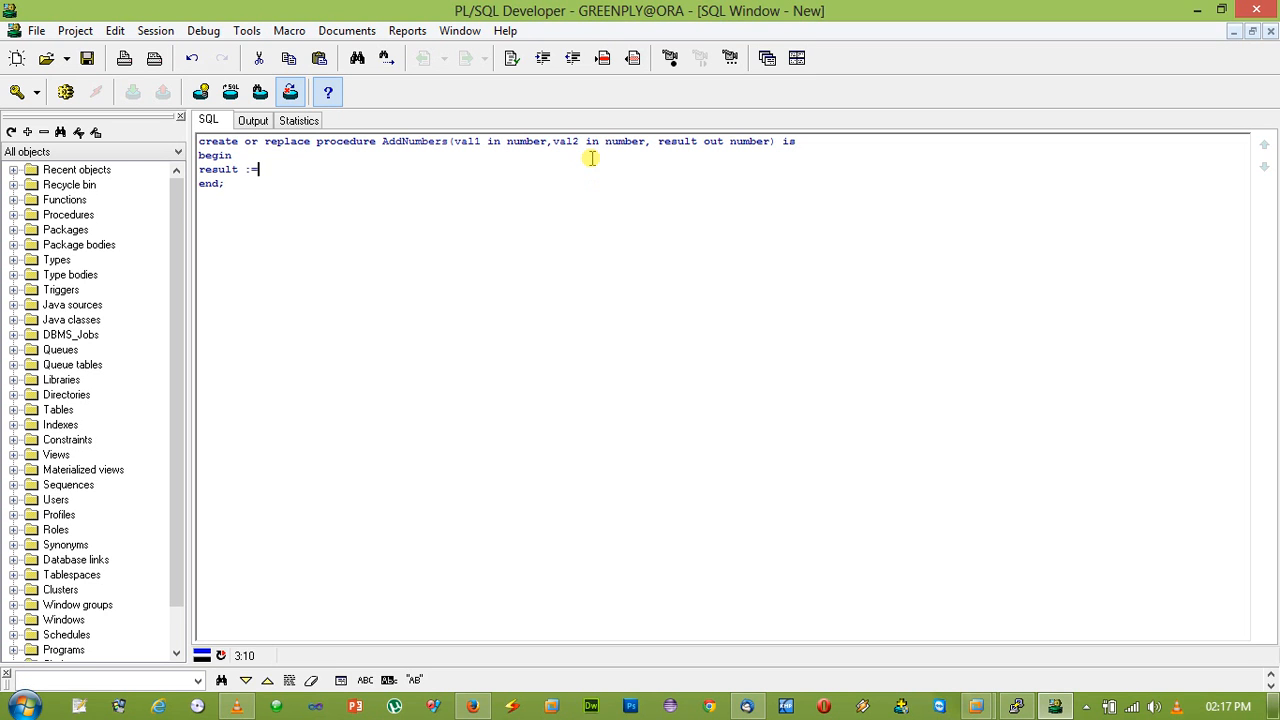
text(val1)
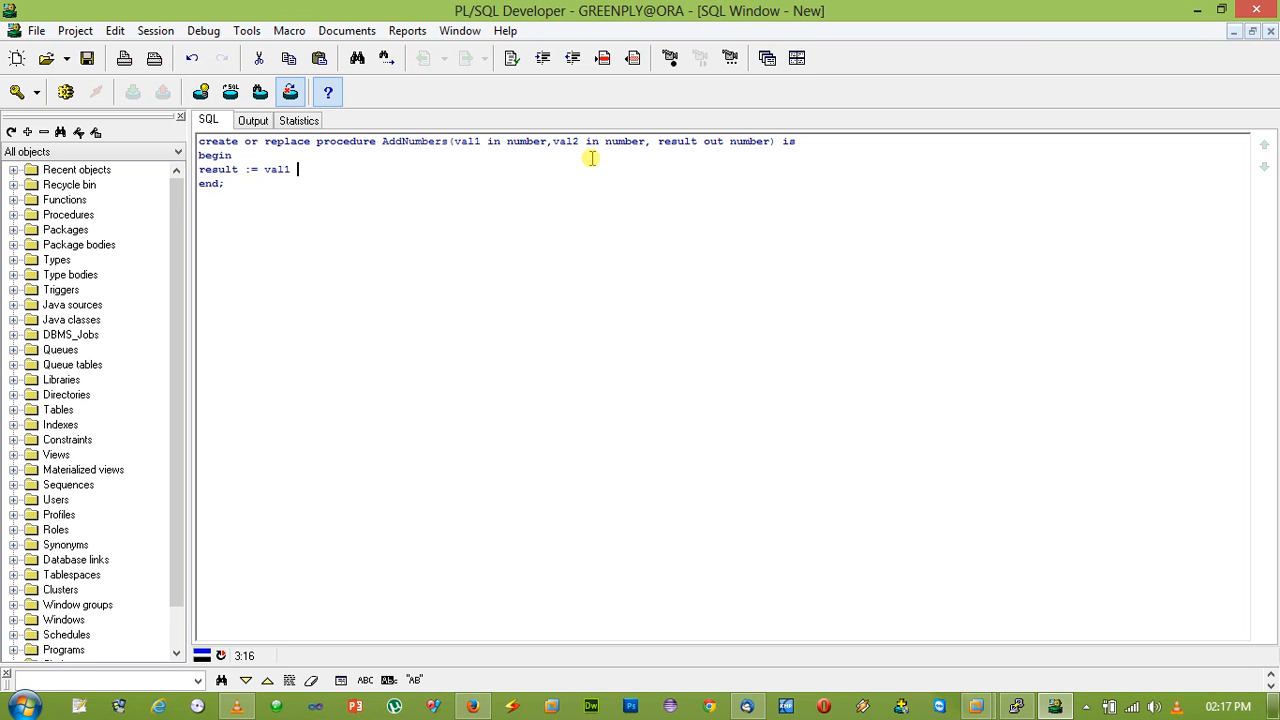
text(+ val2;)
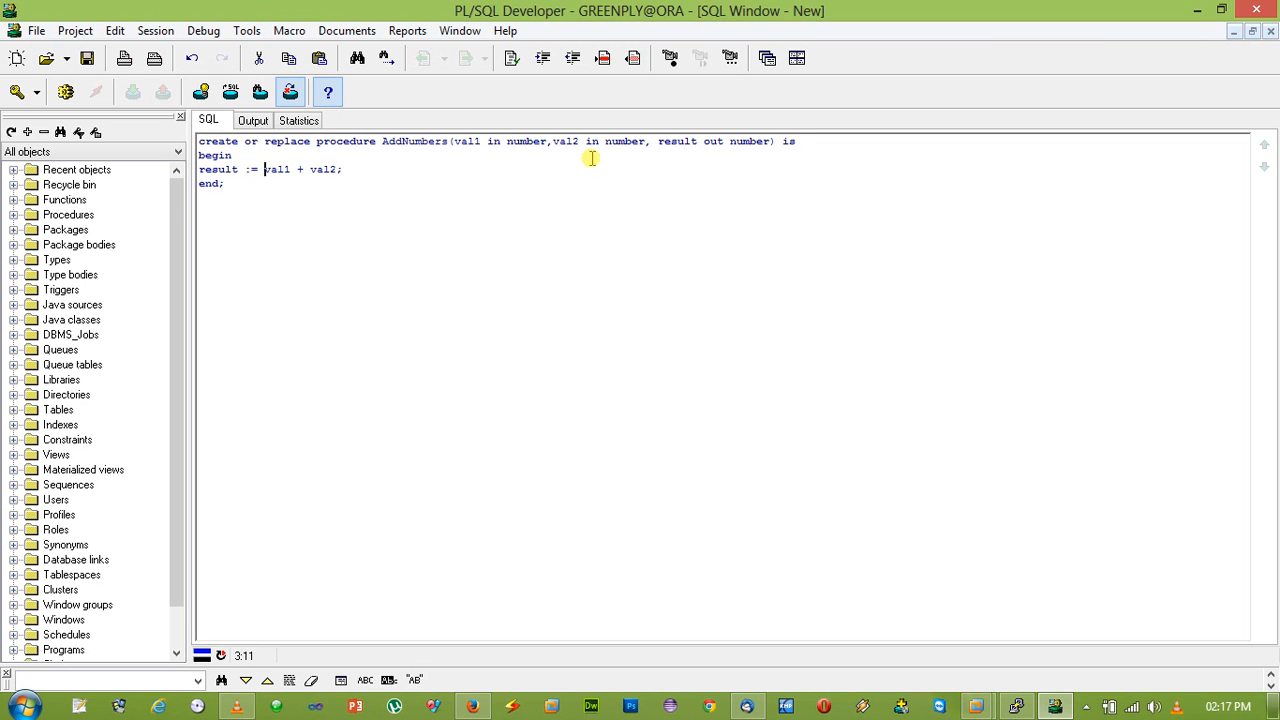
- Wrap both operands in nvl(...,0) so nulls are treated as 0
text(nvl()
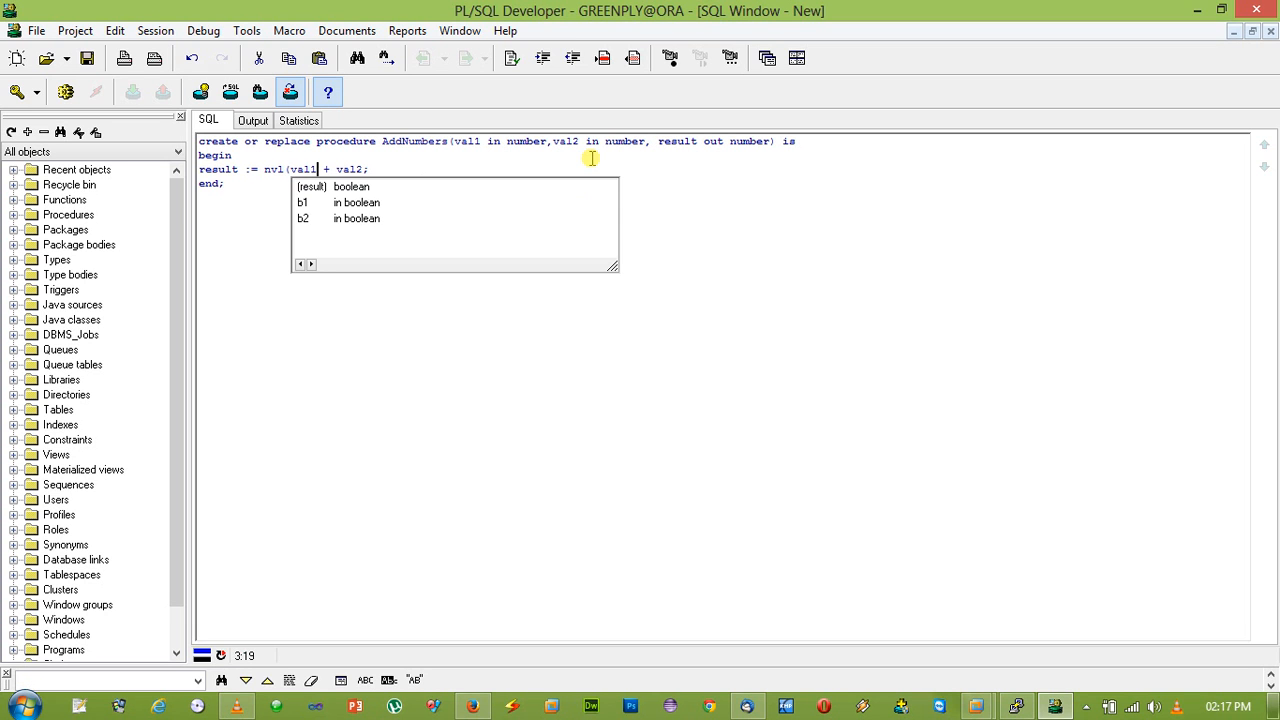
text(,0))
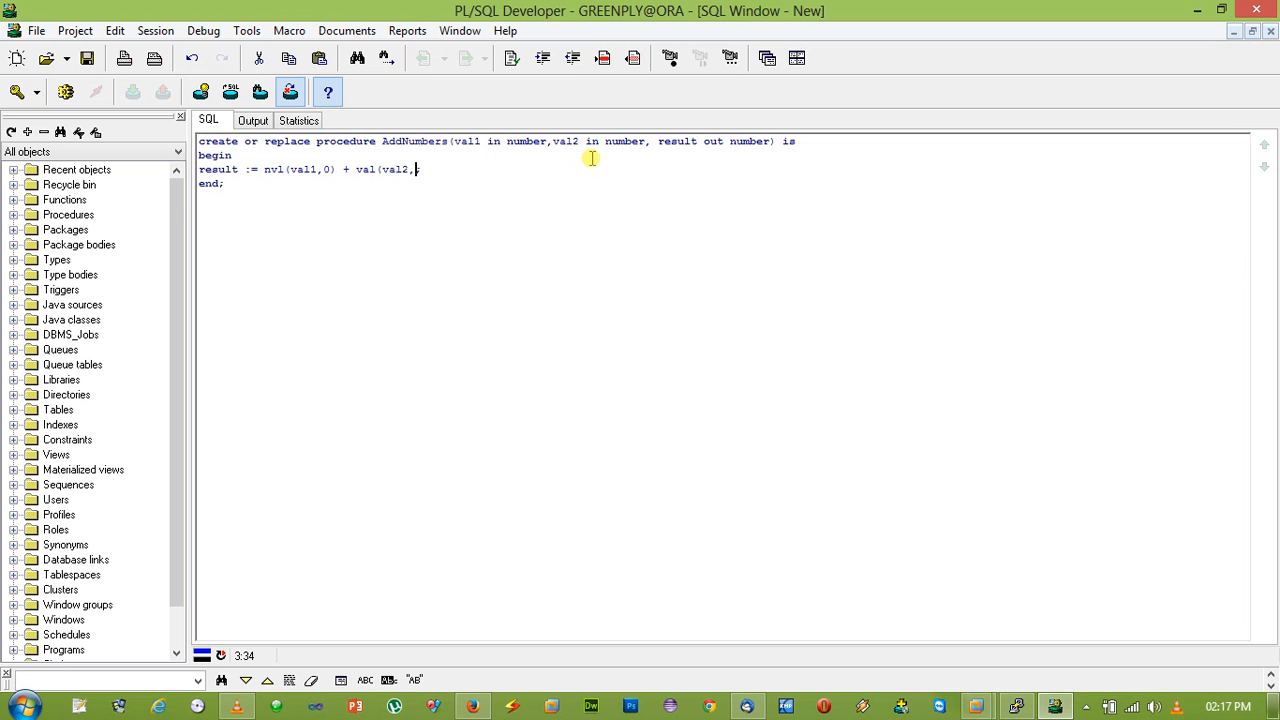
text(0);)
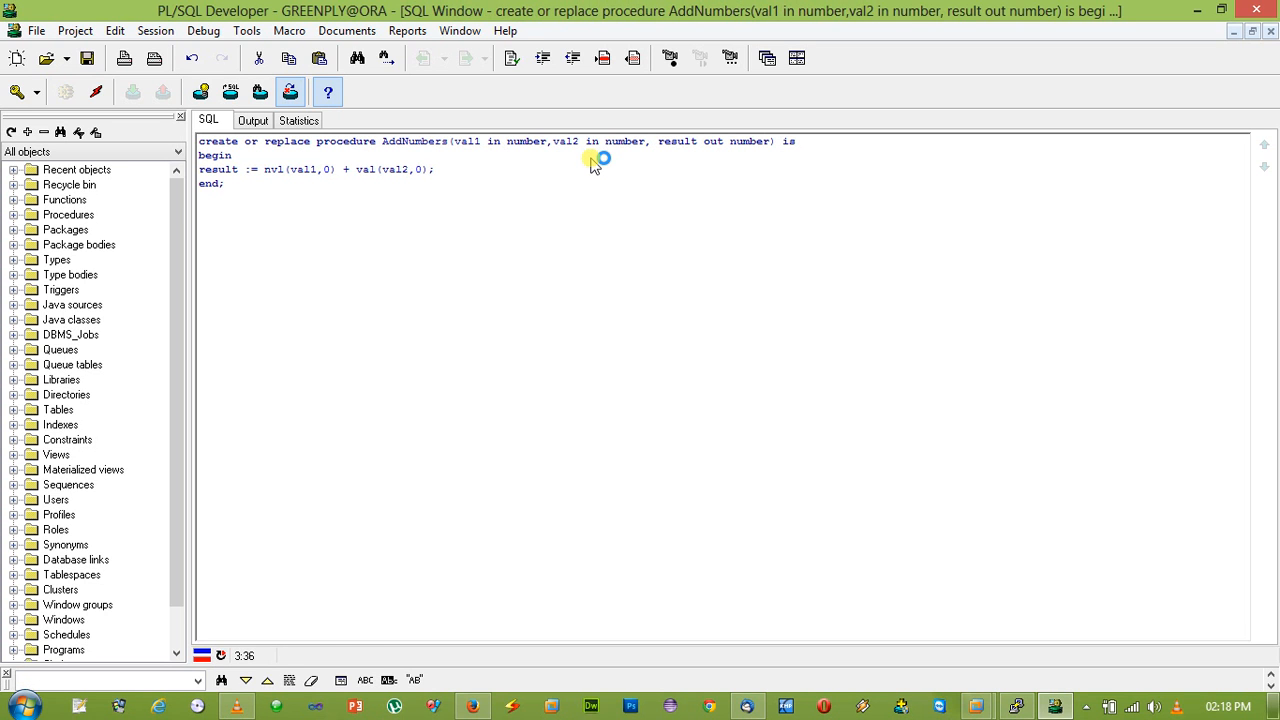
click(68, 88)
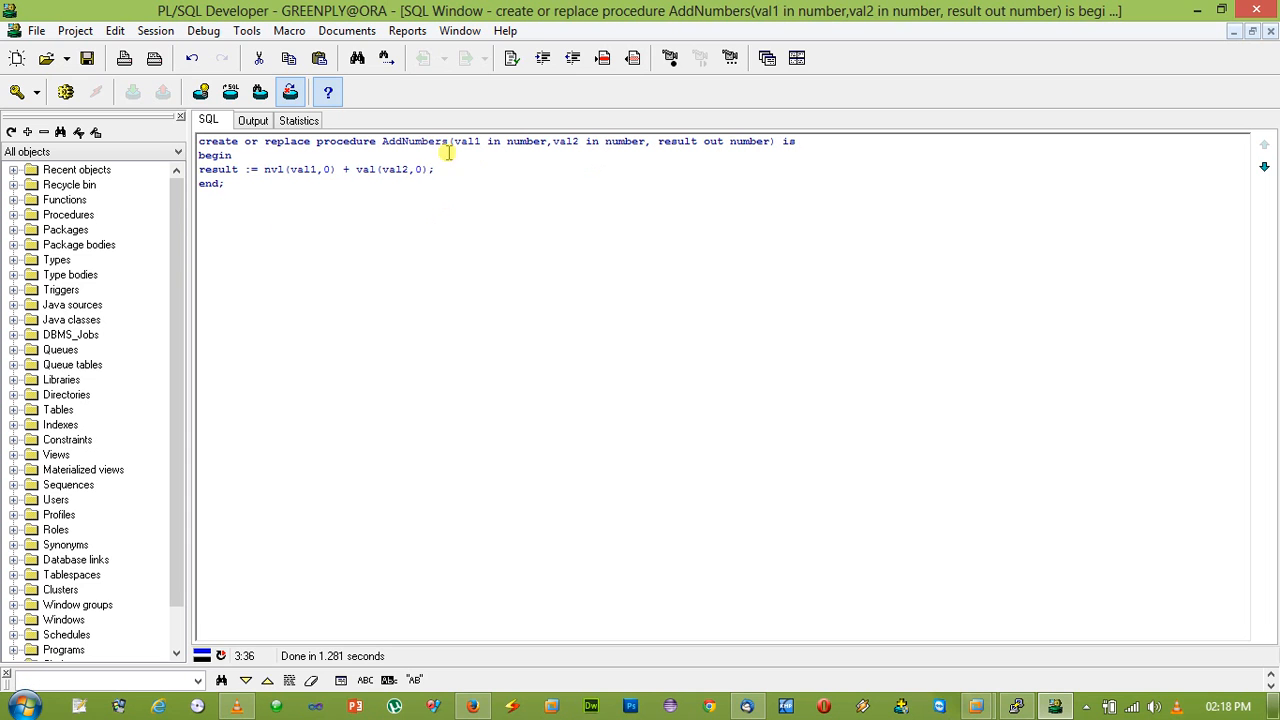
double_click(414, 140)
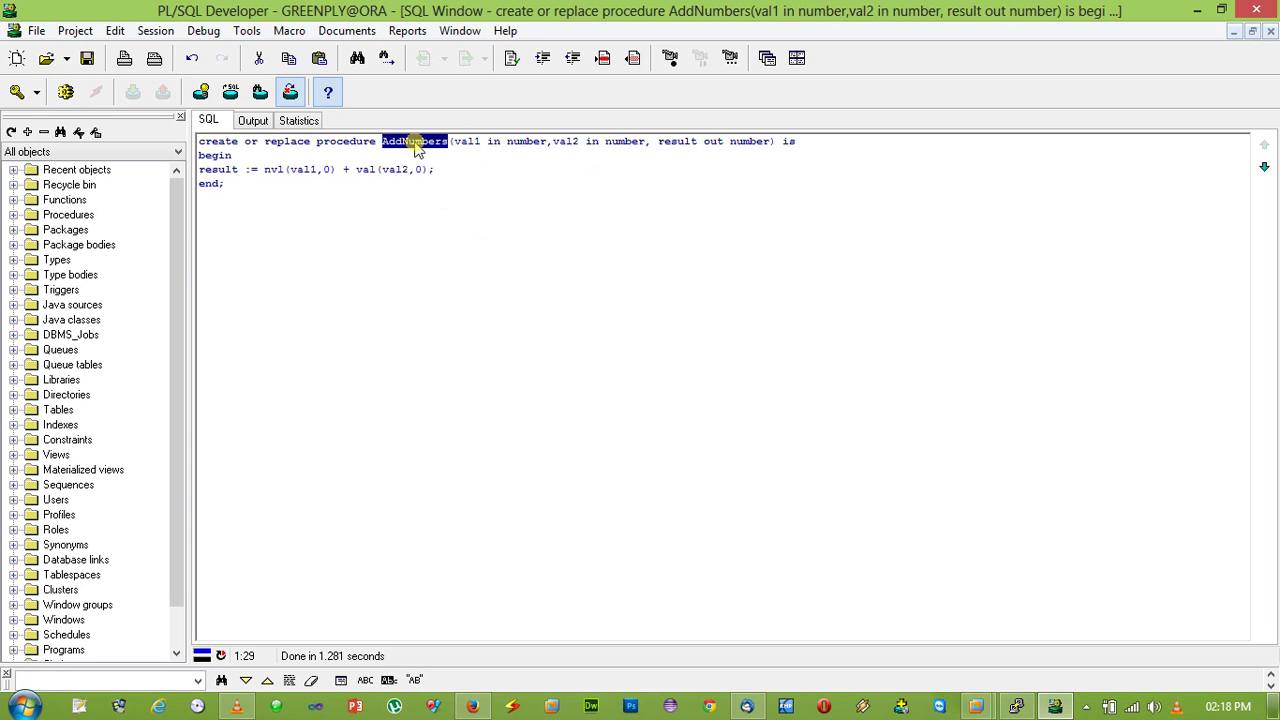
right_click(416, 140)
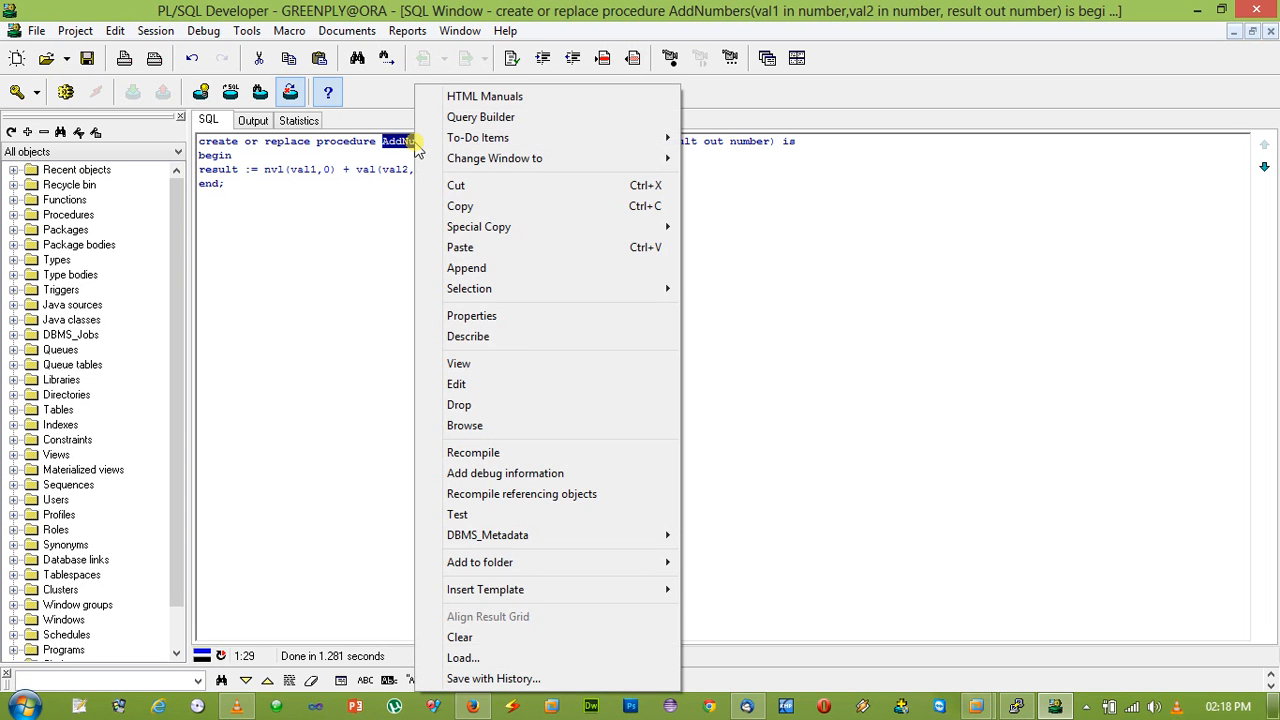
mouse_move(596, 514)
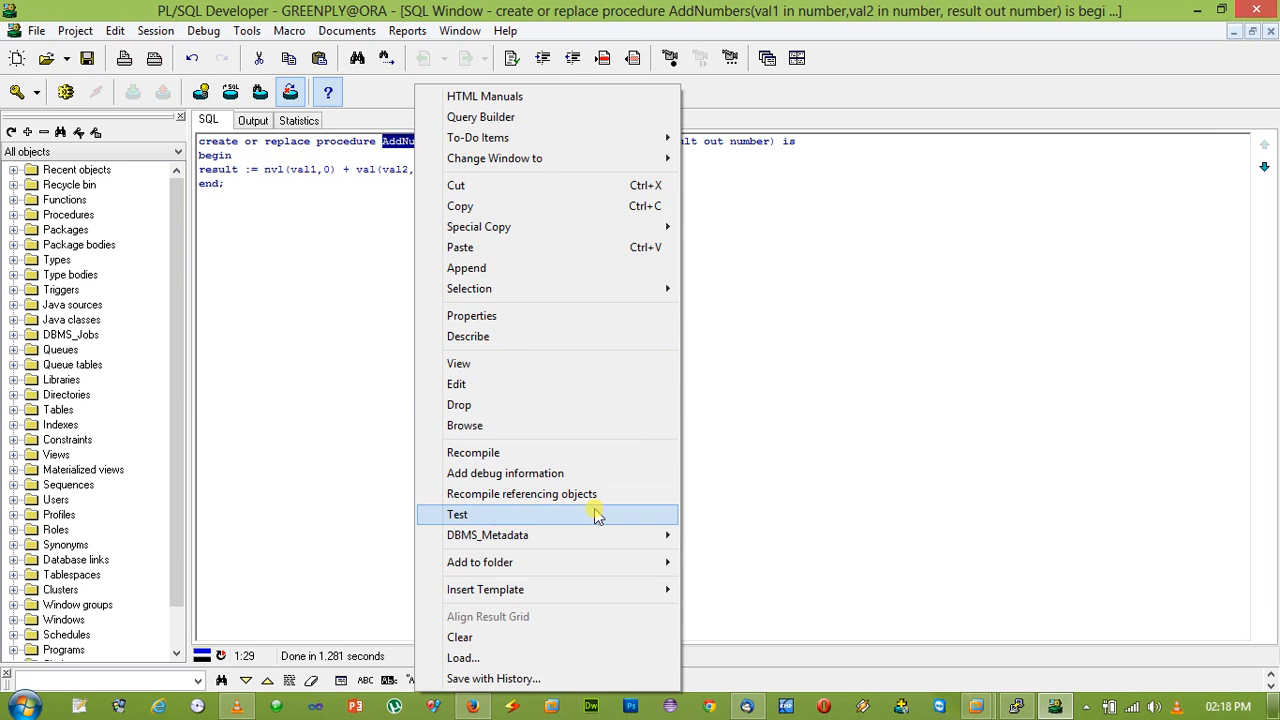
click(456, 514)
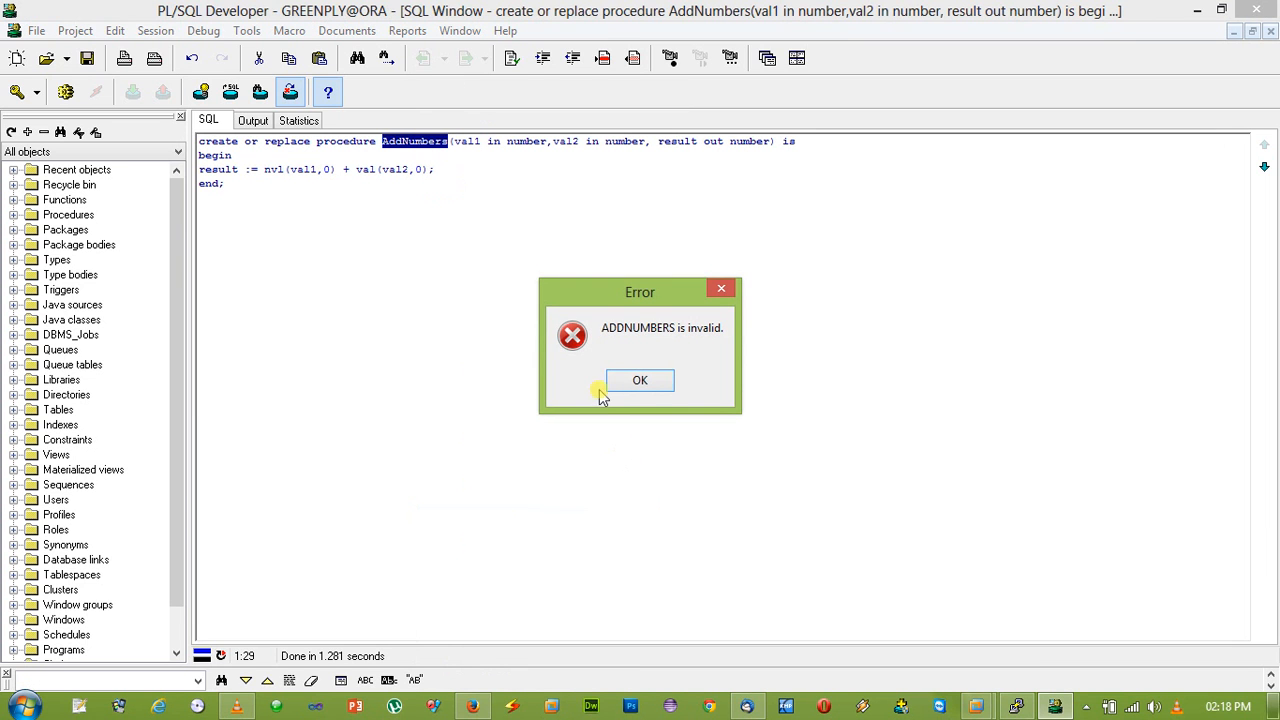
click(640, 380)
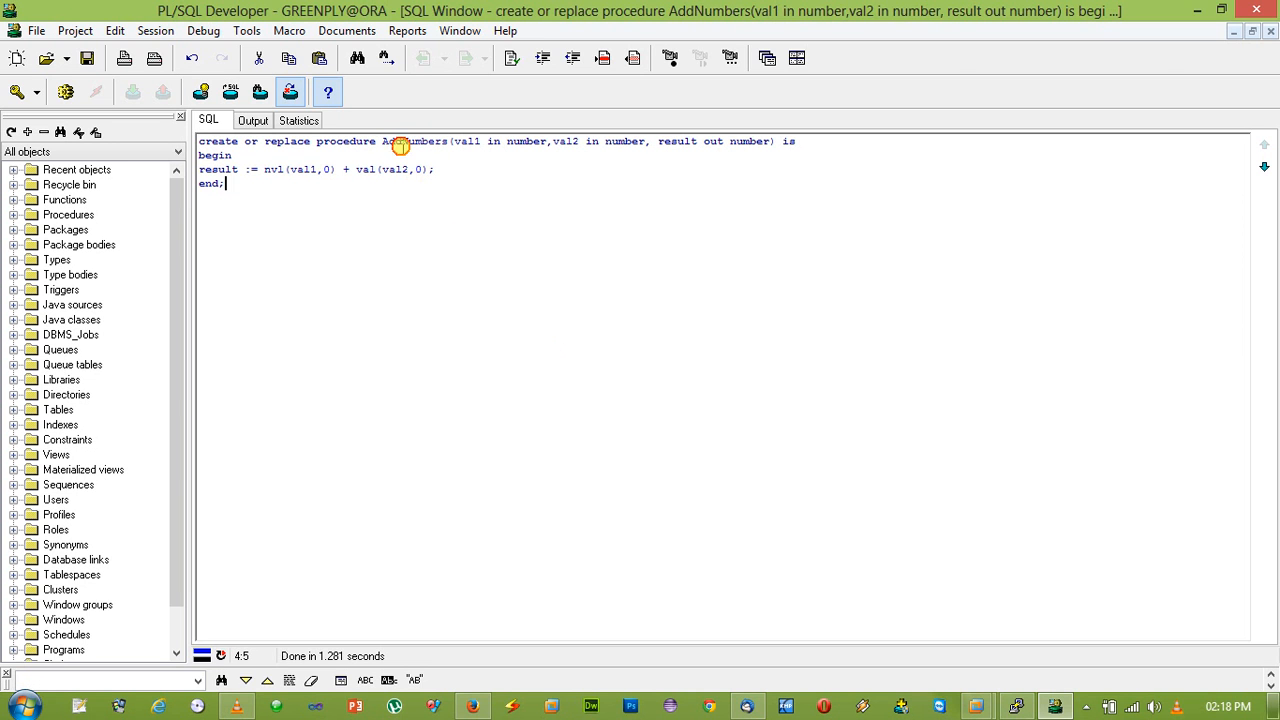
click(400, 140)
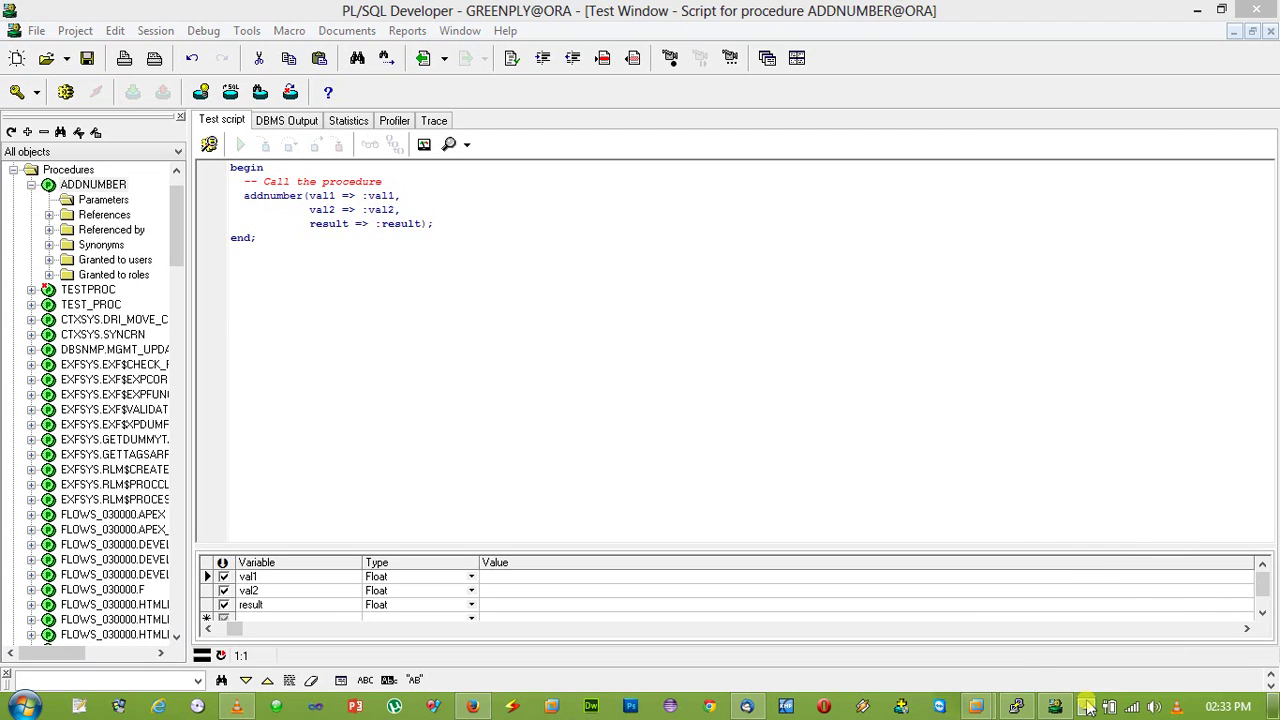
mouse_move(532, 158)
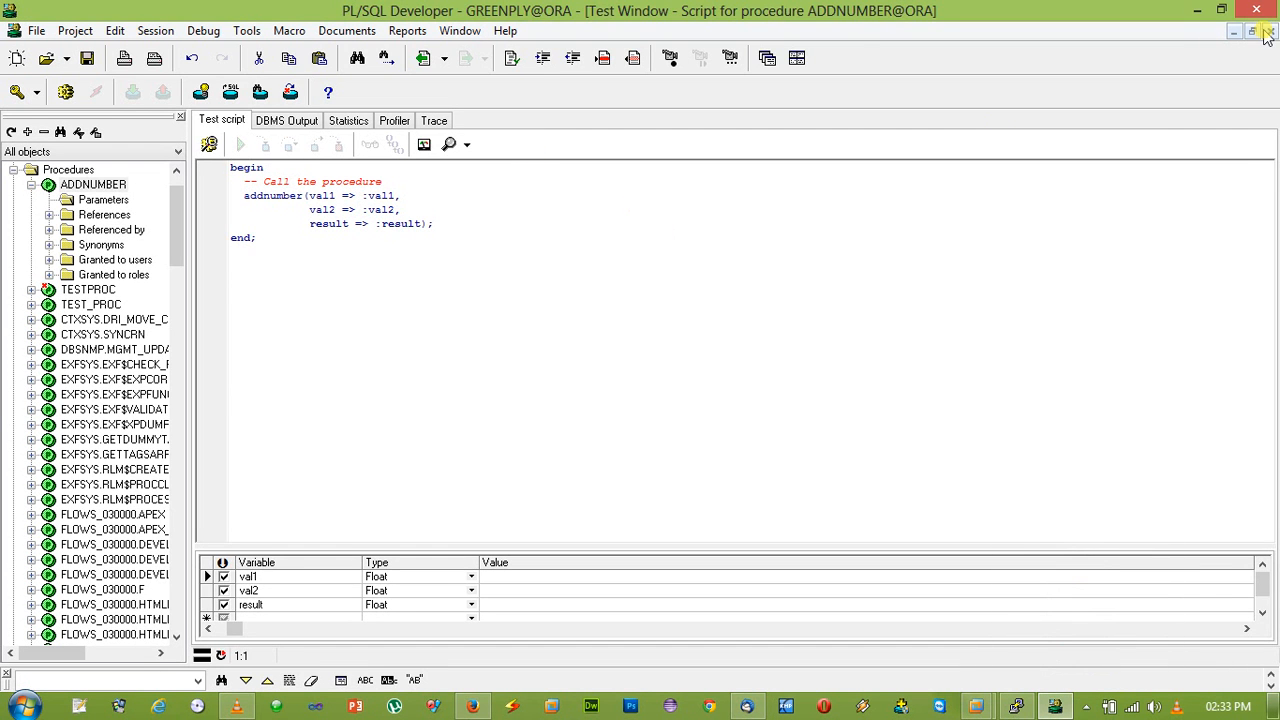
mouse_move(1268, 36)
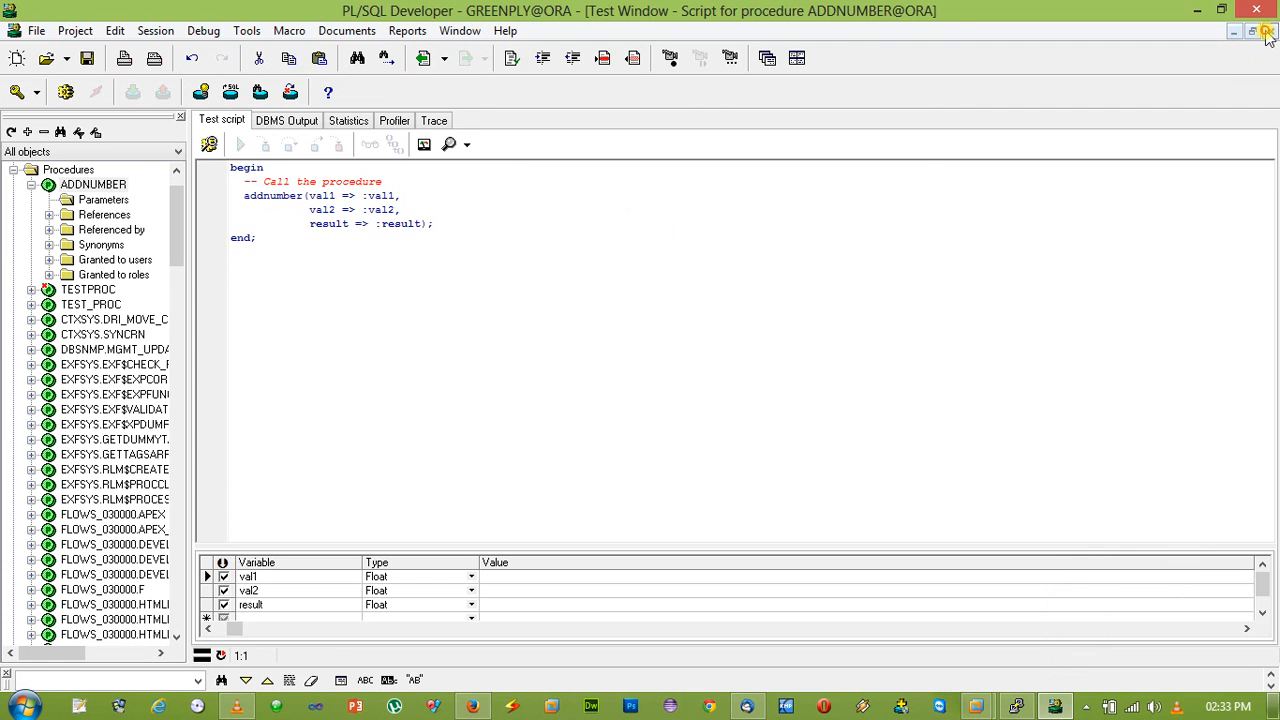
- Bring up the context actions for the AddNumber procedure
right_click(552, 164)
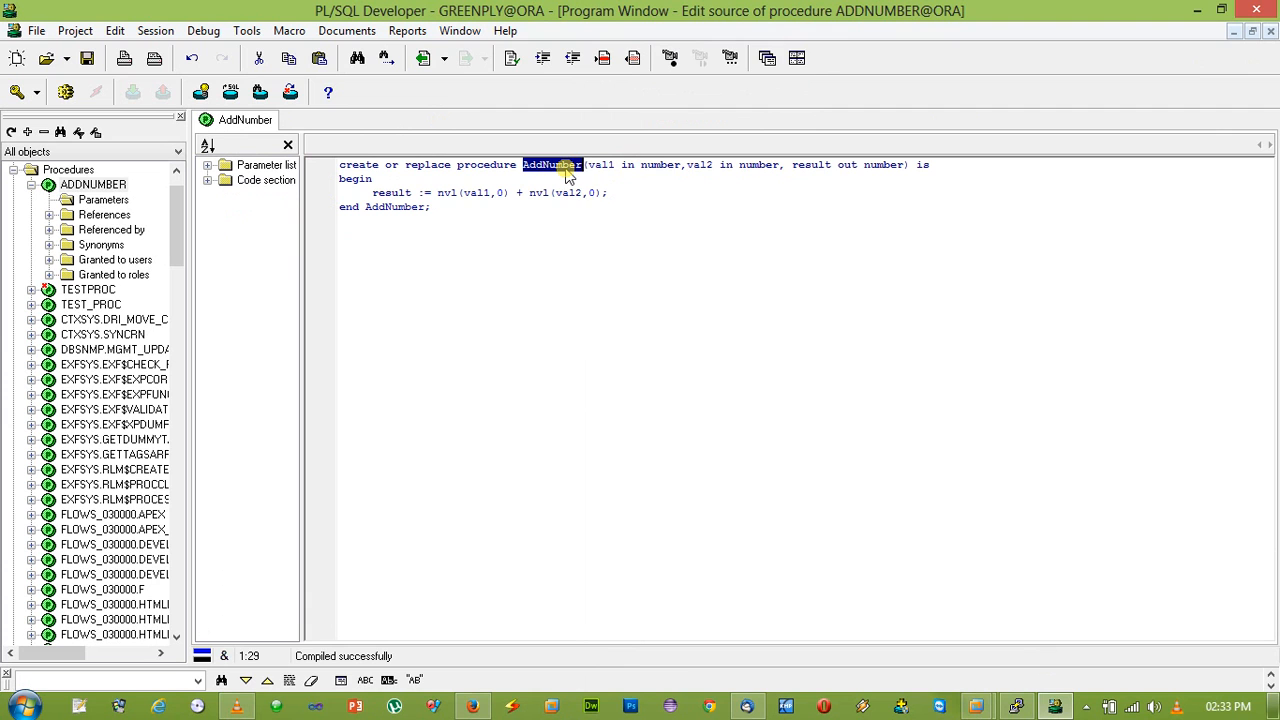
- Start a Test of the AddNumber procedure from its context menu
right_click(550, 170)
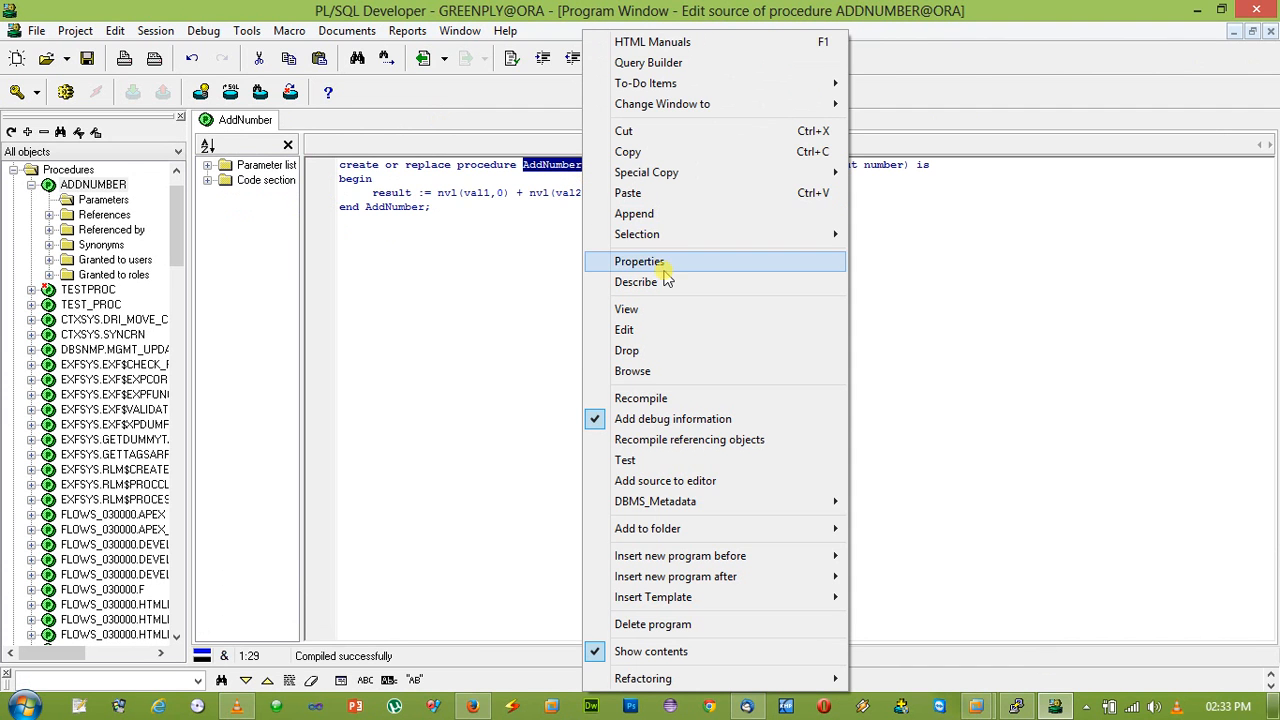
mouse_move(684, 350)
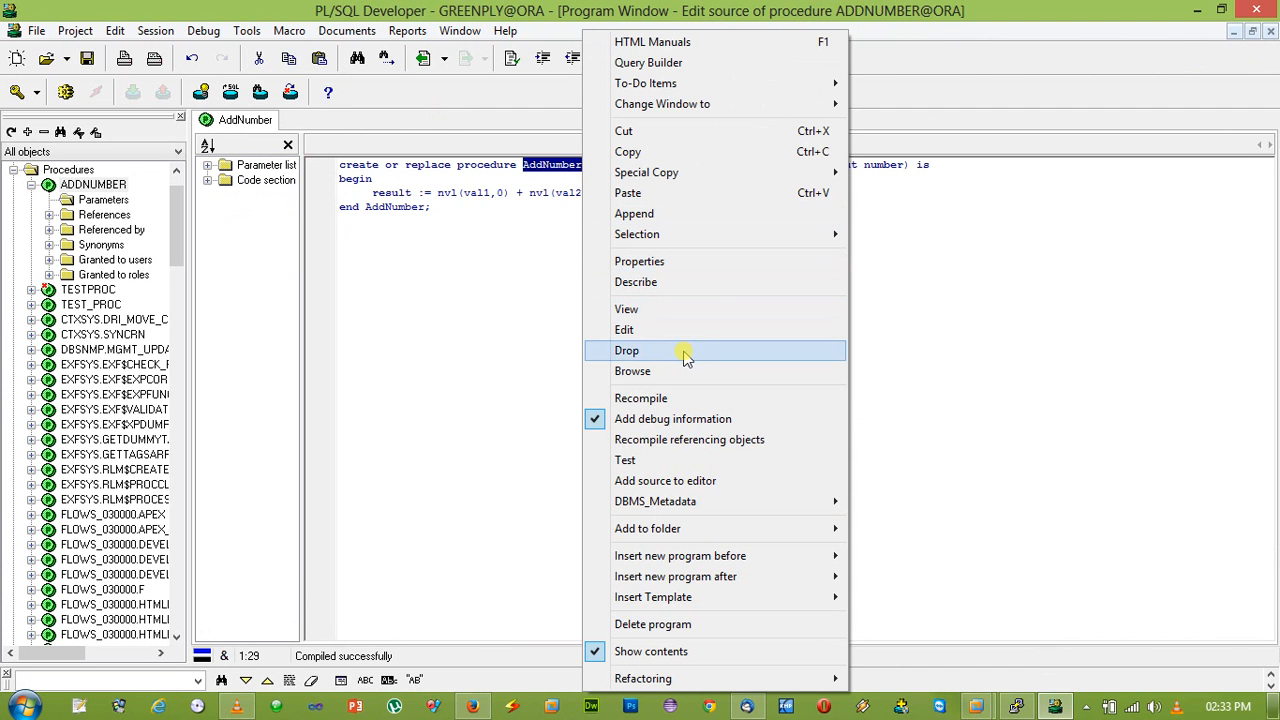
mouse_move(646, 172)
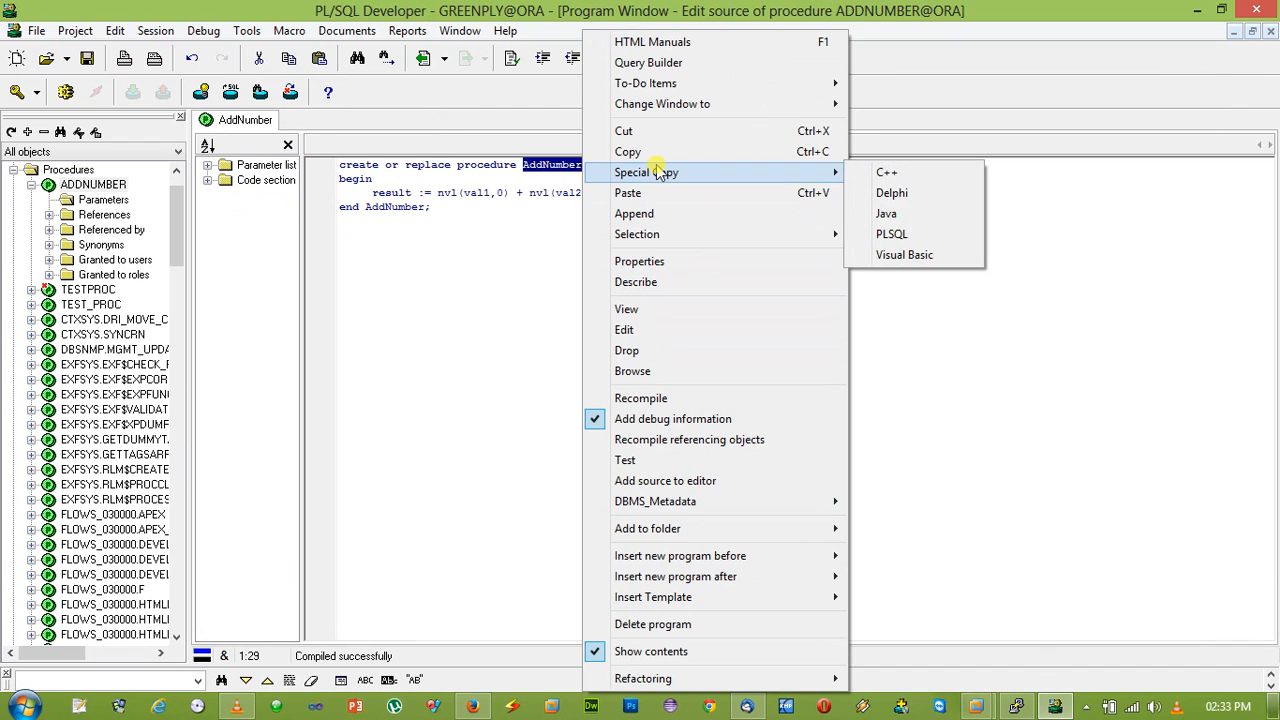
mouse_move(624, 460)
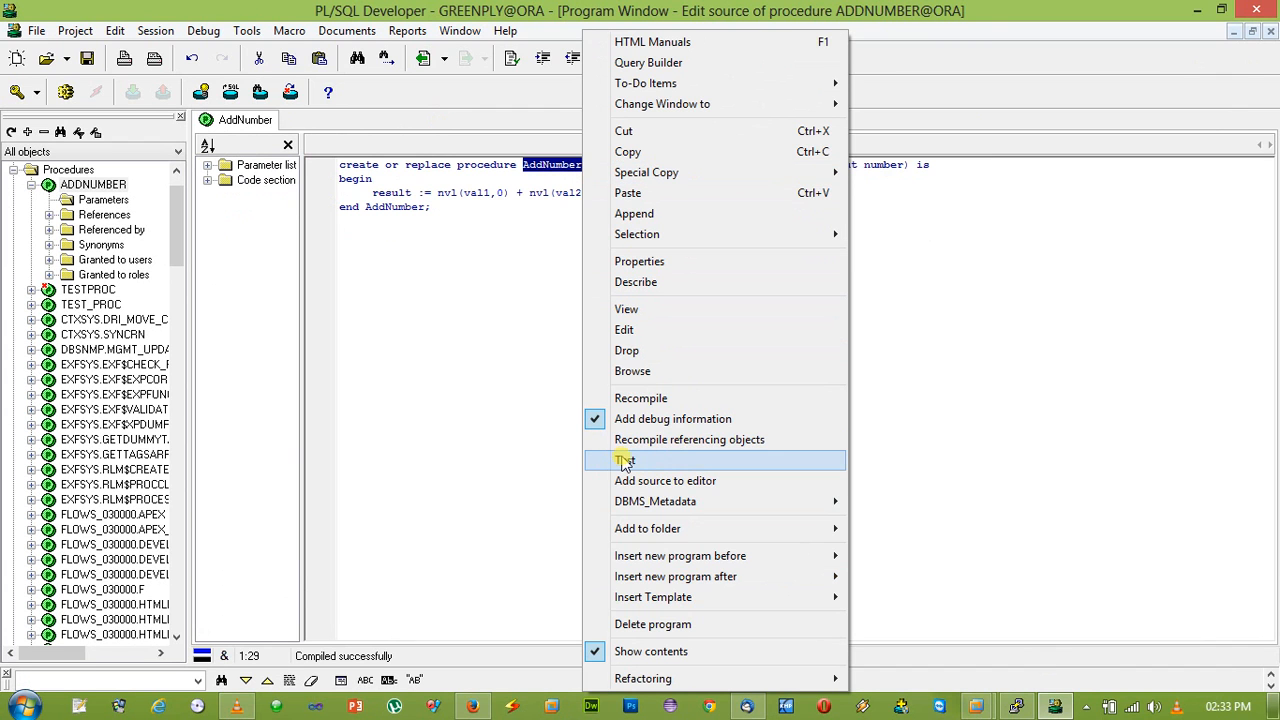
click(628, 460)
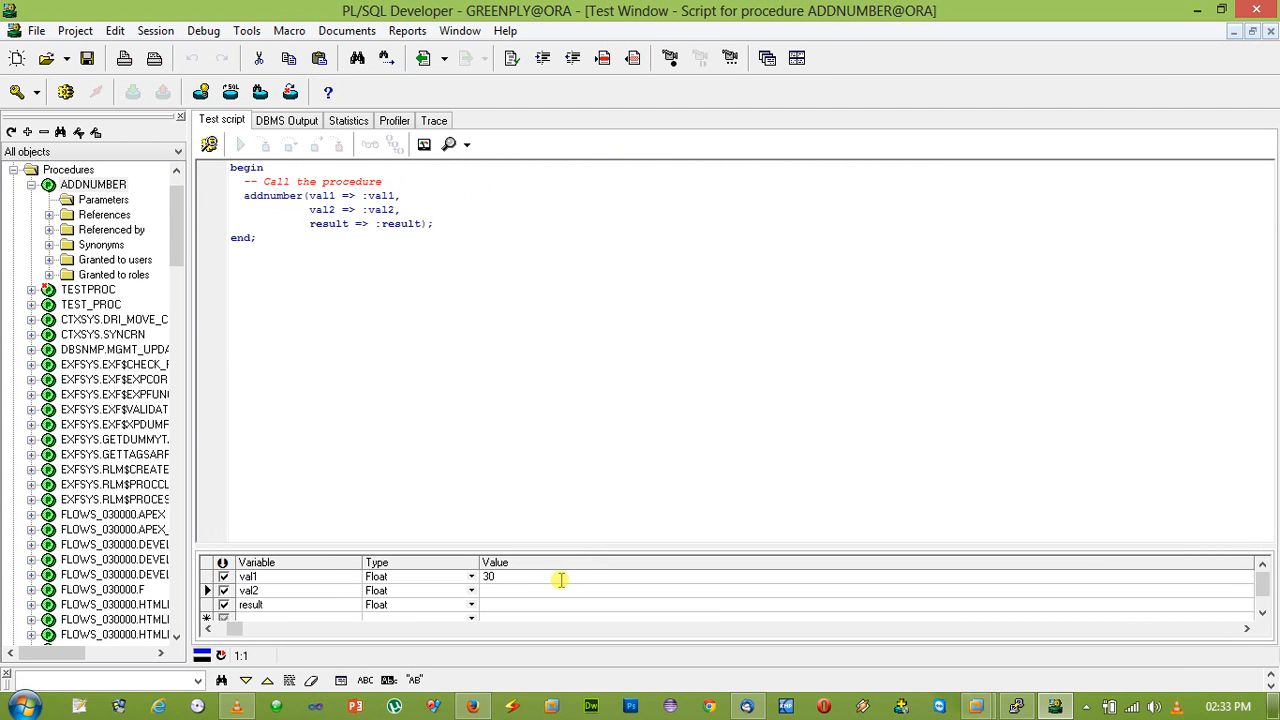
- Enter 45 for val2 and execute the test, returning 75
text(45)
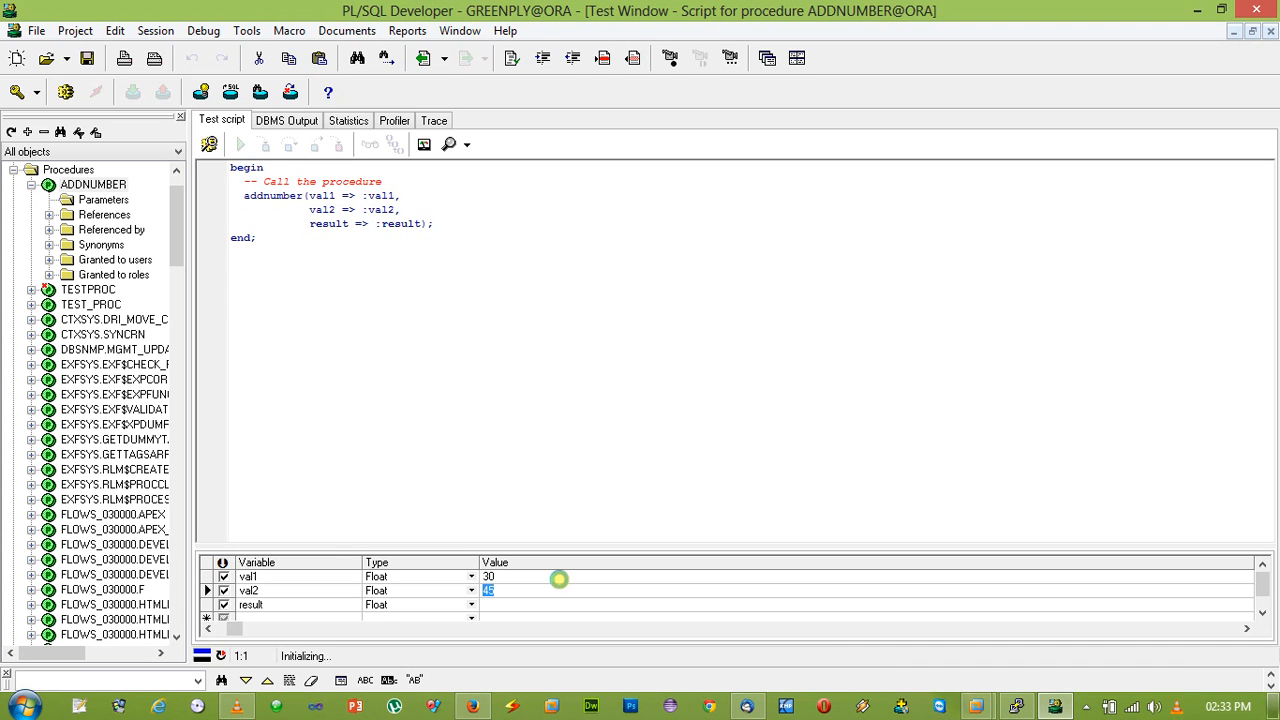
click(240, 144)
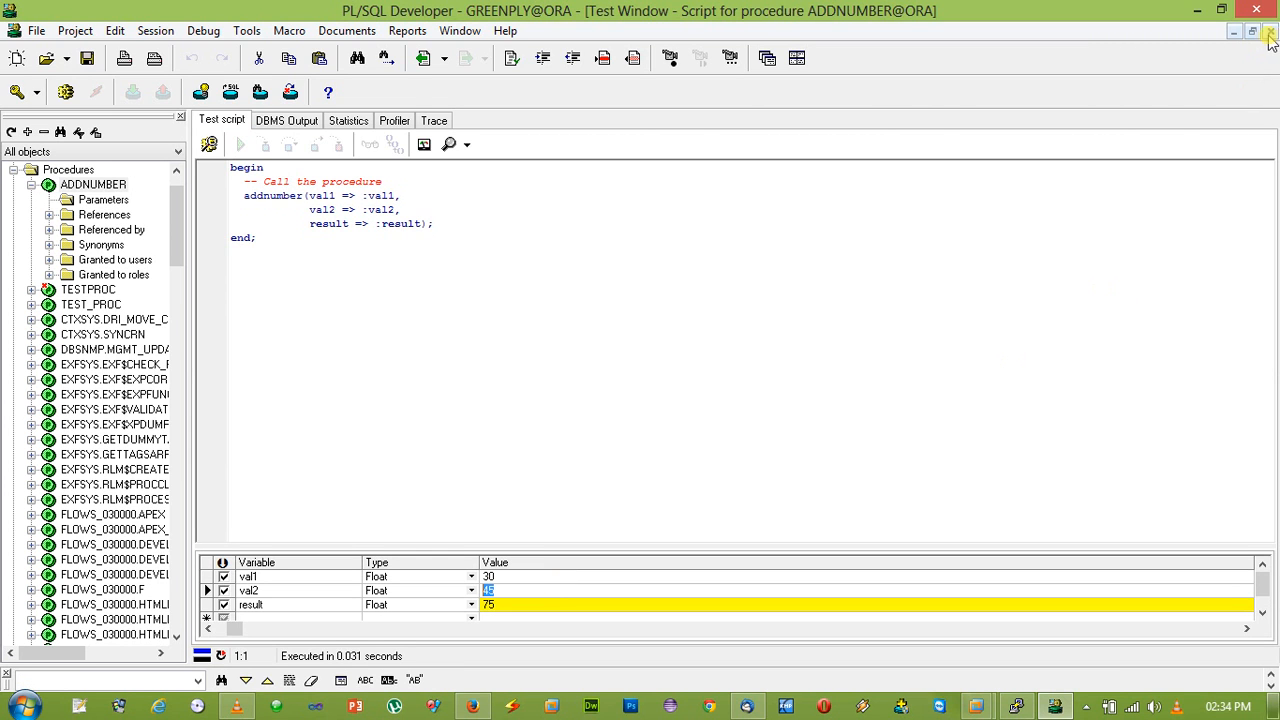
- Close the test window without saving changes
click(1268, 38)
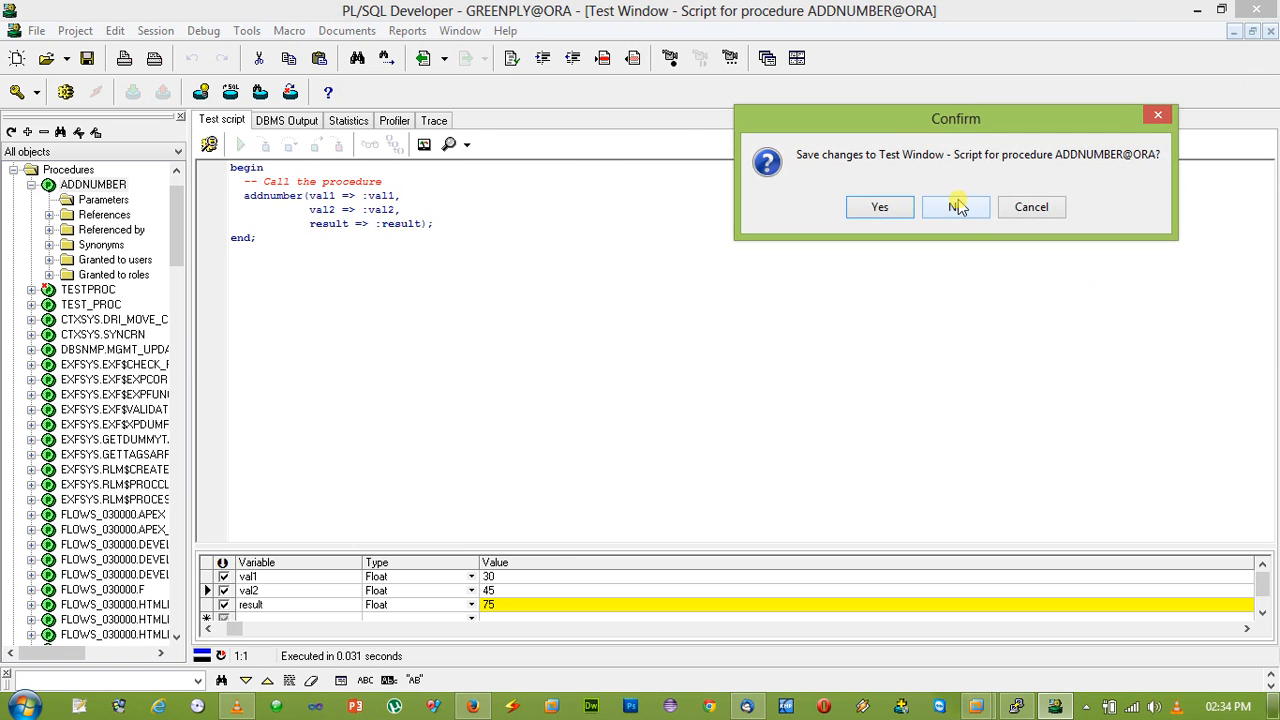
click(956, 206)
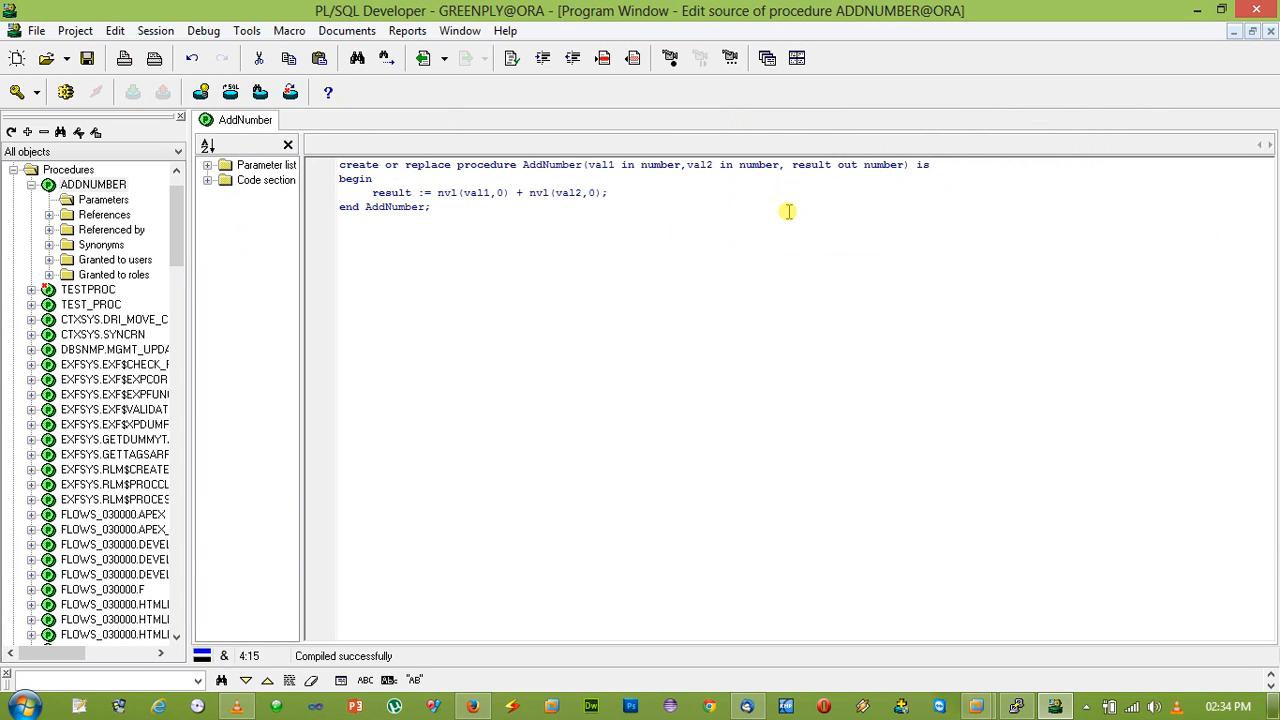
mouse_move(448, 192)
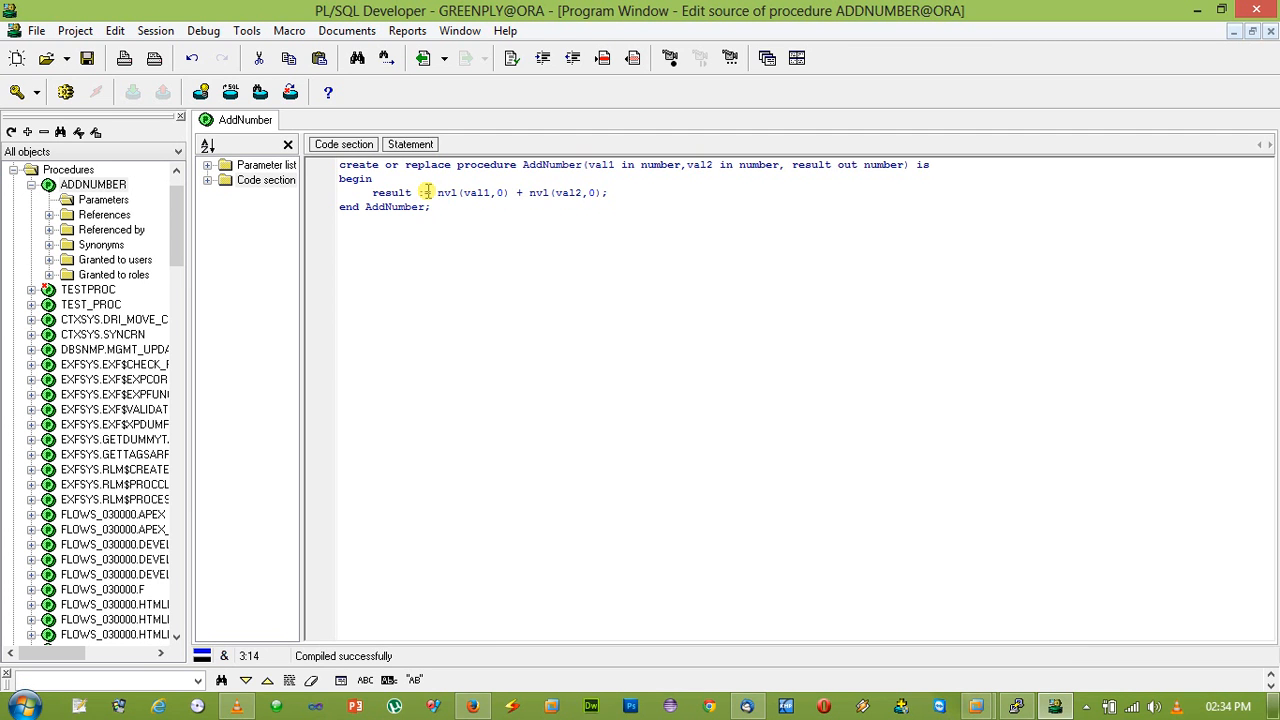
mouse_move(452, 232)
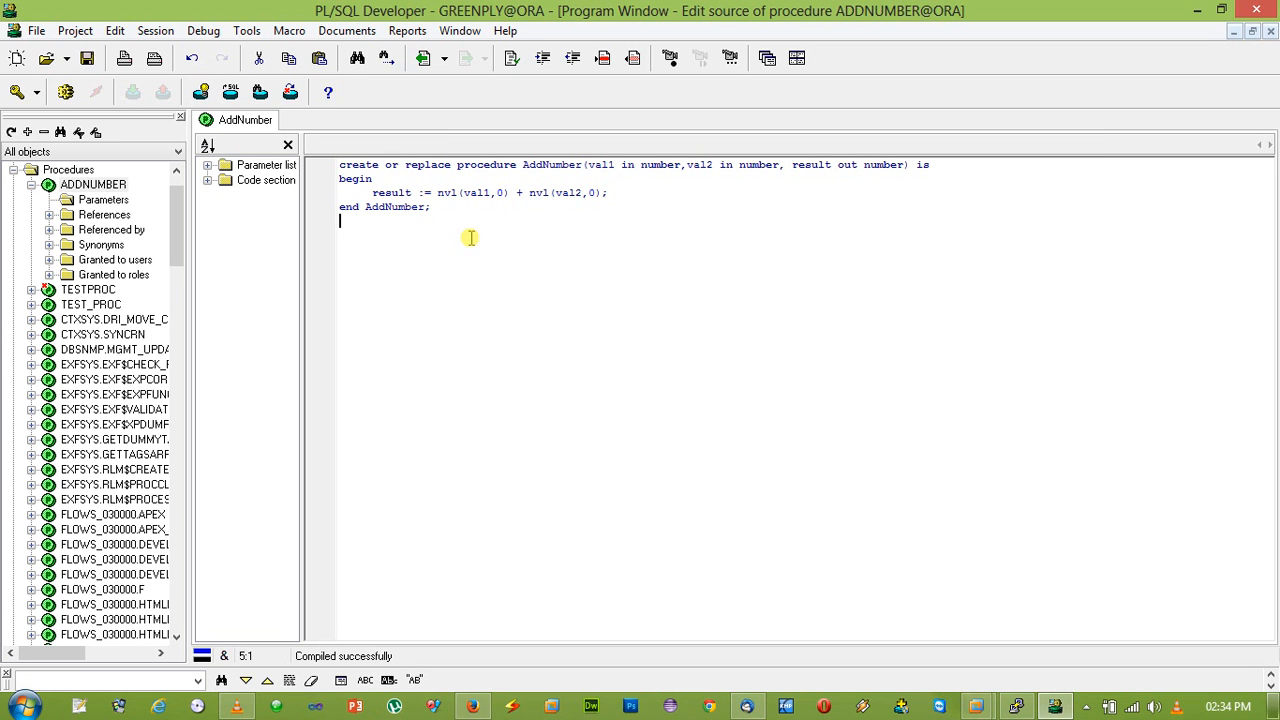
mouse_move(416, 164)
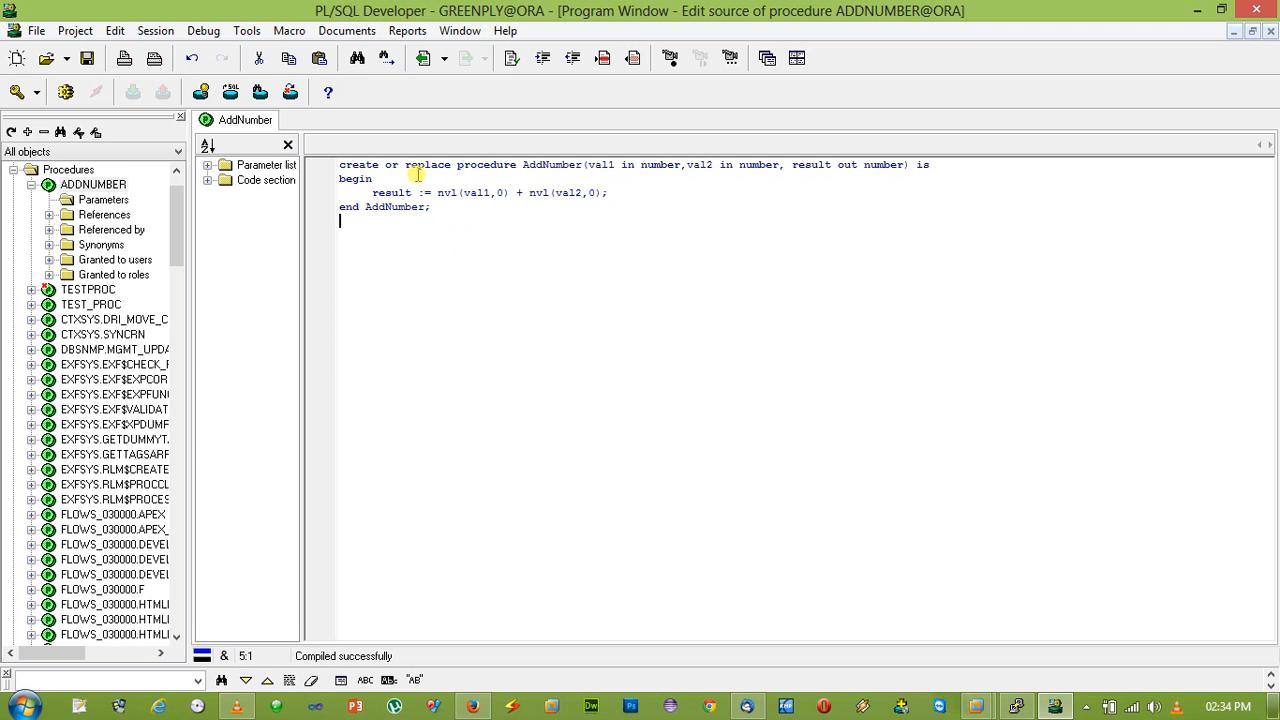
click(16, 60)
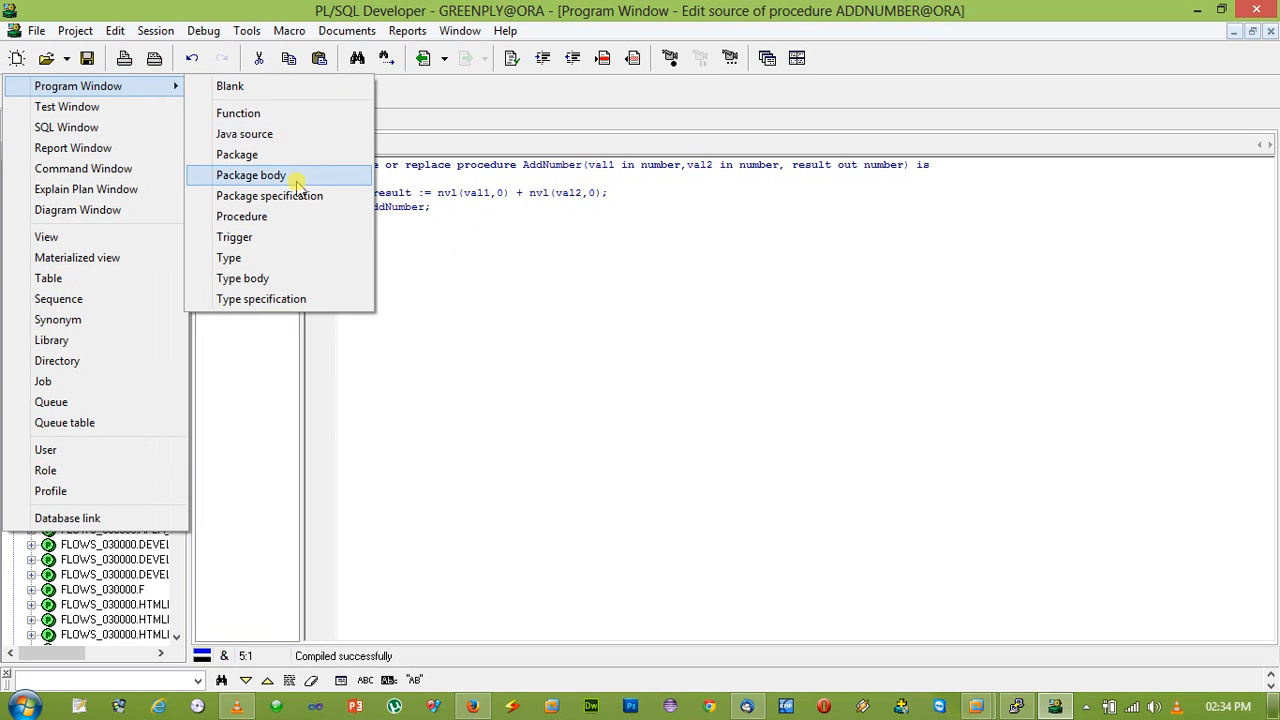
- Create a new procedure named GetEmployeeInfo from the Template Wizard
click(240, 216)
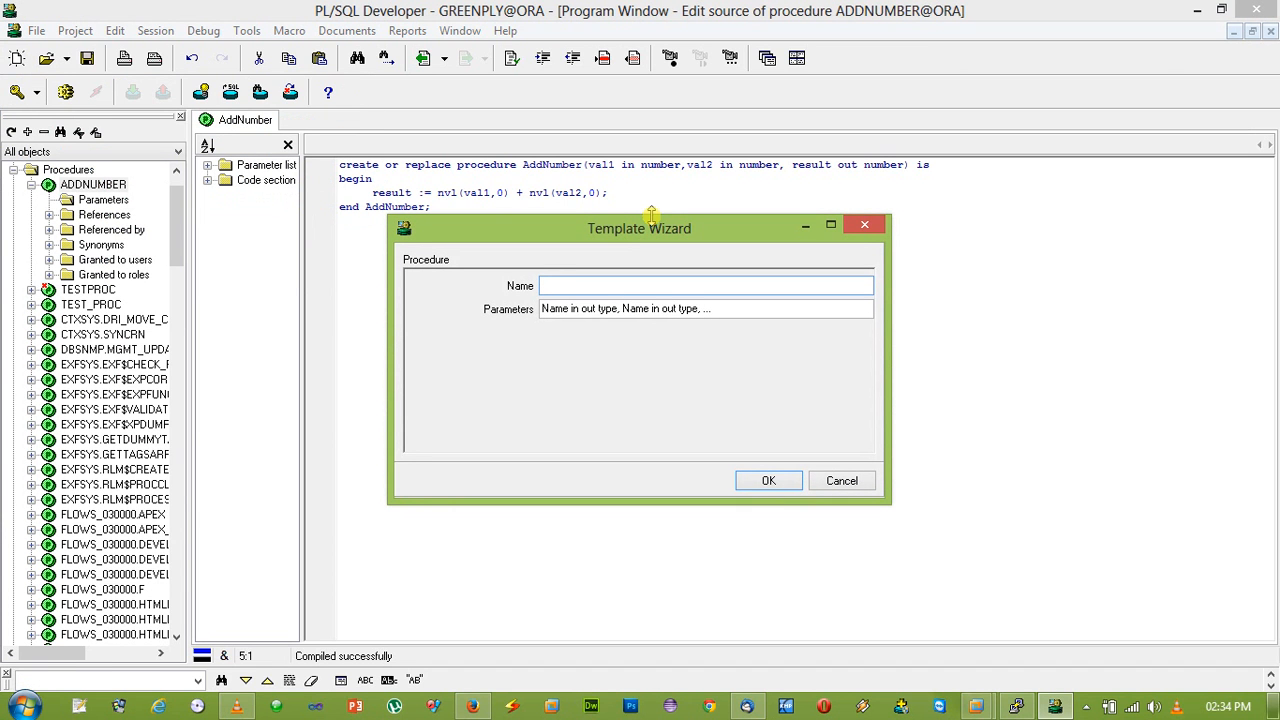
text(GetEmployeen)
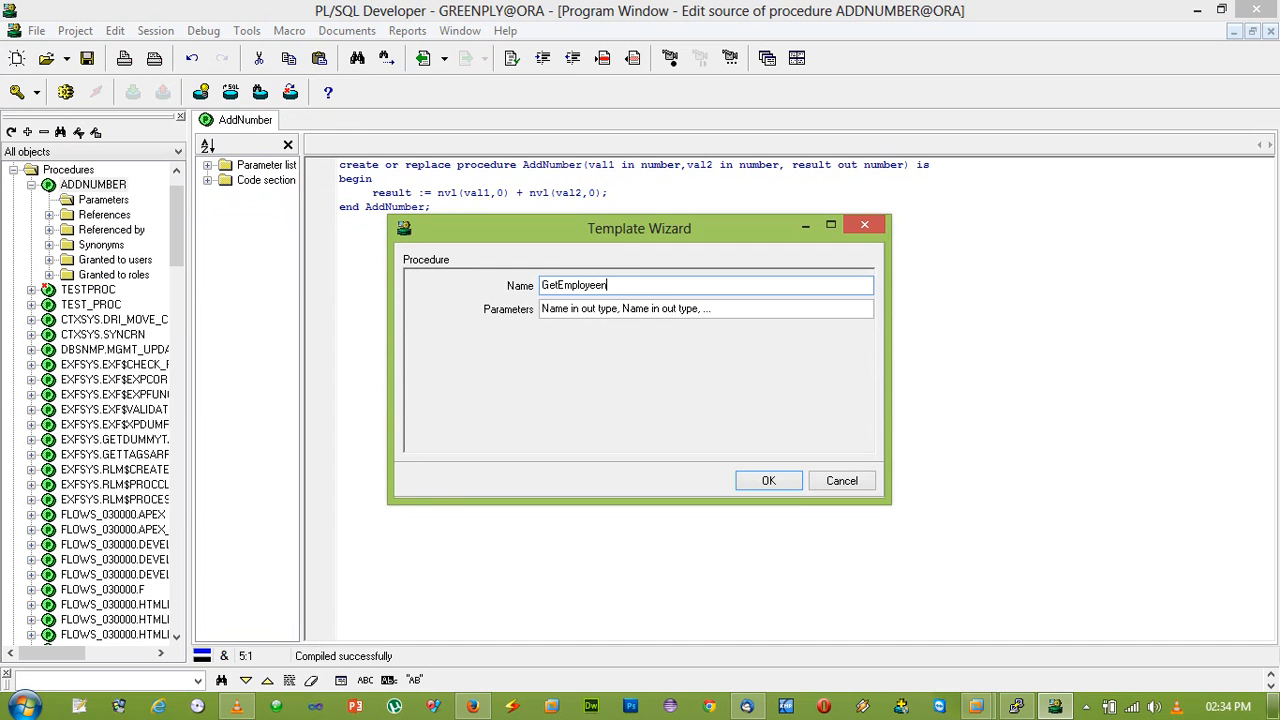
text(fo)
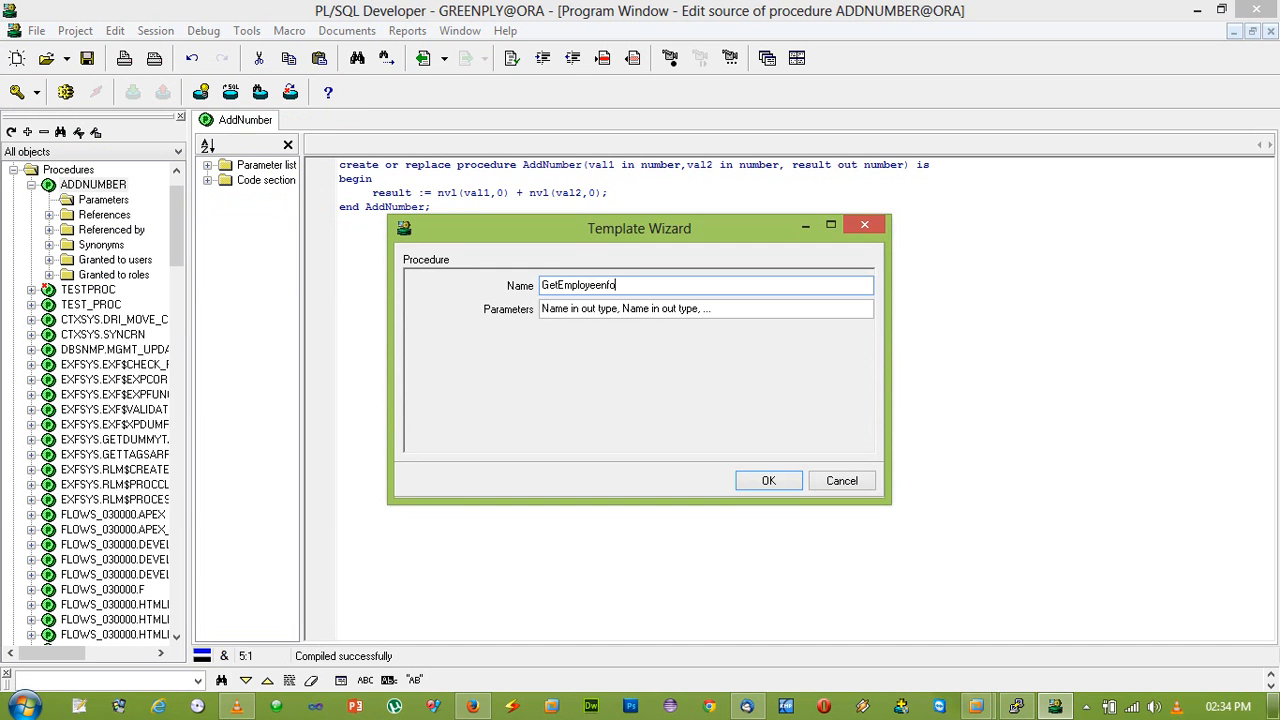
click(768, 480)
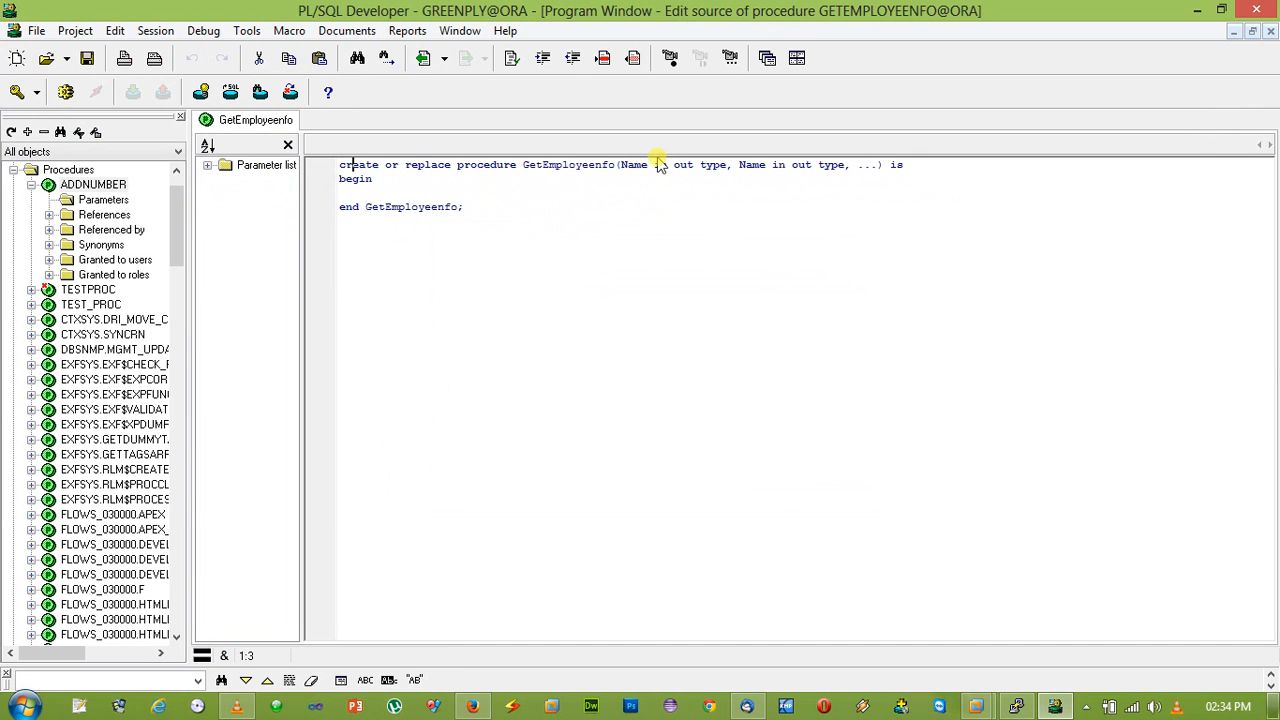
- Replace the placeholders with emp_id, Emp_Name and date_of_birth out date parameters
double_click(632, 164)
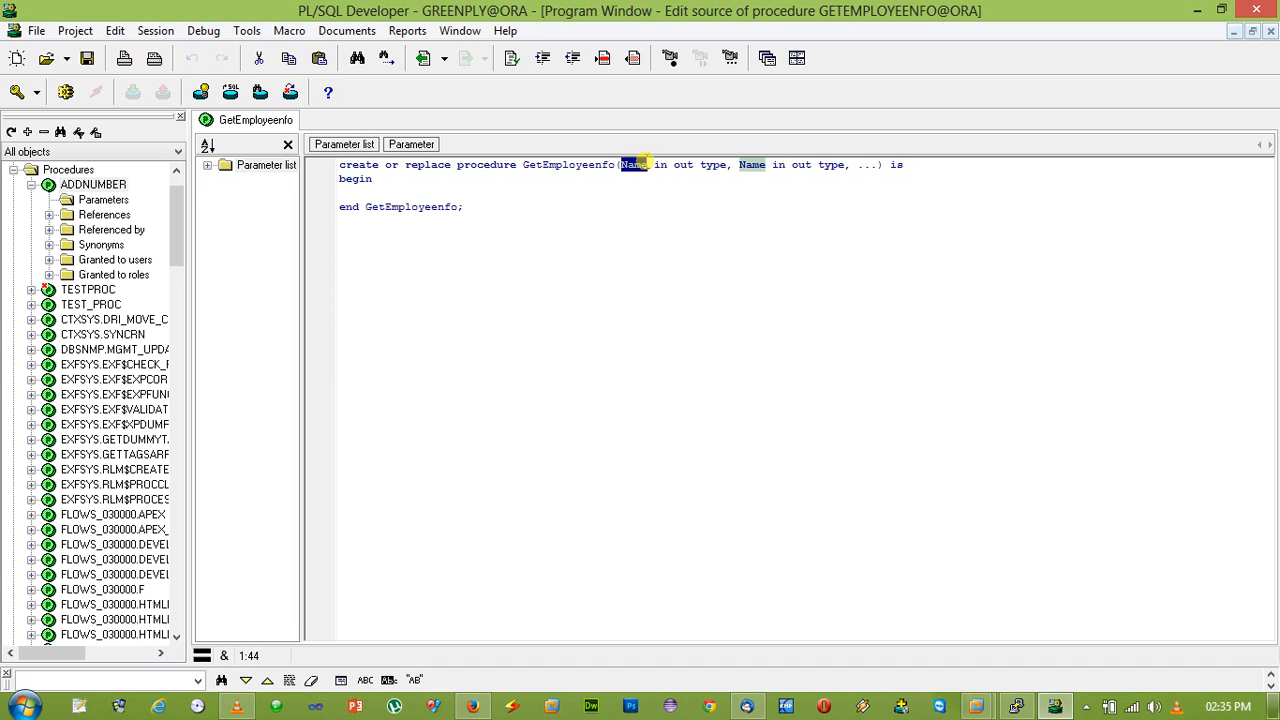
text(emp_id)
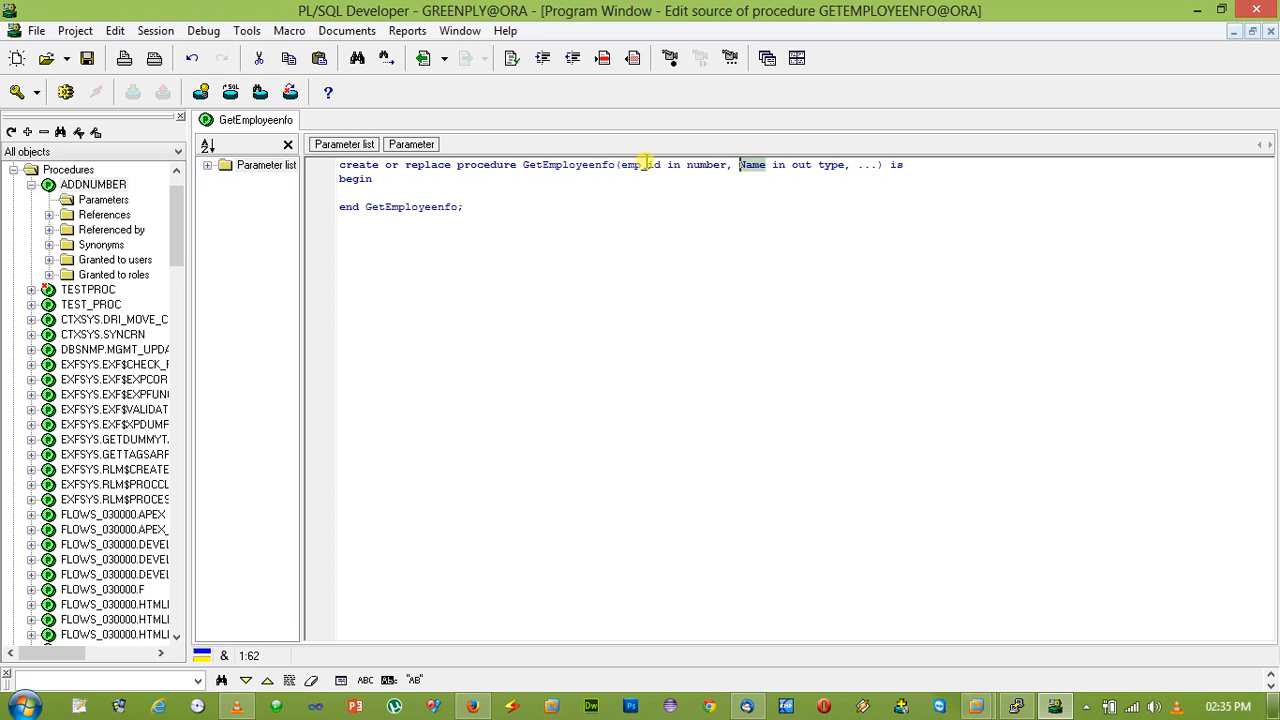
text(Emp_)
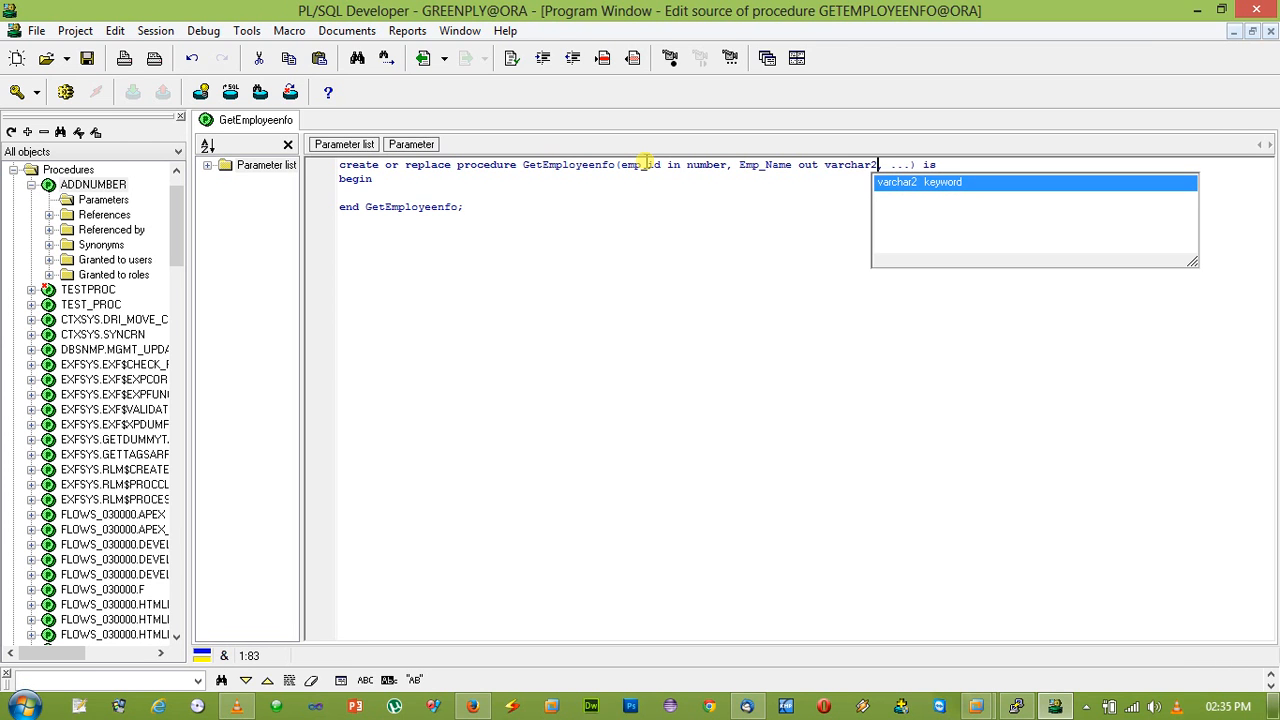
text(,)
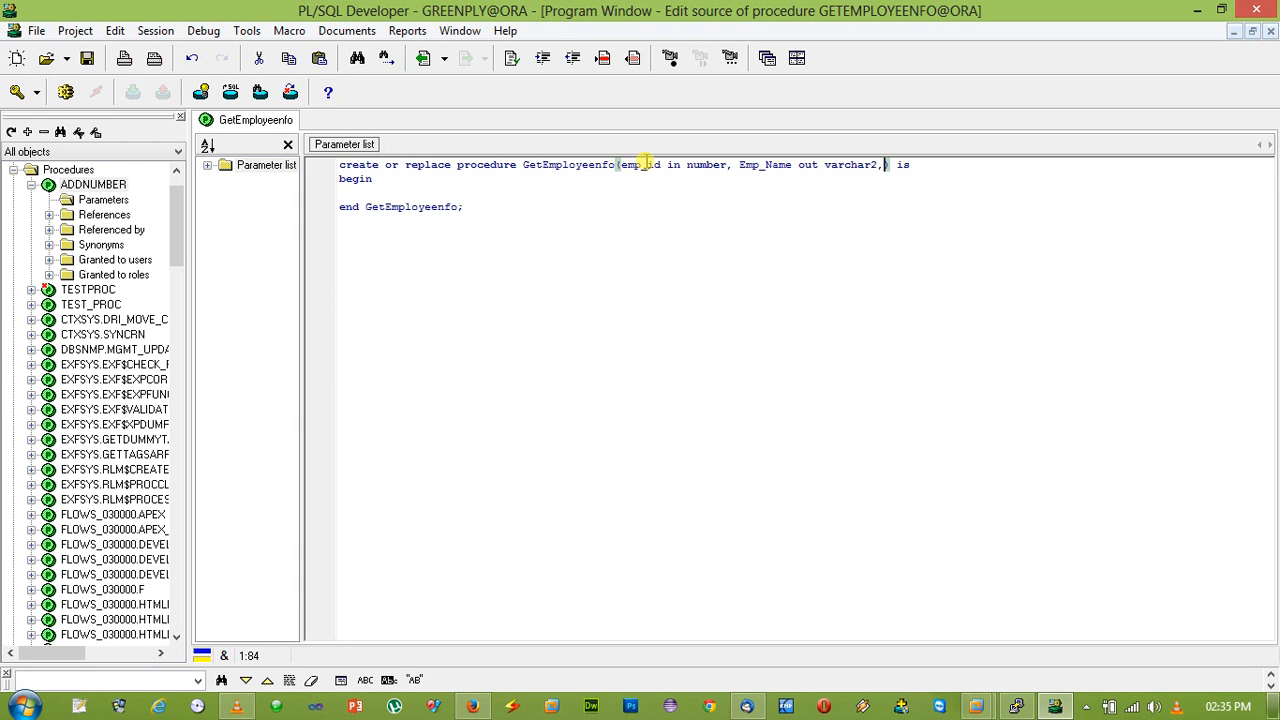
text(date_of_birth)
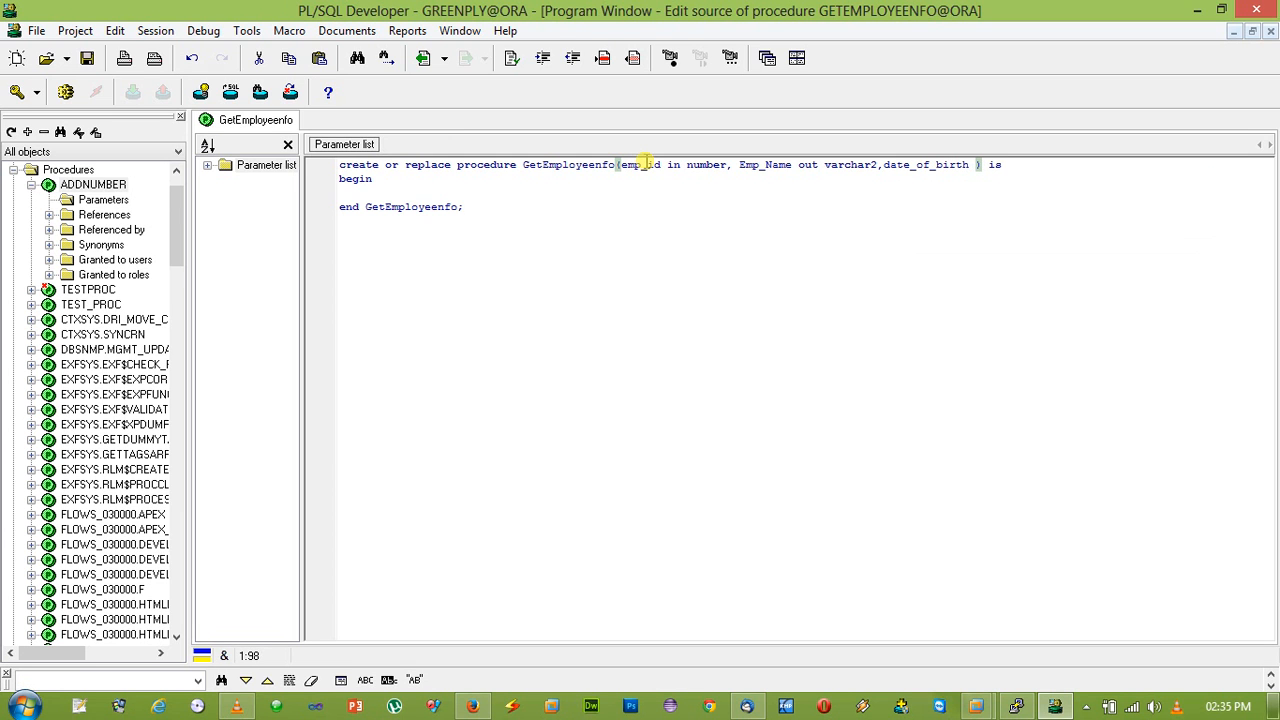
text(out date)
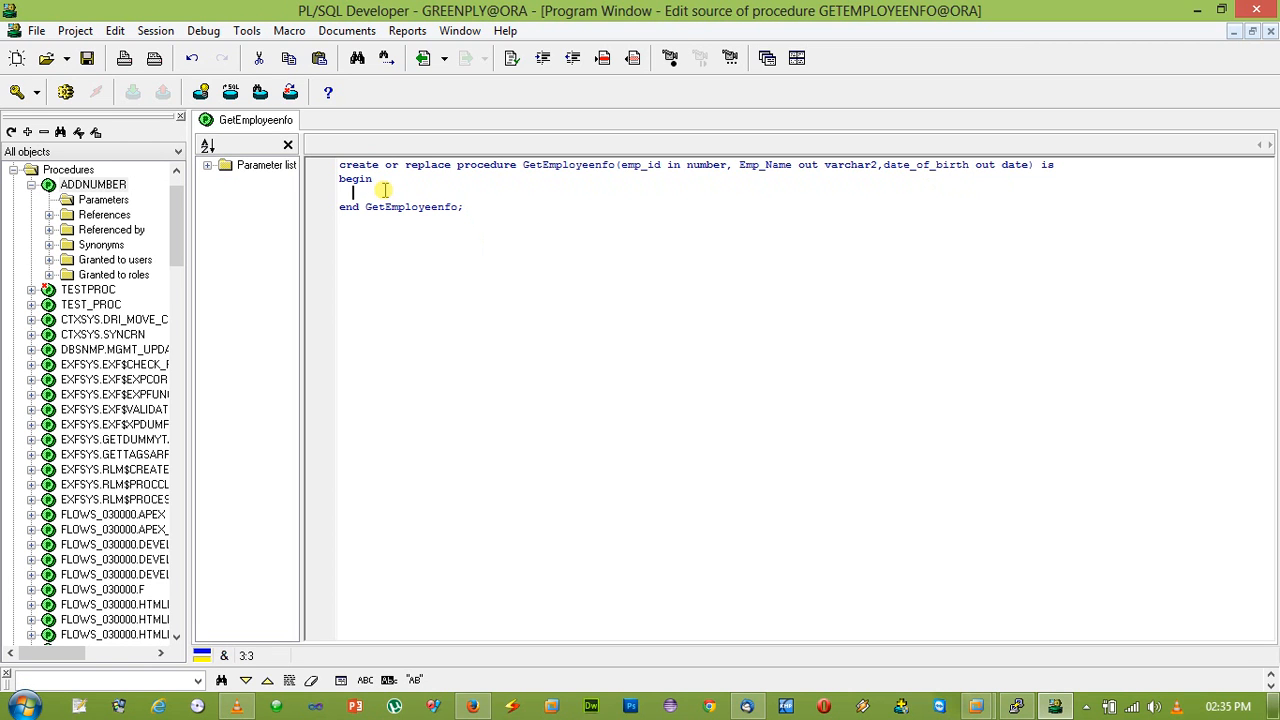
- Write select emp_name, date_of_birth into EmpName, birth_date
text(sleec)
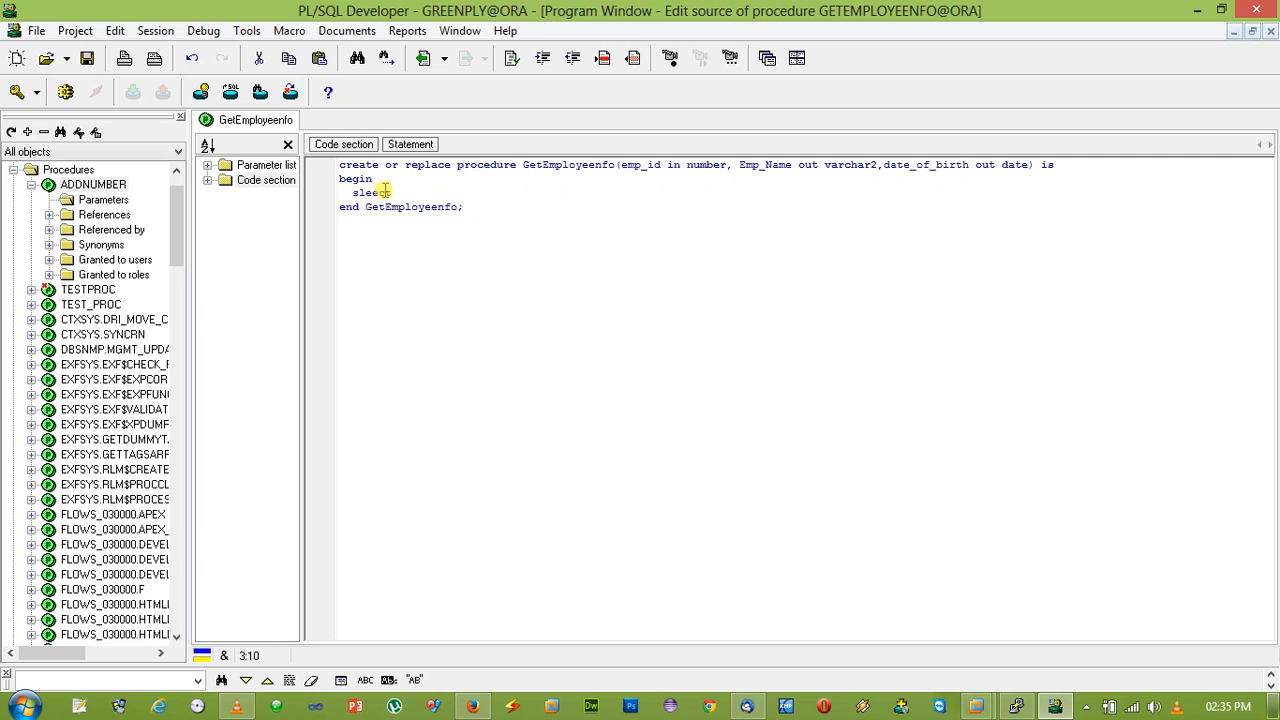
text(emp_)
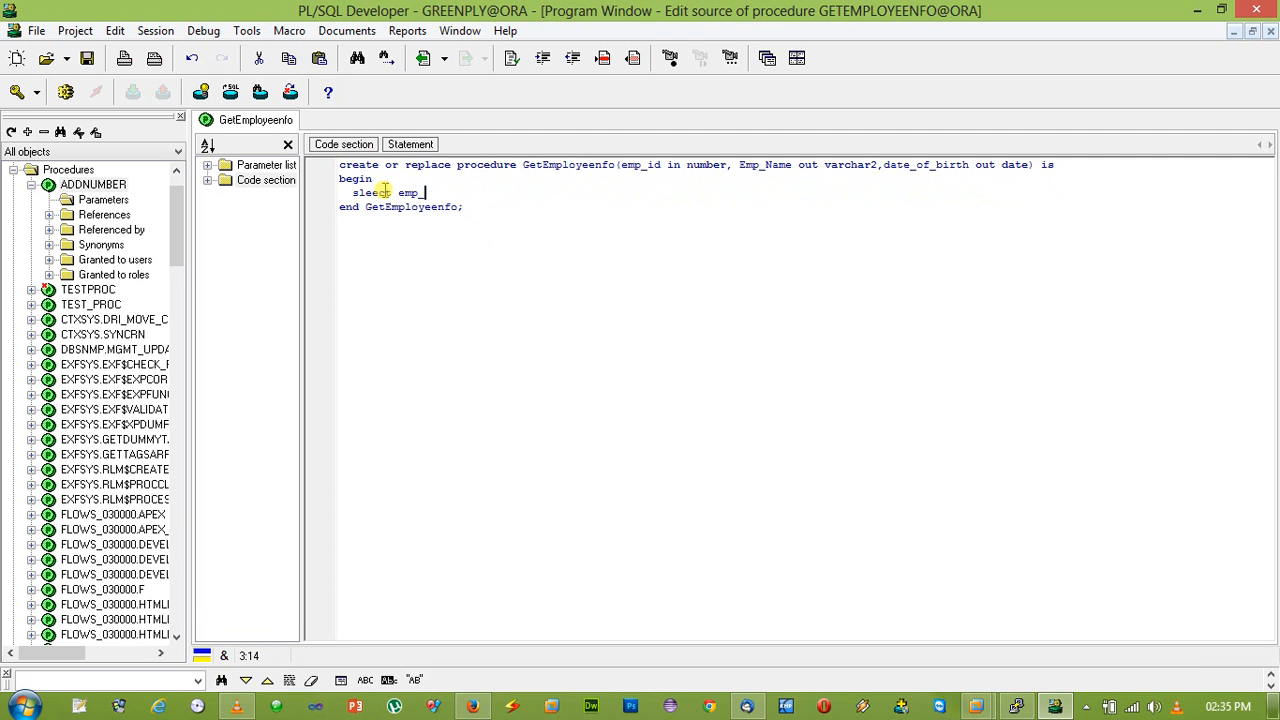
text(name,)
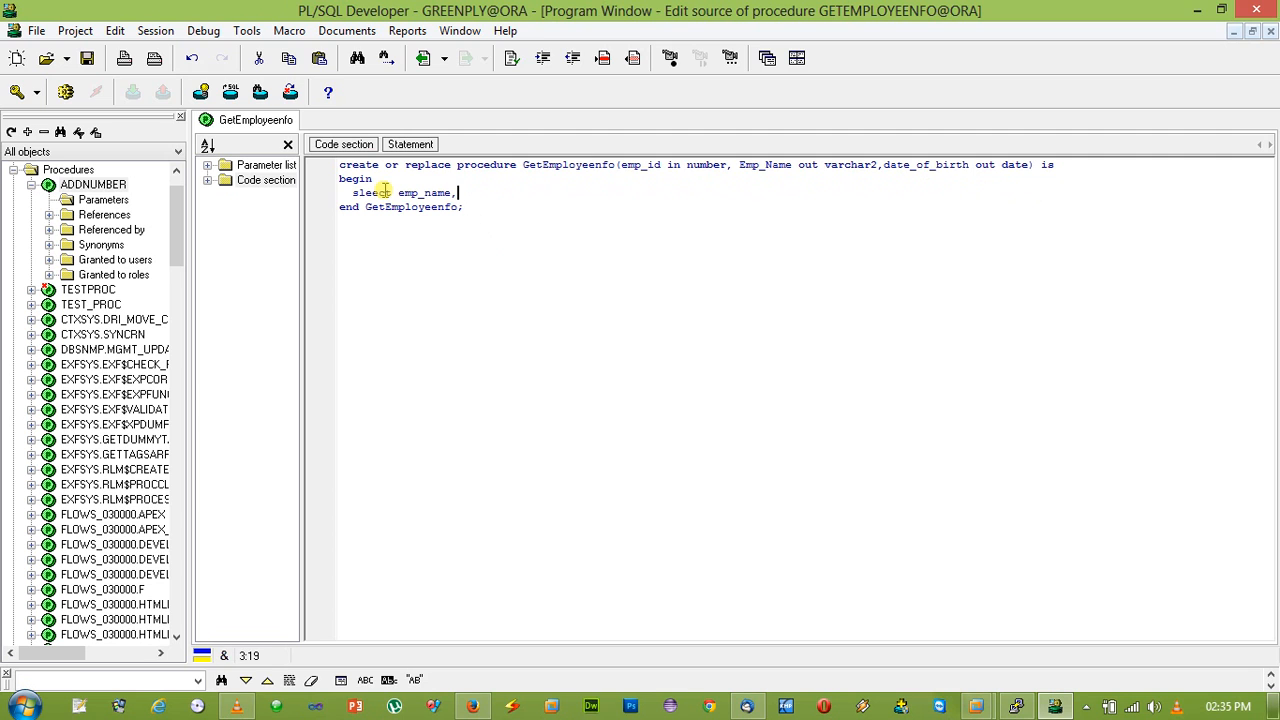
text(date_of_birth)
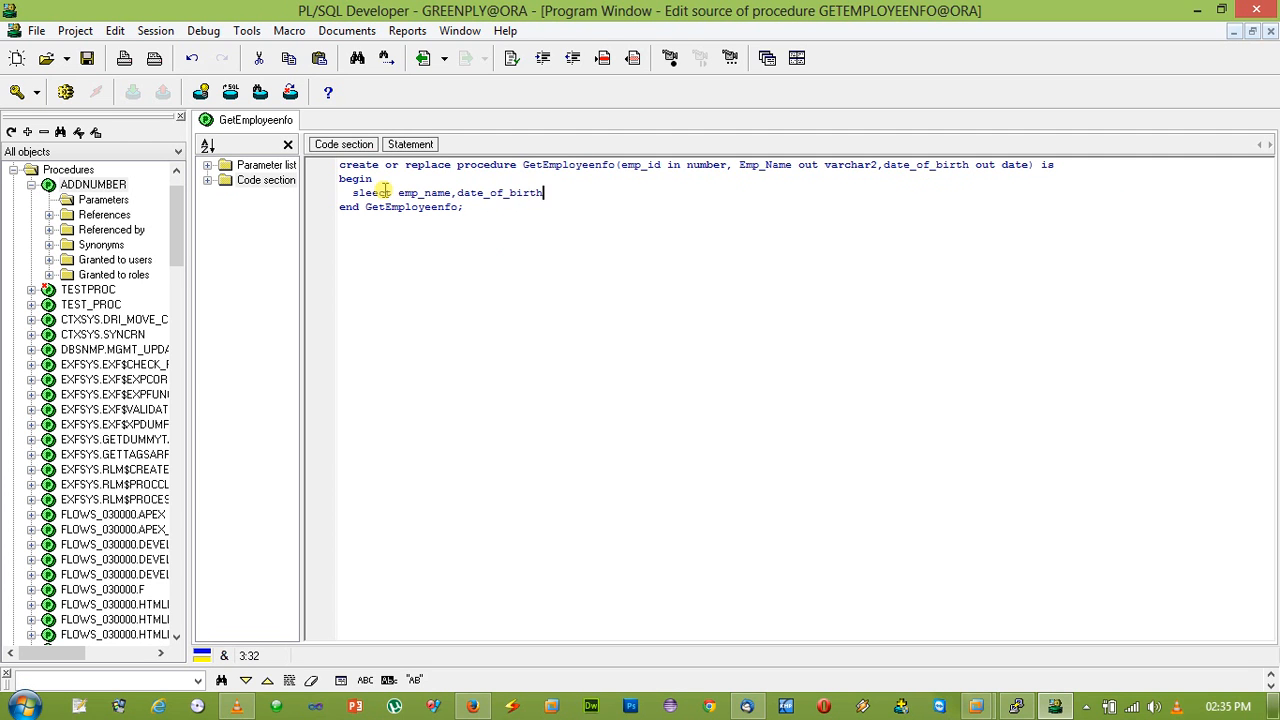
text(into)
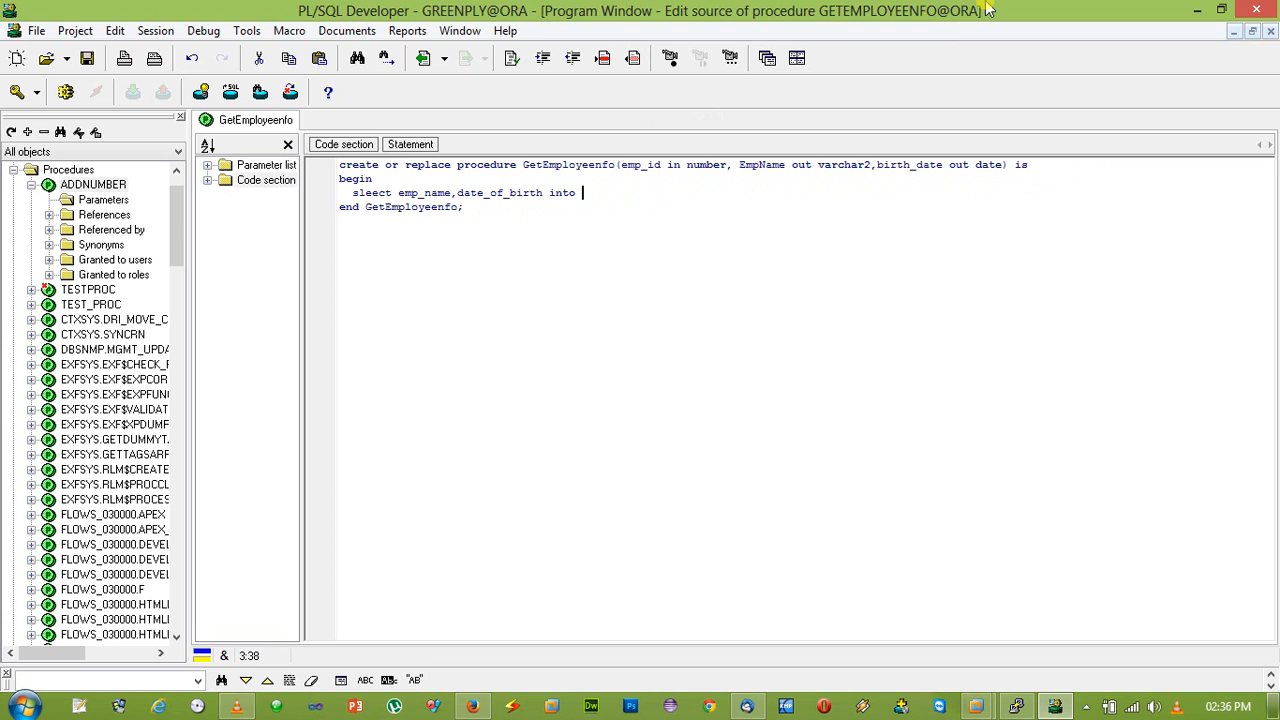
text(EmpNam)
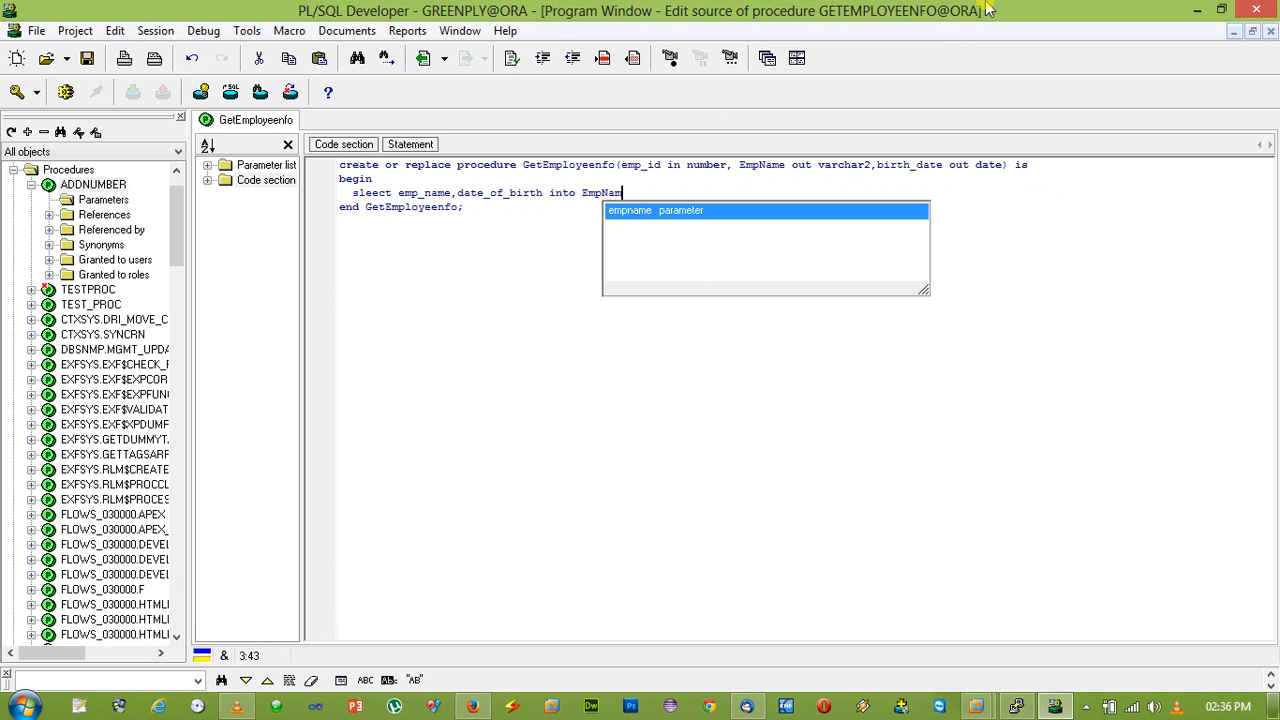
text(e,)
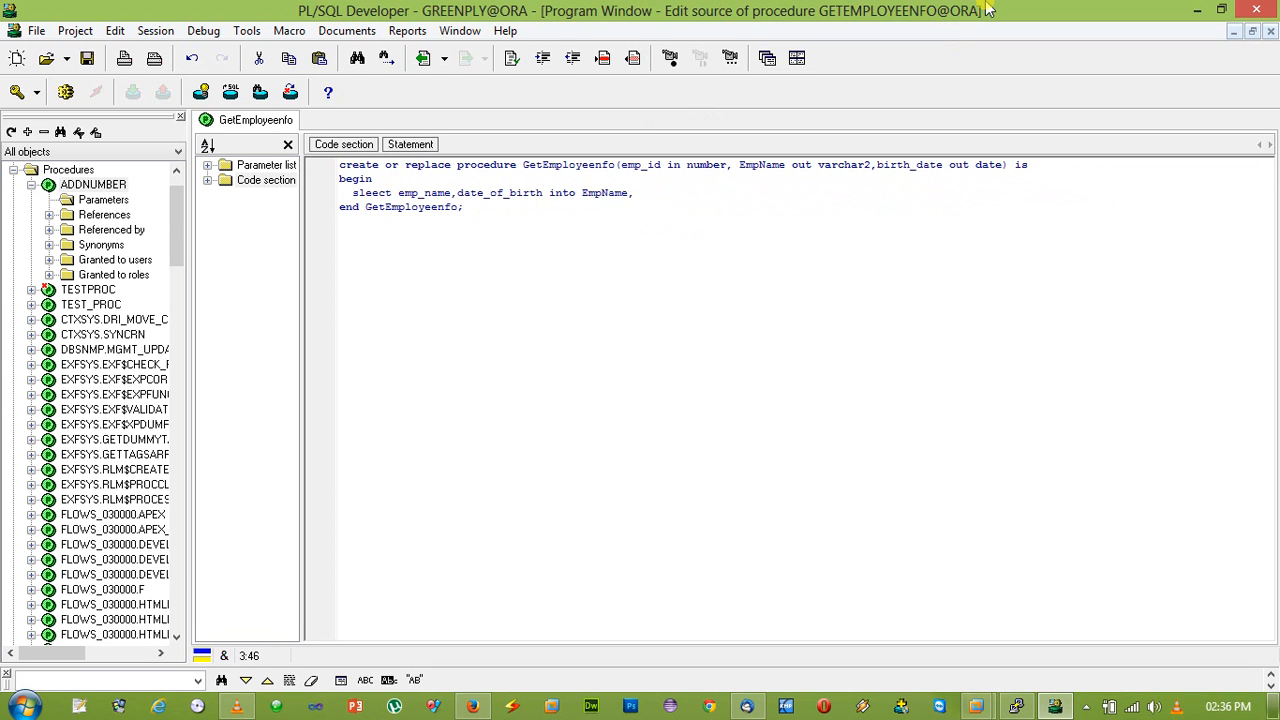
text(birth_)
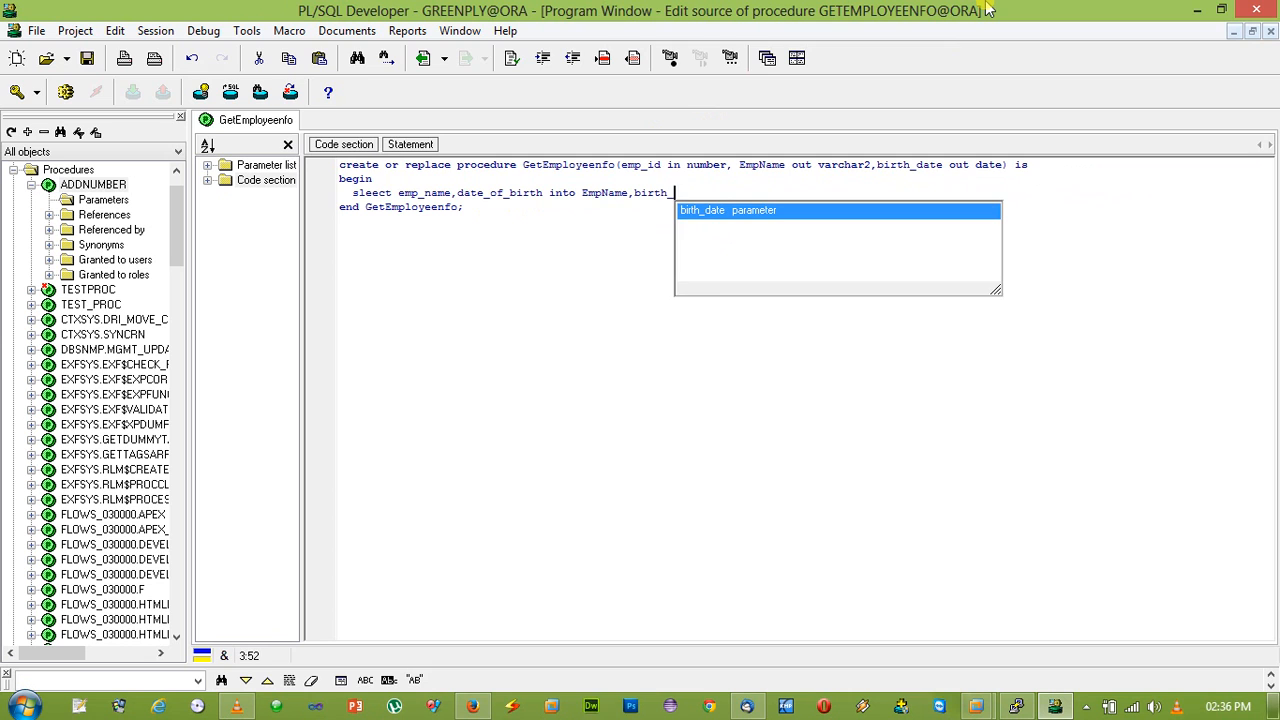
text(date)
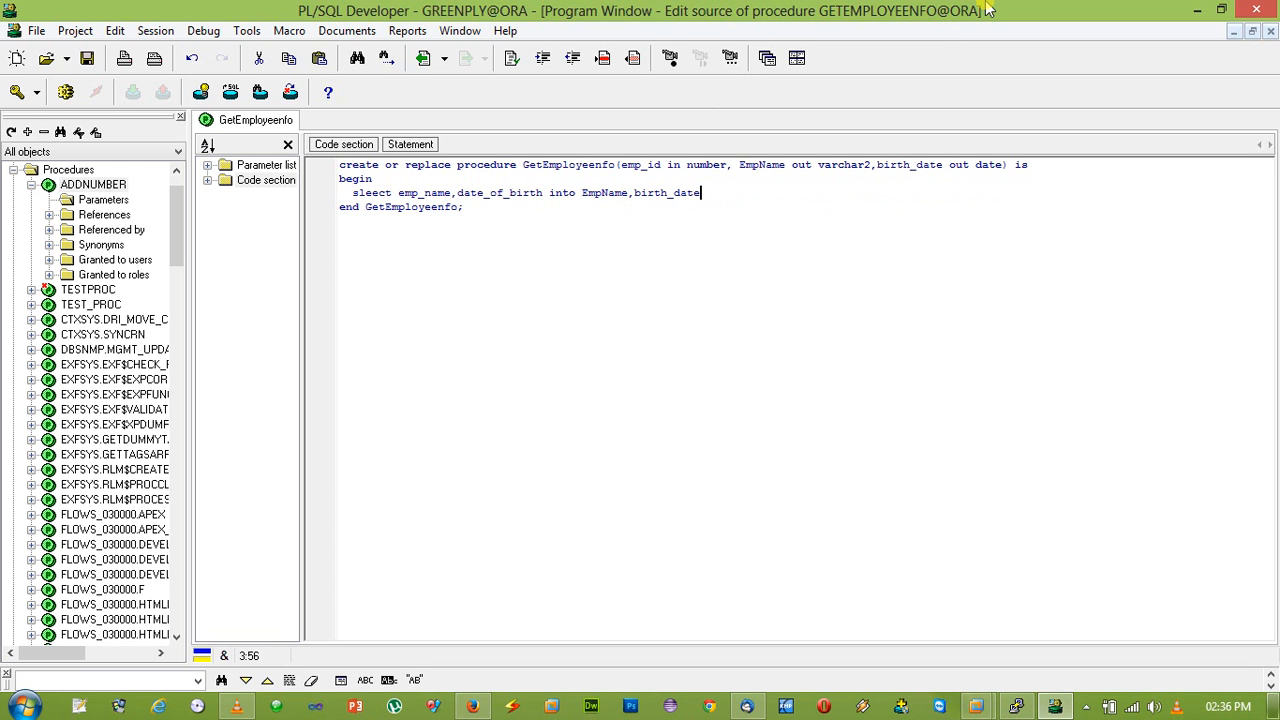
key(BackSpace)
text(e)
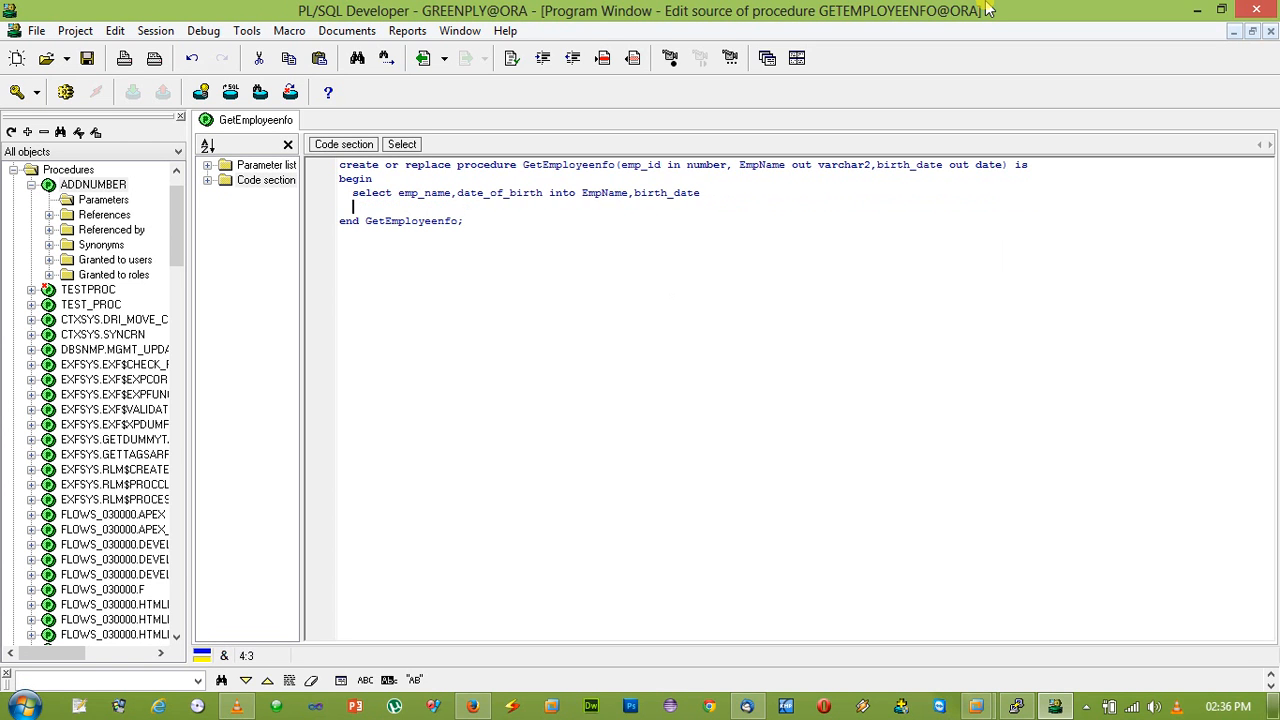
- Add from employee_master where emp_id = empid
text(from)
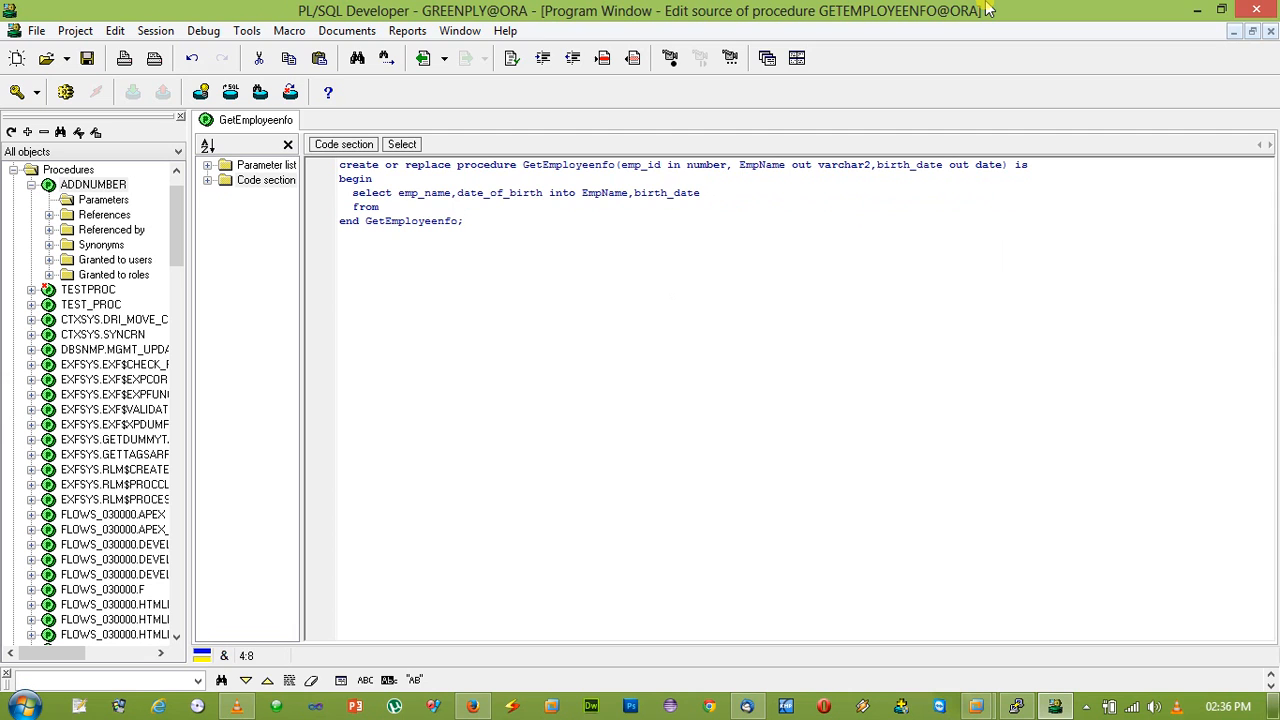
text(employee)
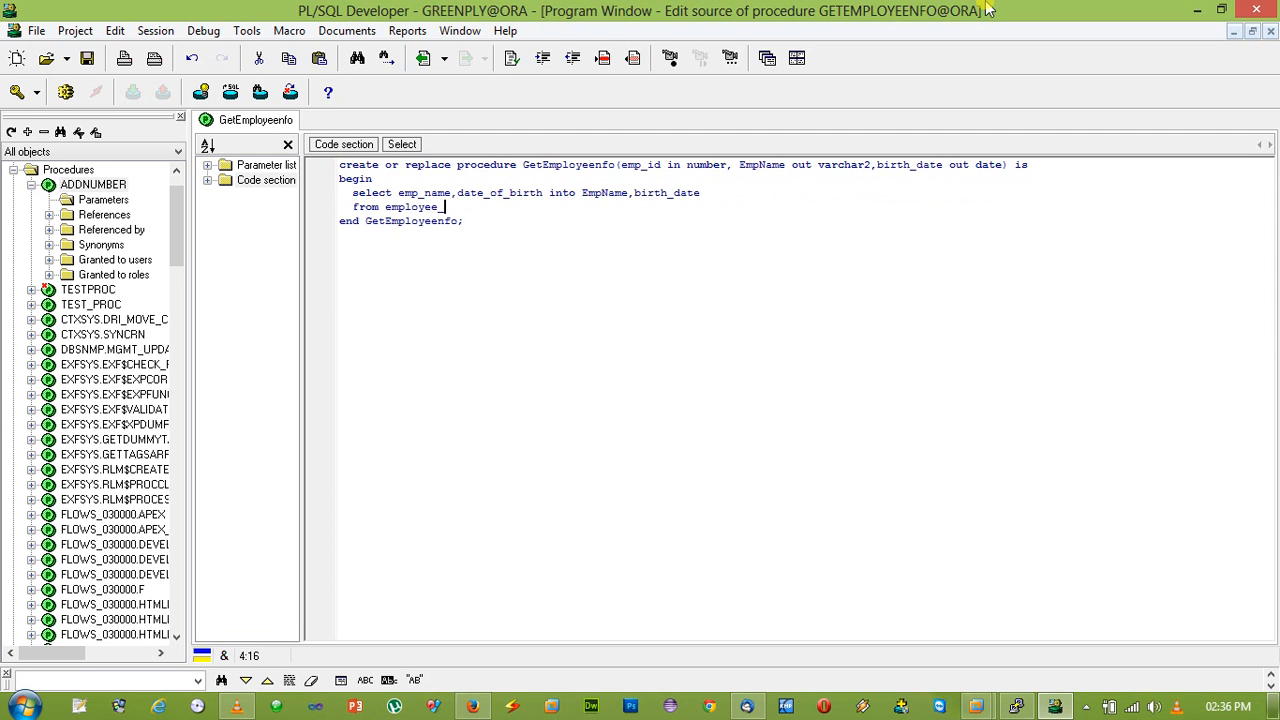
text(_master)
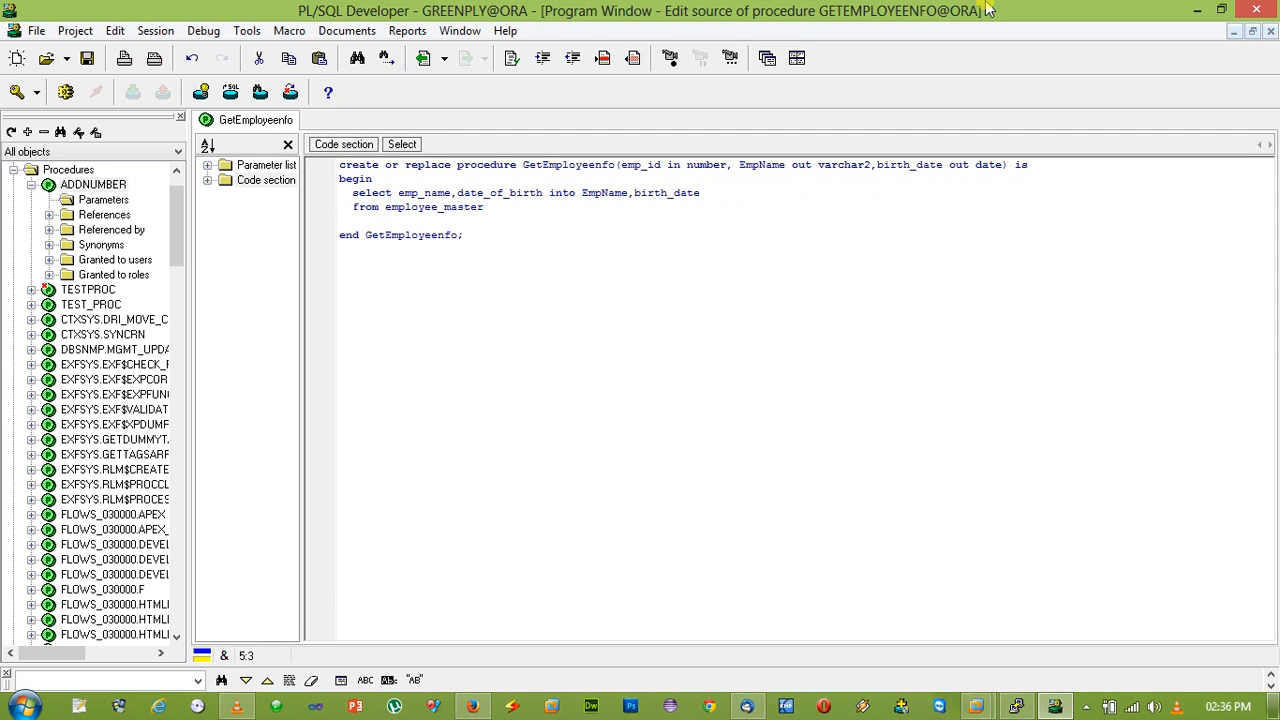
text(where)
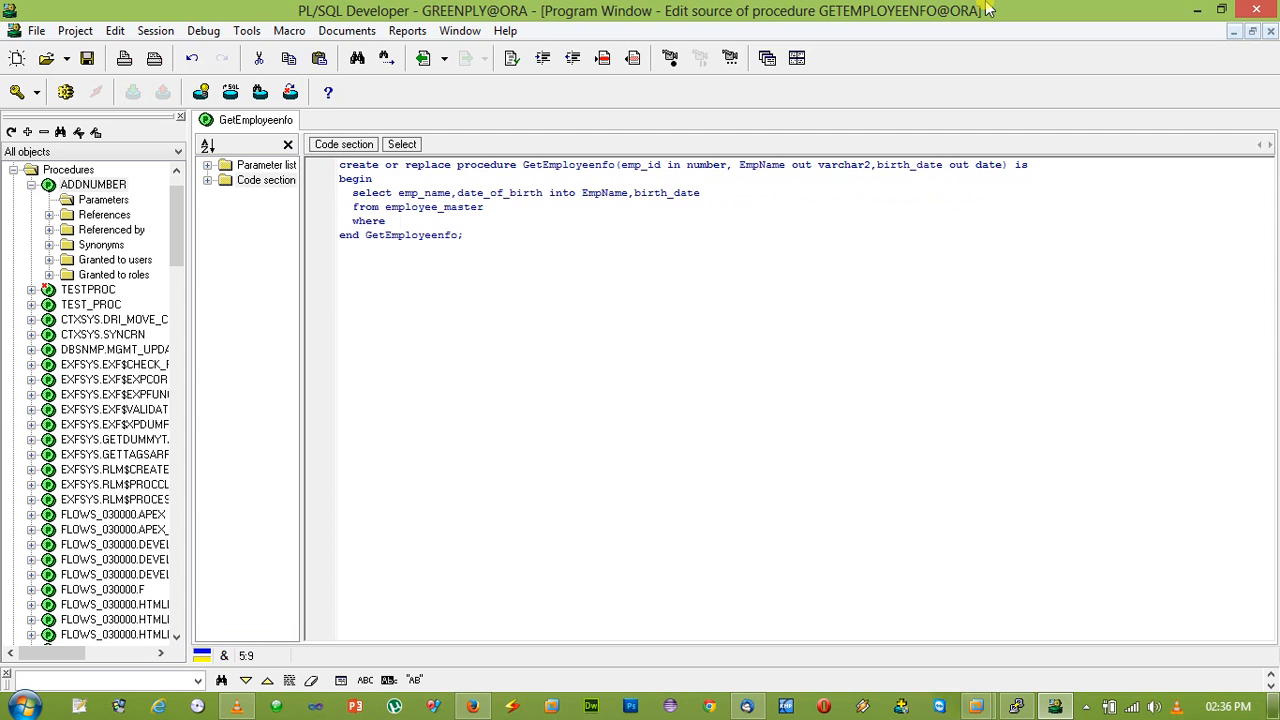
text(emp_id =)
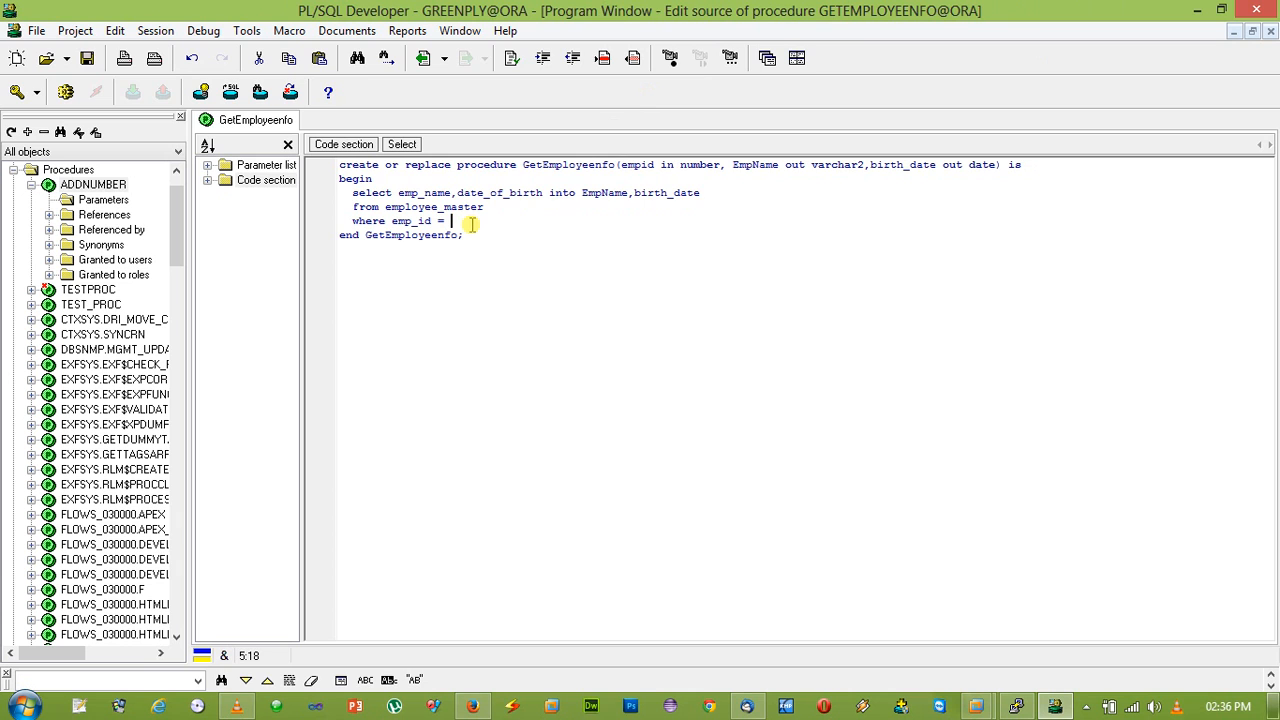
text(e)
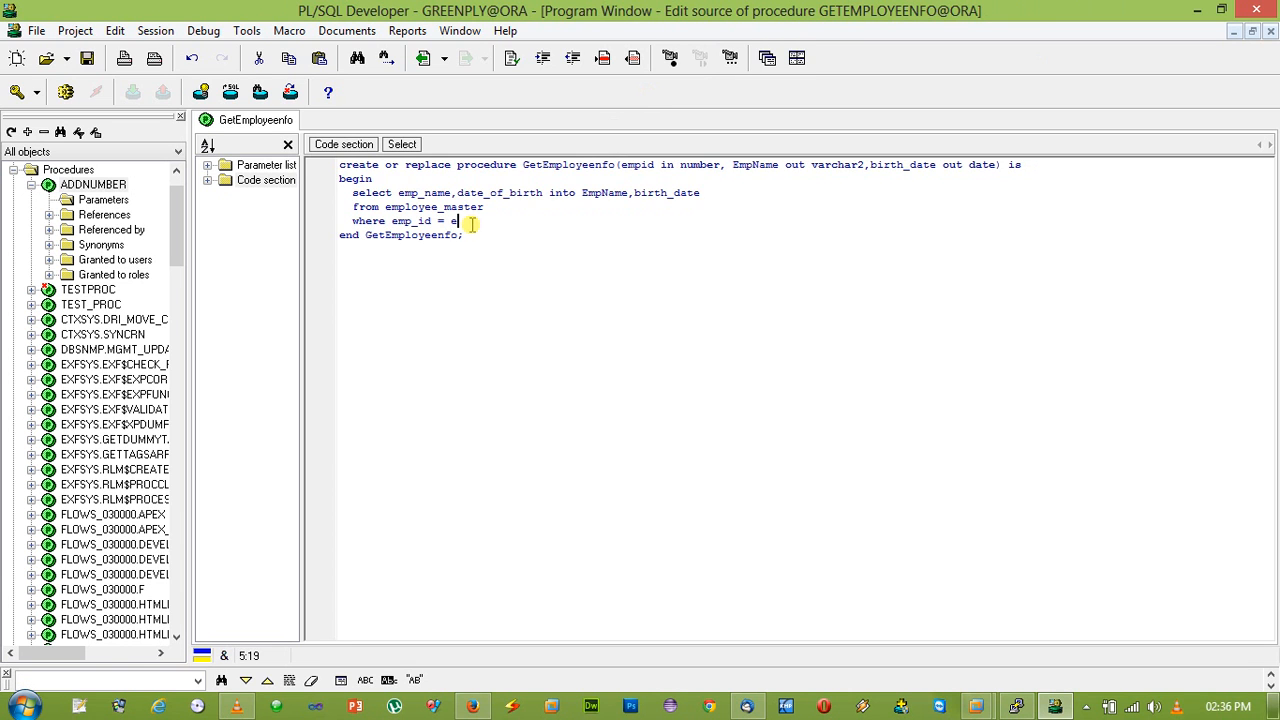
text(mpid;)
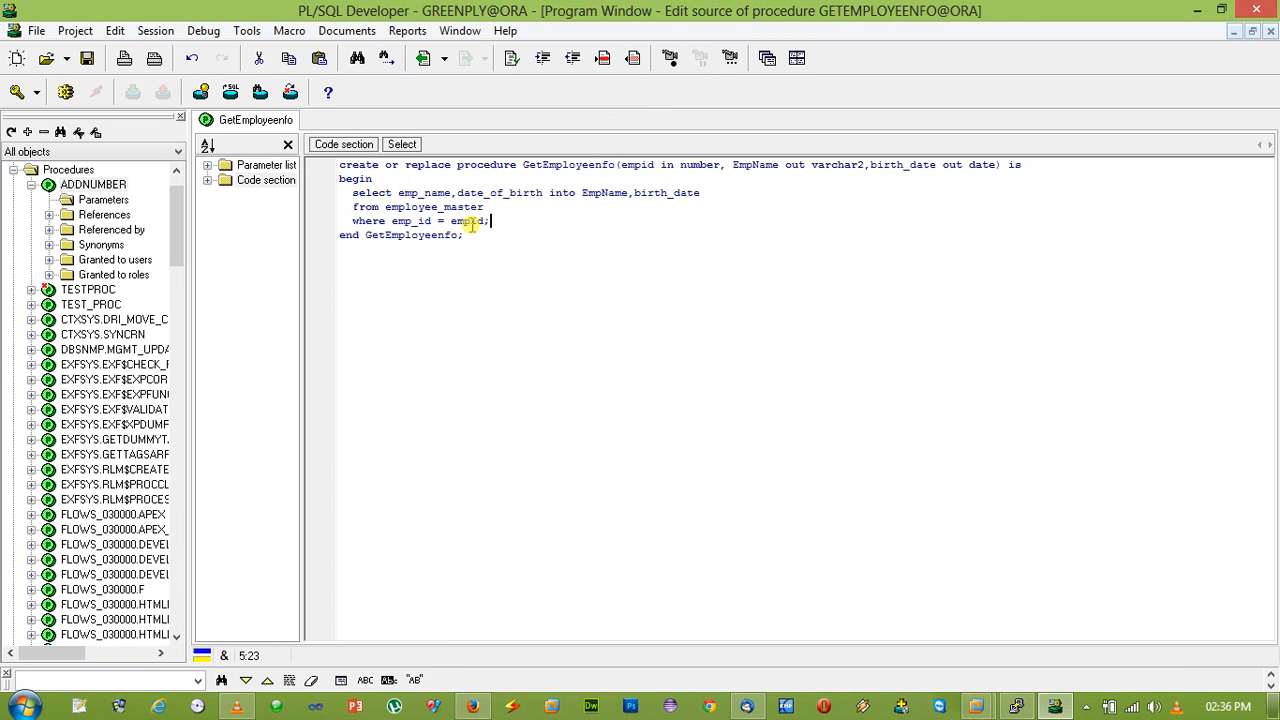
- Add an exception when no_data_found handler setting EmpName and birth_date to null
text(exception)
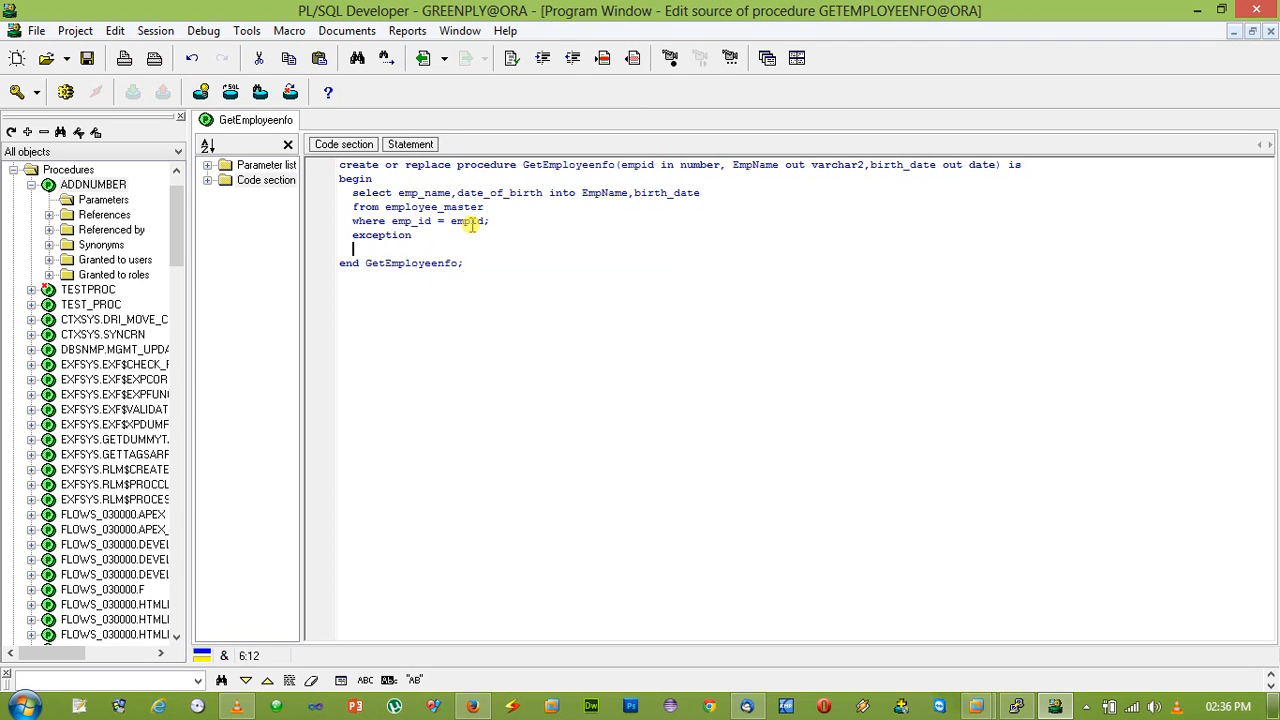
text(when no)
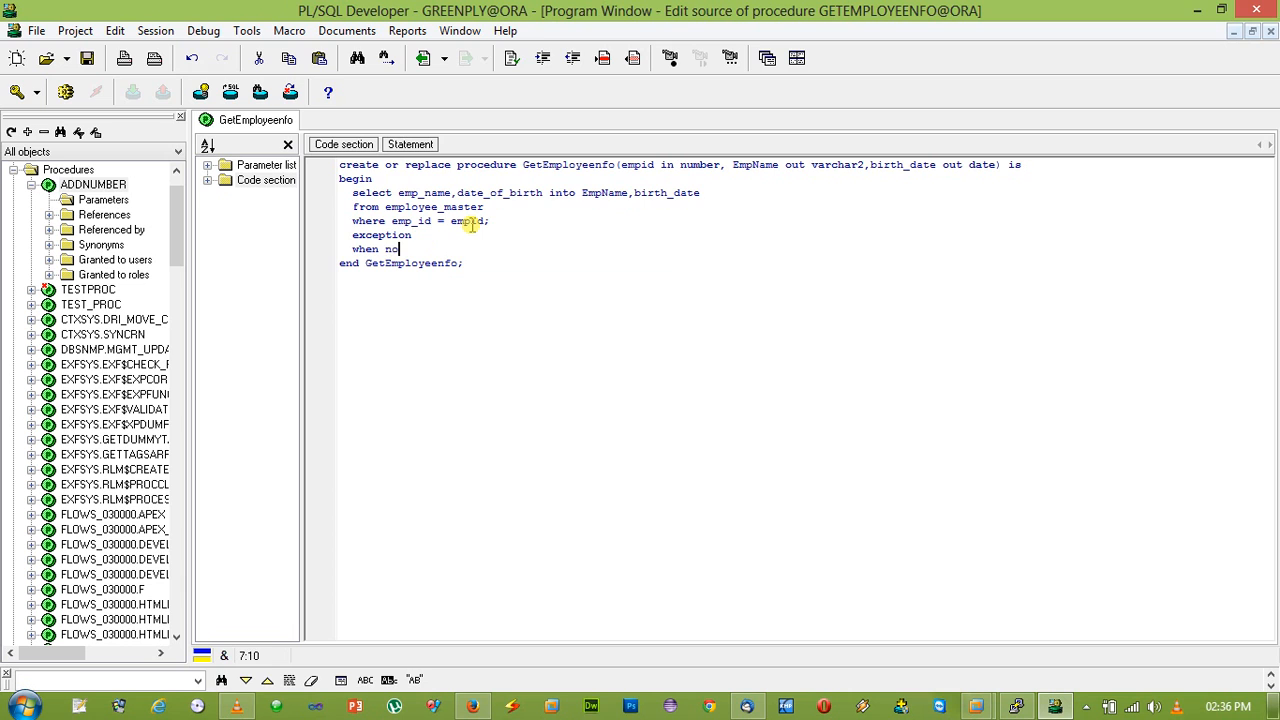
text(_data_found then)
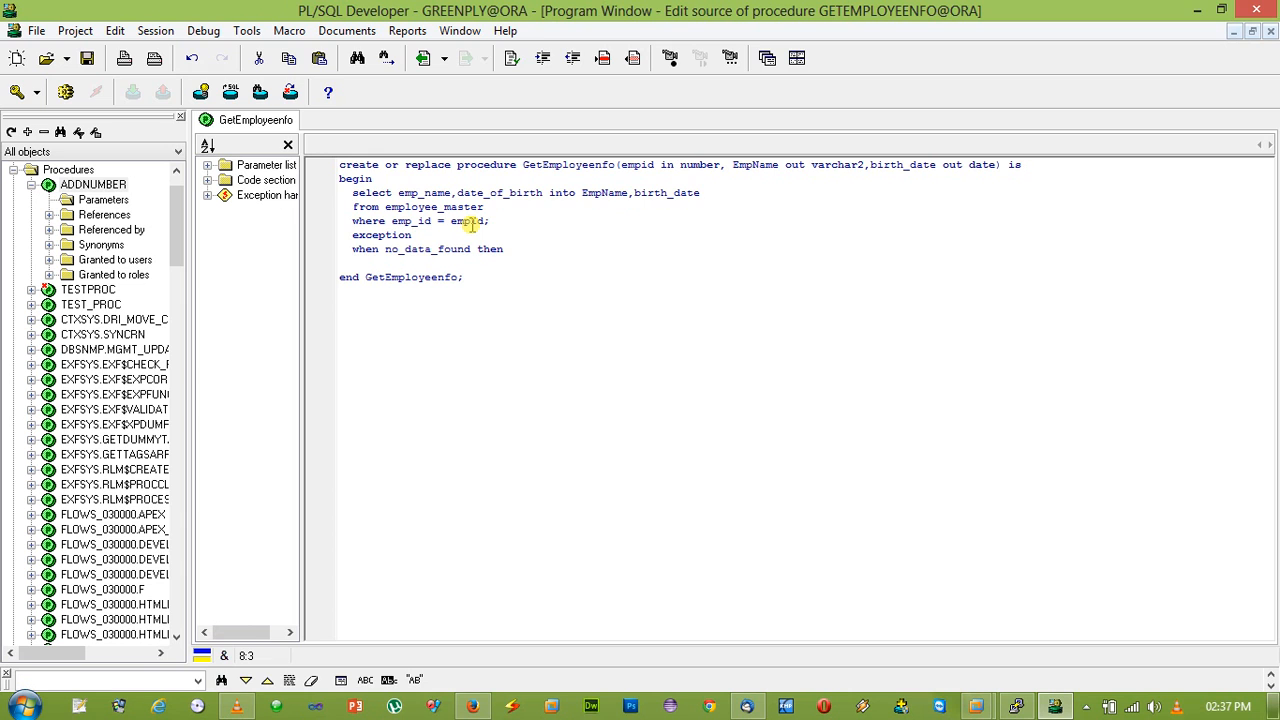
text(=)
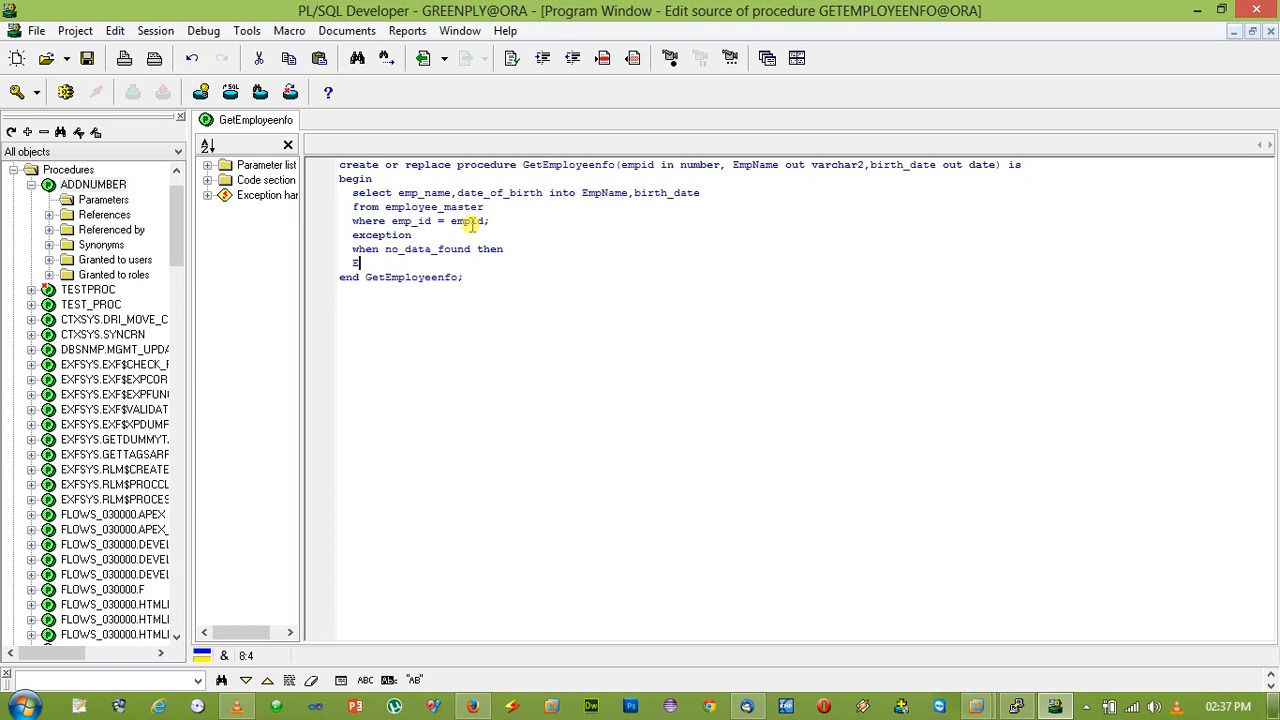
text(EmpName)
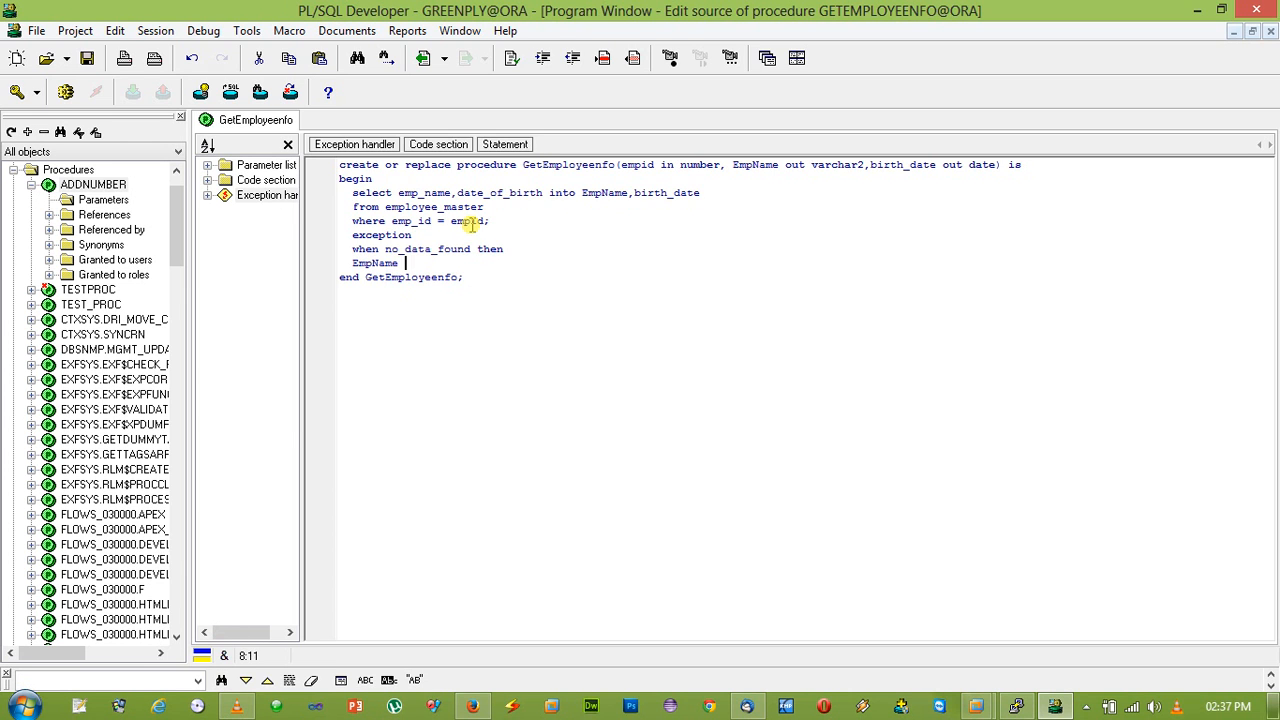
text(:= null;)
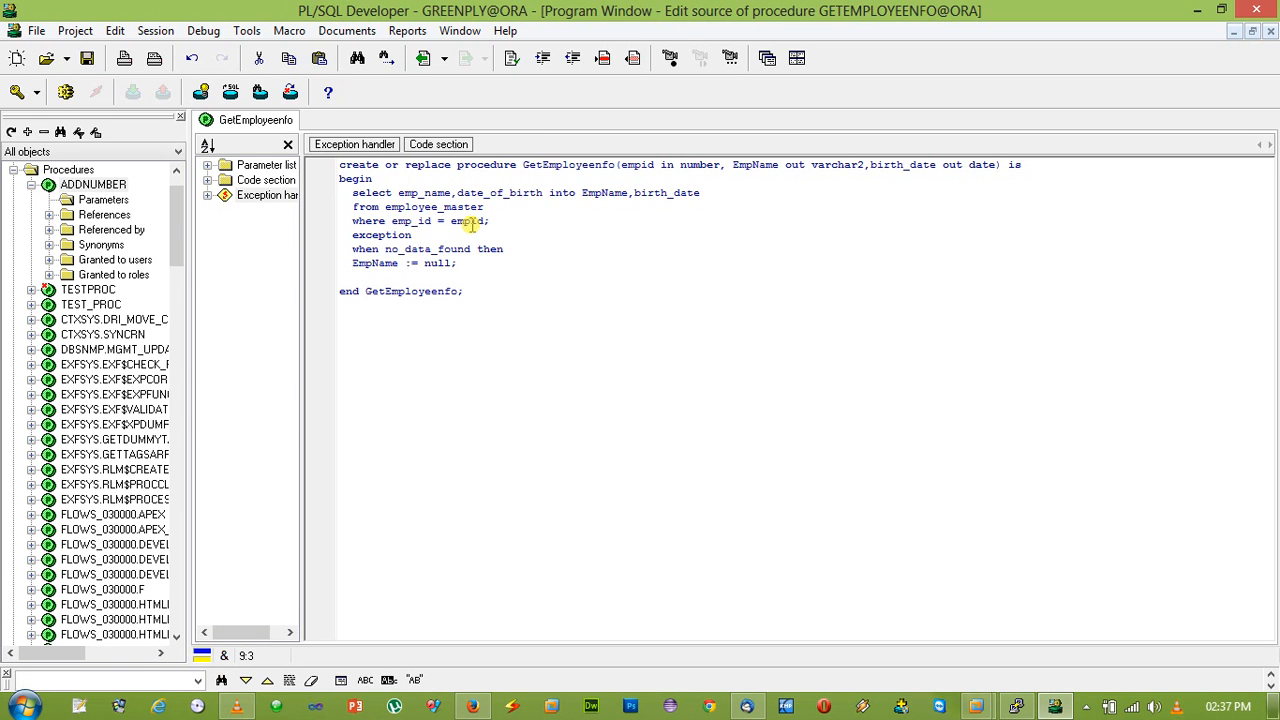
text(birth_date :)
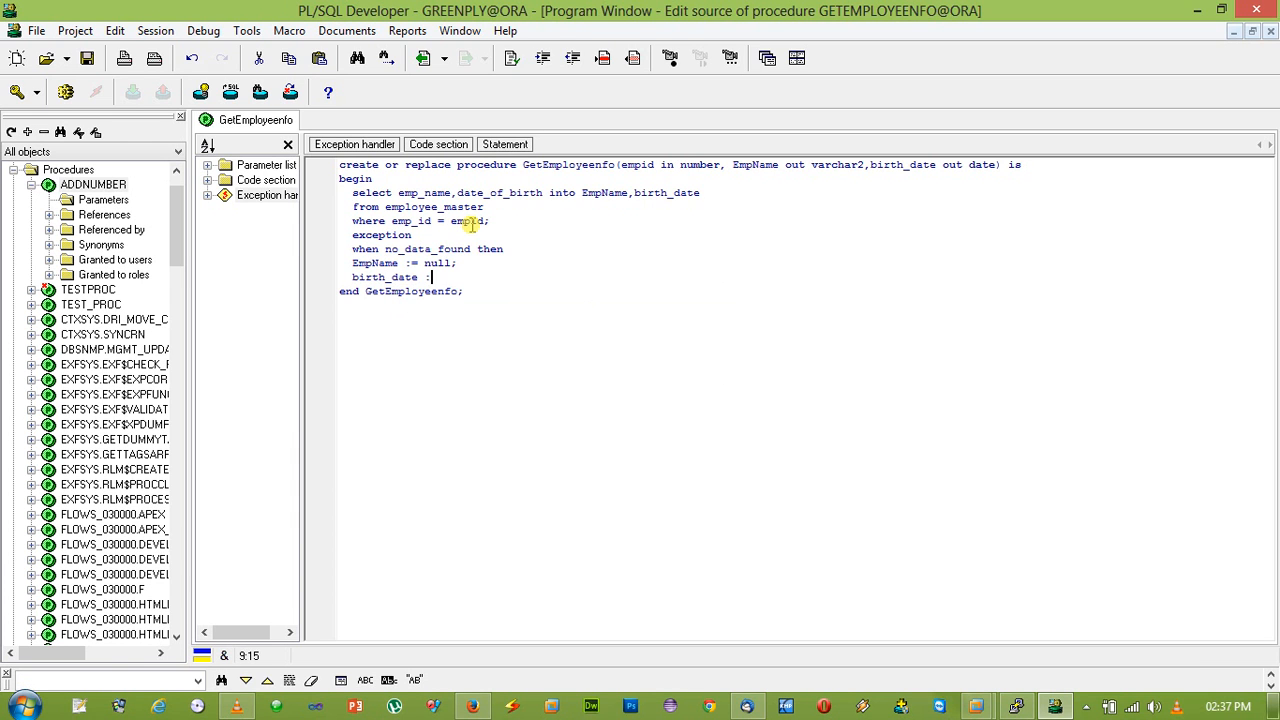
text(= null;)
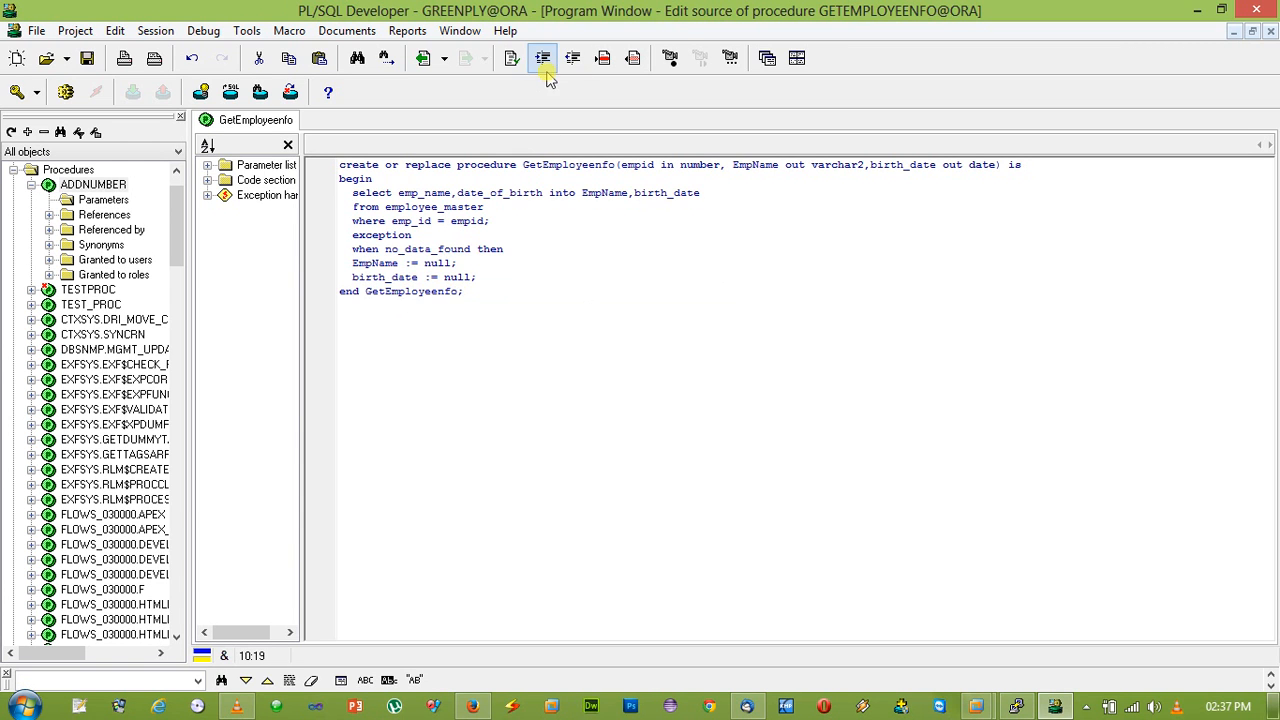
- Compile, correct the procedure name to GetEmployeInfo and recompile successfully
click(542, 58)
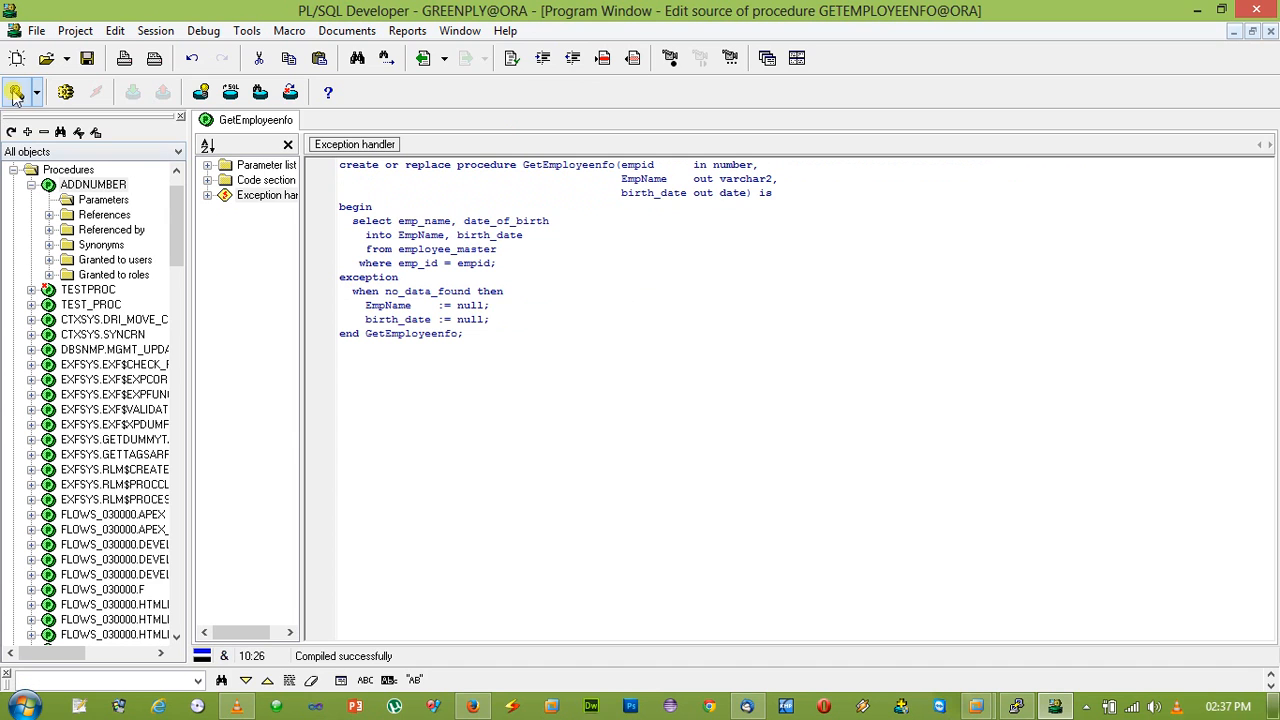
click(48, 200)
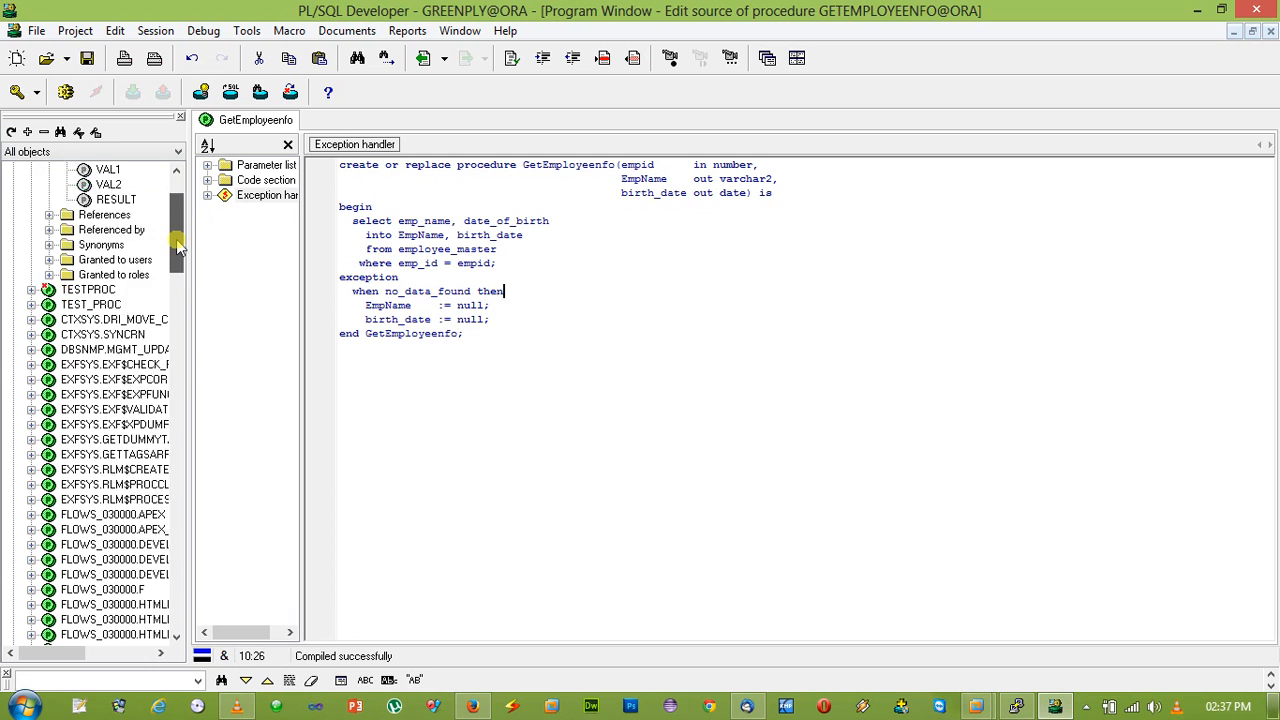
scroll(down, 3)
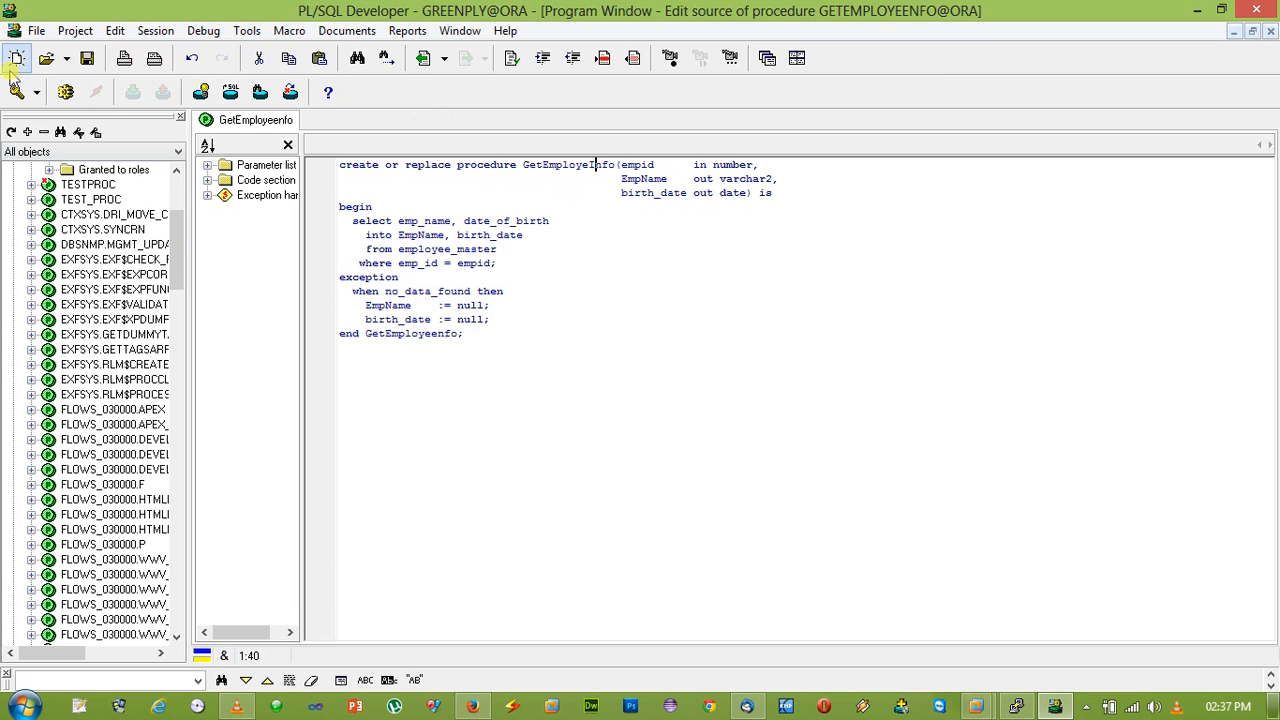
click(104, 92)
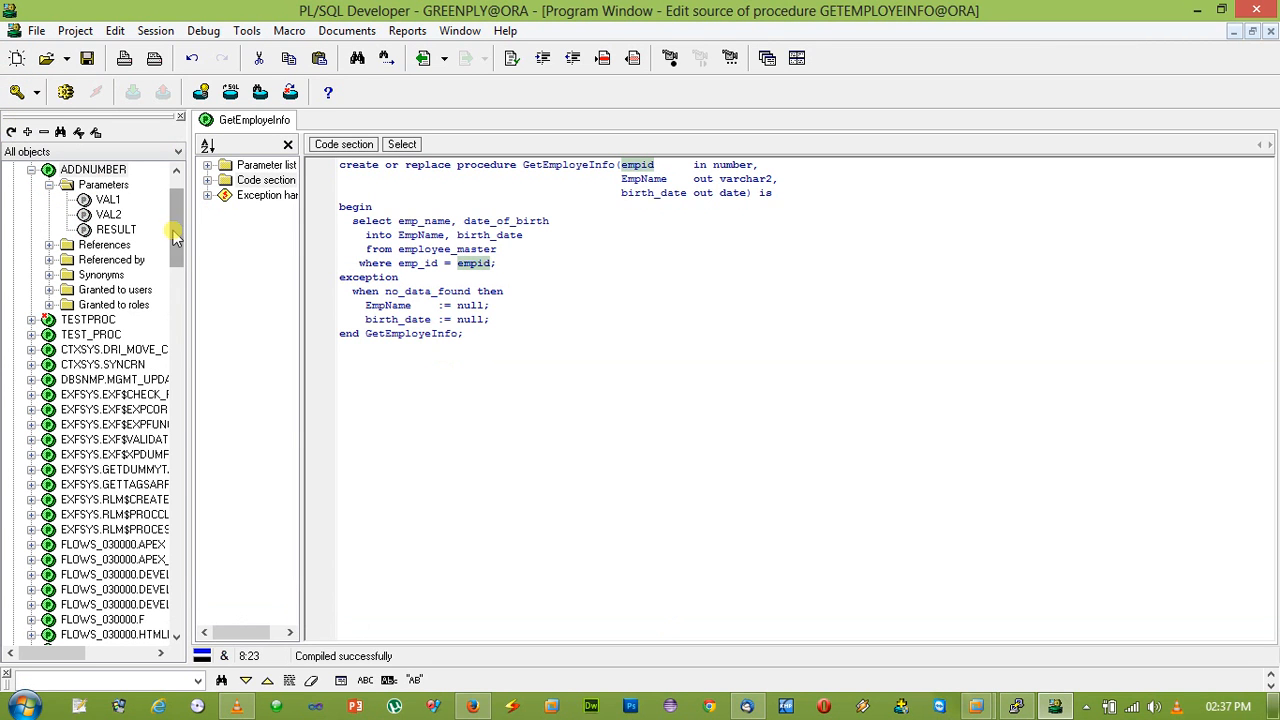
scroll(down, 3)
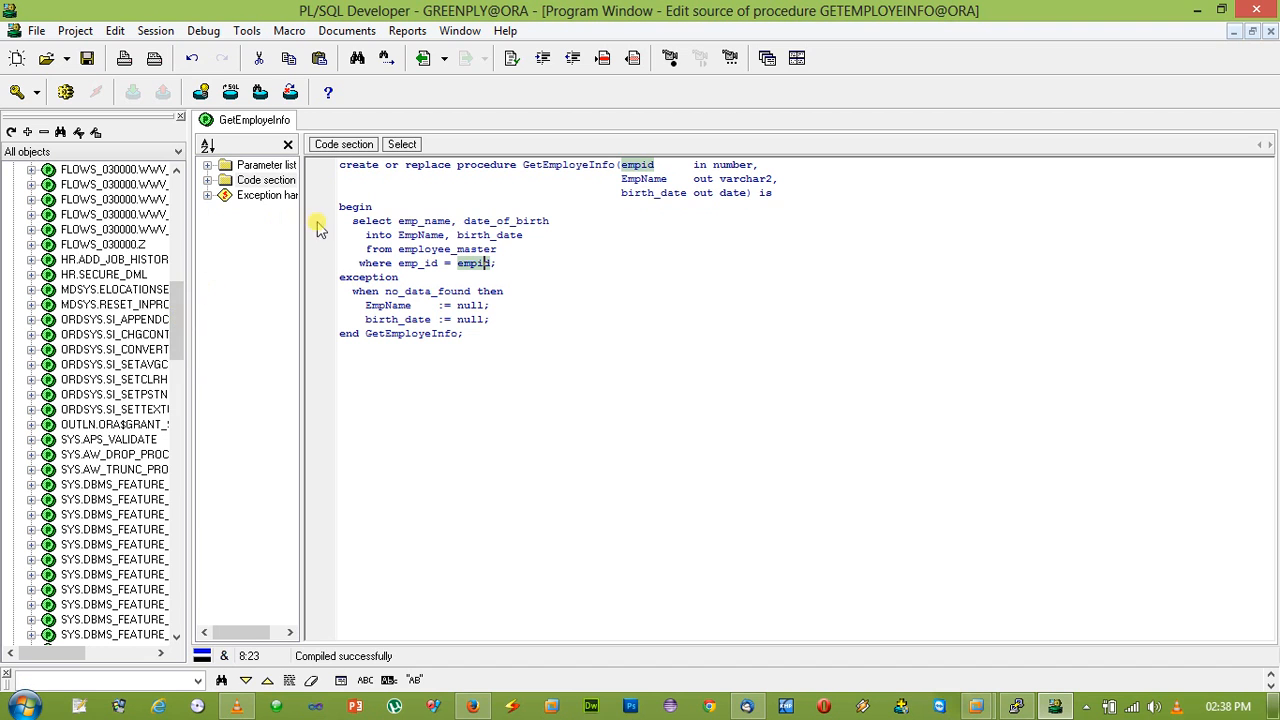
- Select the GetEmployeInfo name and open a Test script for it
double_click(568, 164)
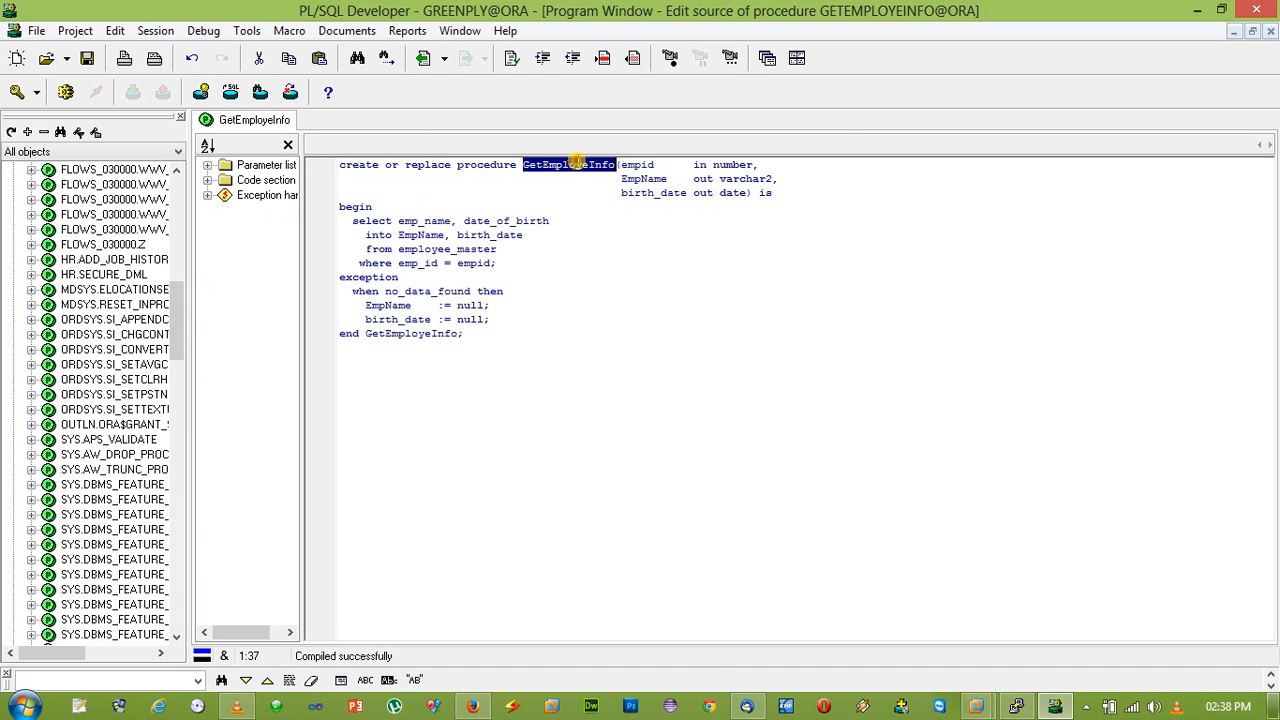
right_click(568, 164)
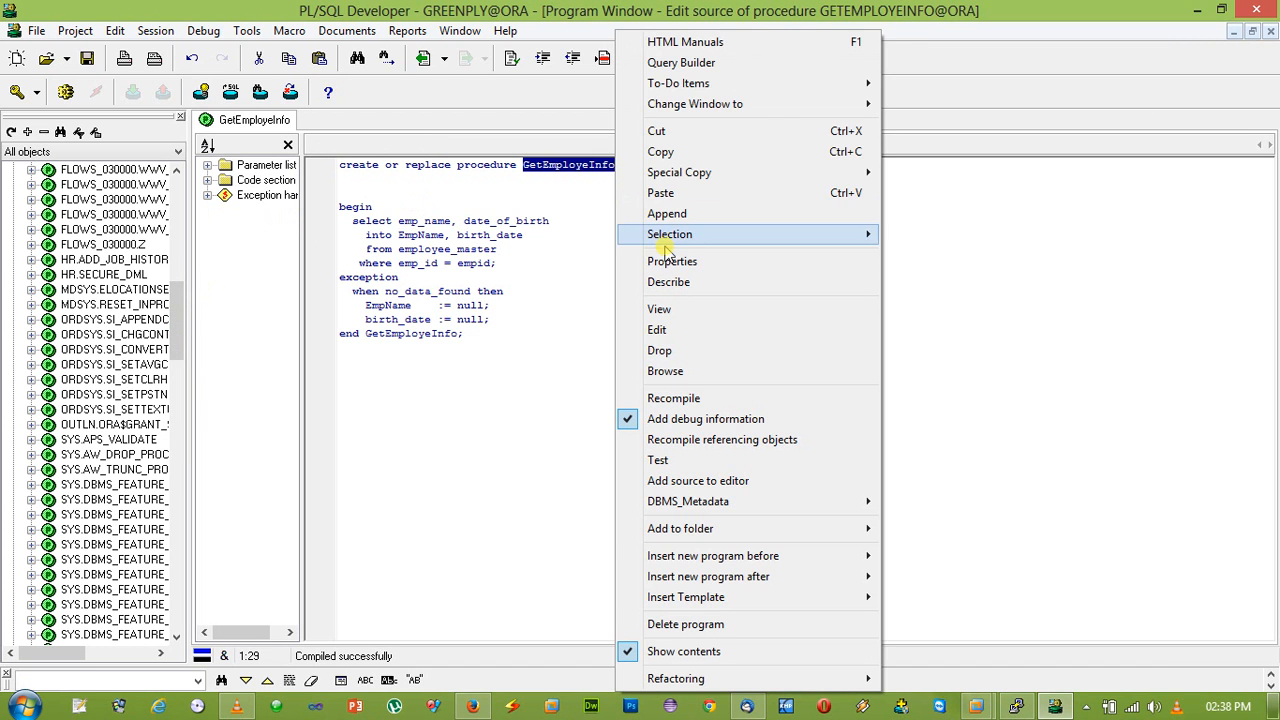
mouse_move(708, 300)
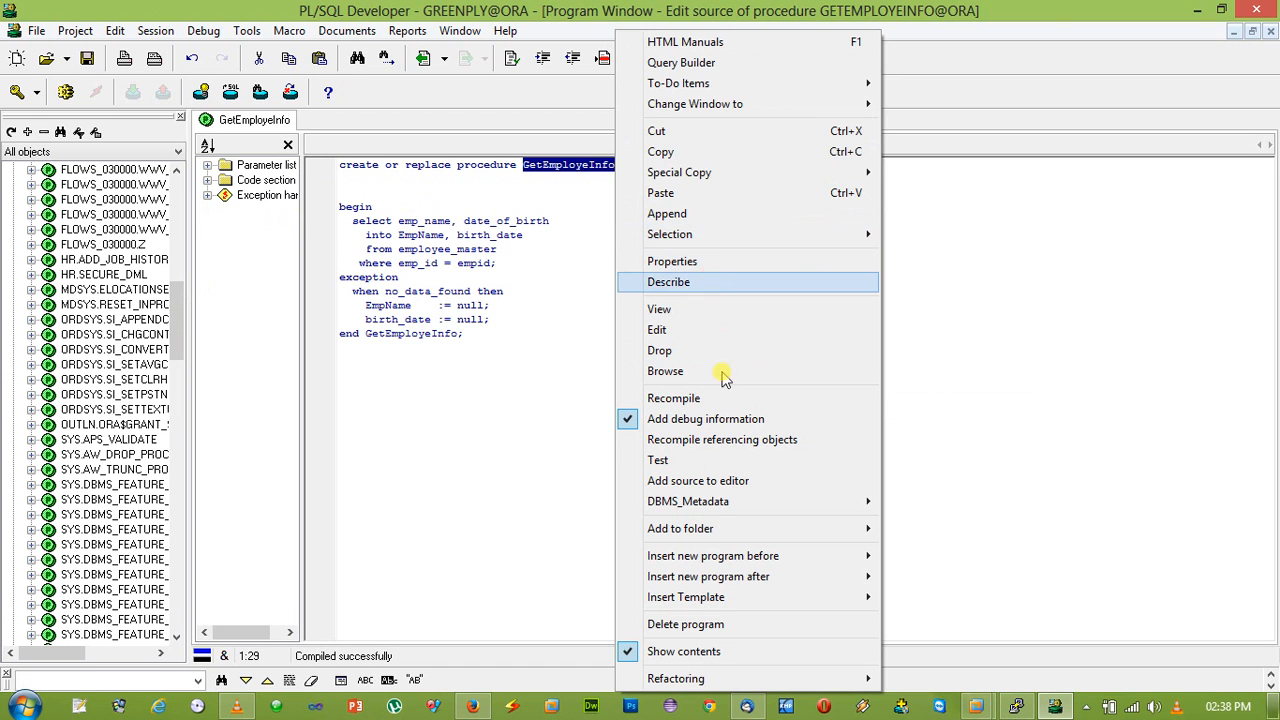
click(658, 460)
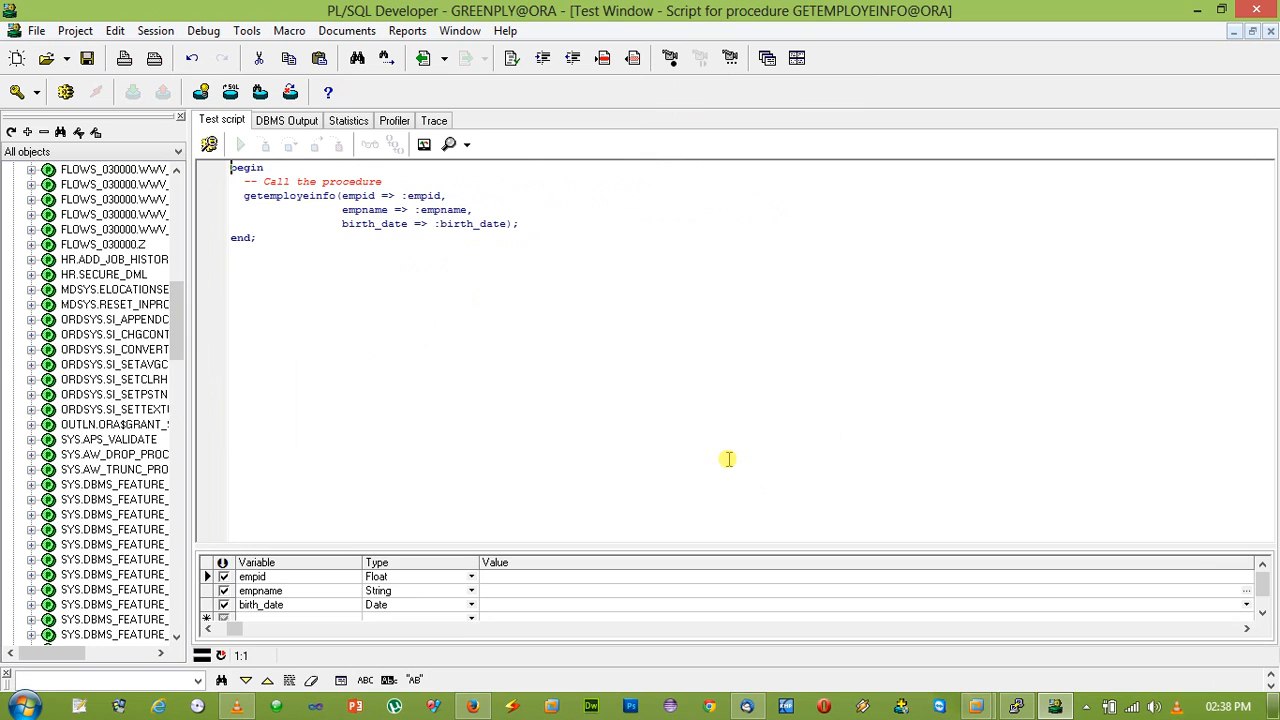
mouse_move(516, 576)
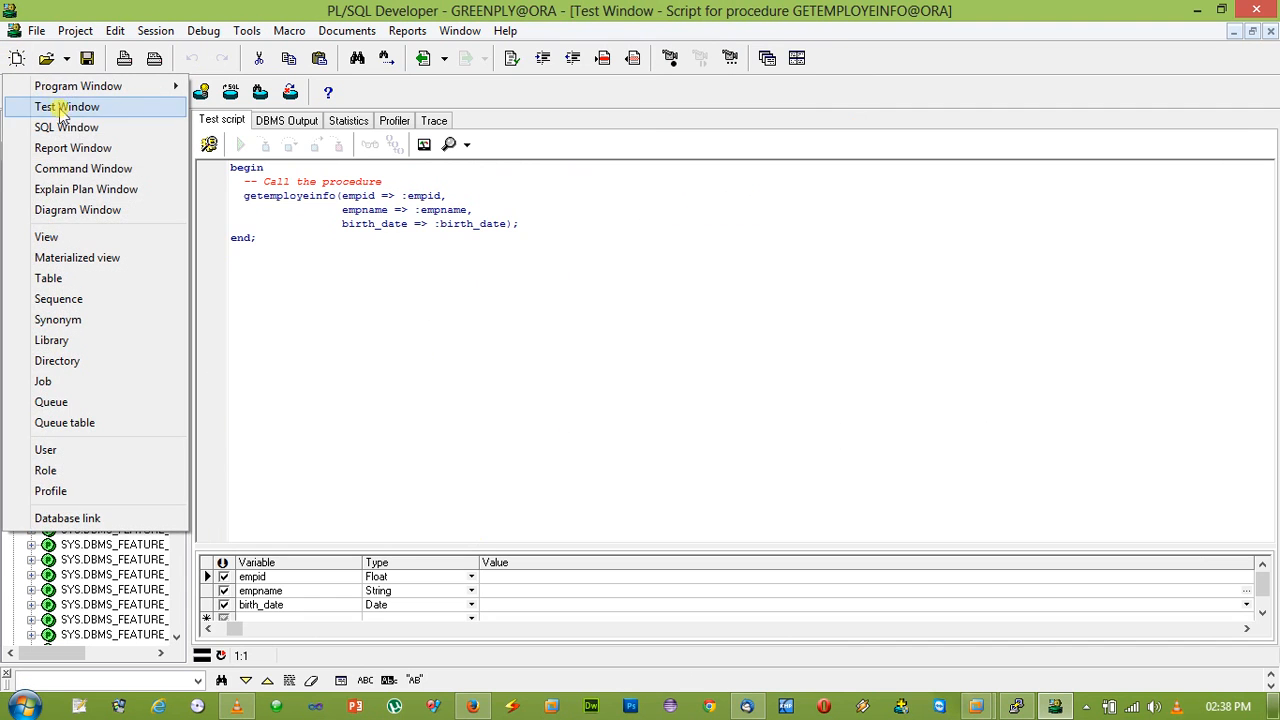
- Run 'select * from employee_master' in a new SQL window, then return to the test script
click(66, 128)
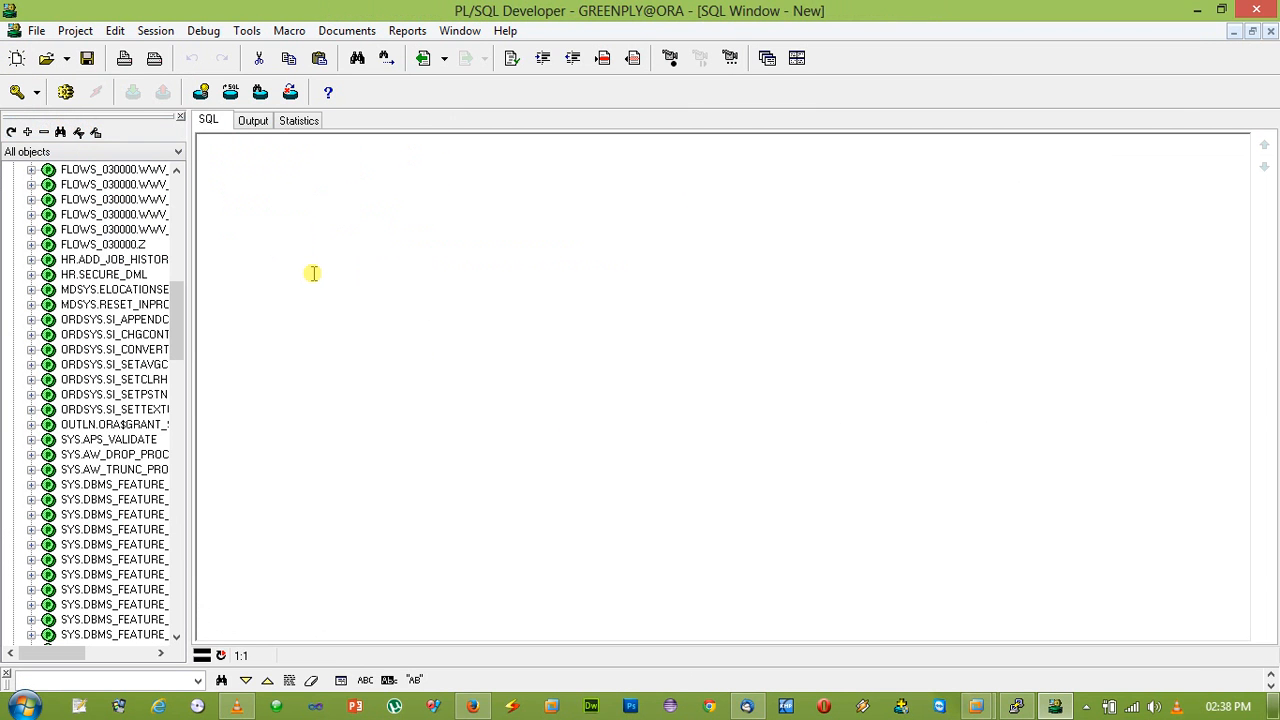
text(select)
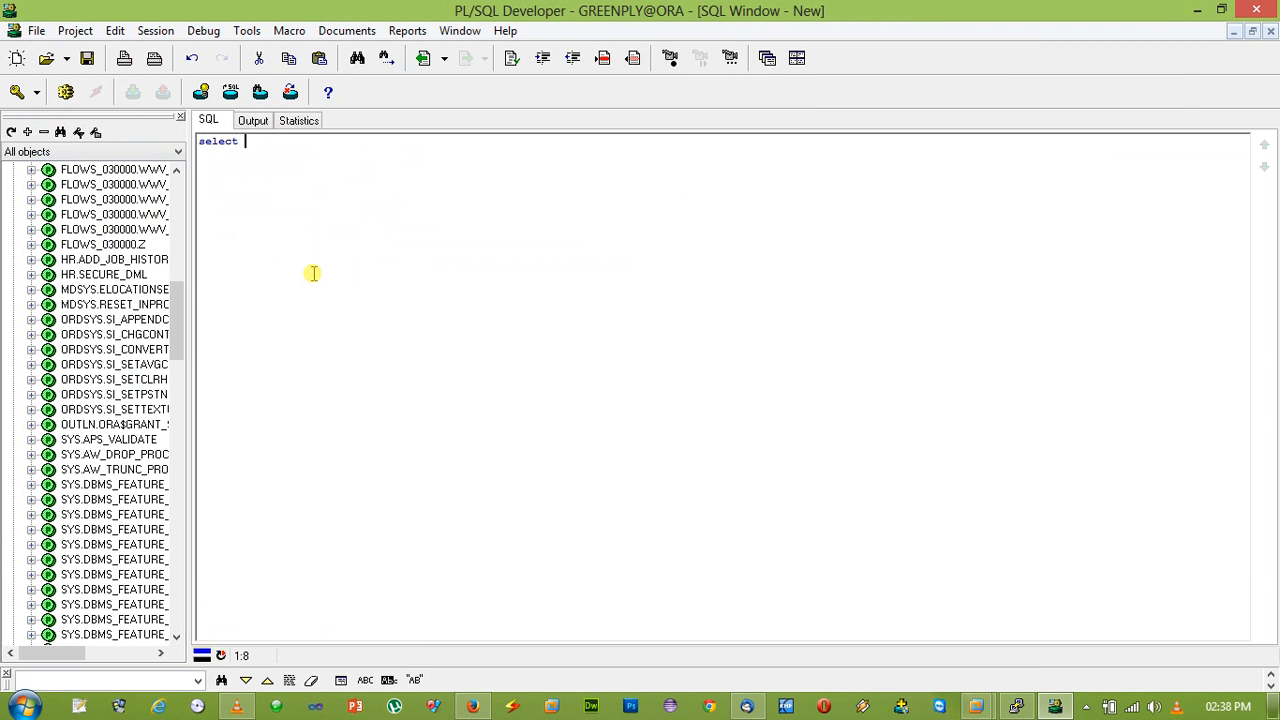
text(*)
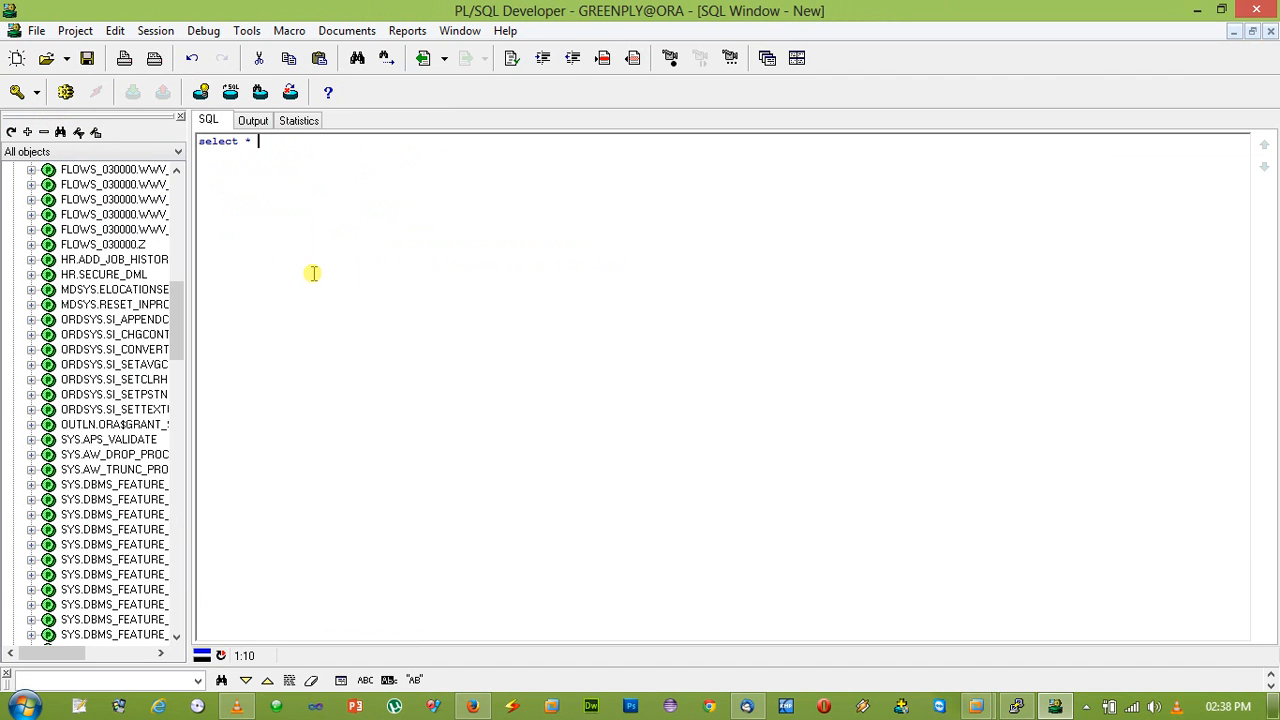
text(from emplo)
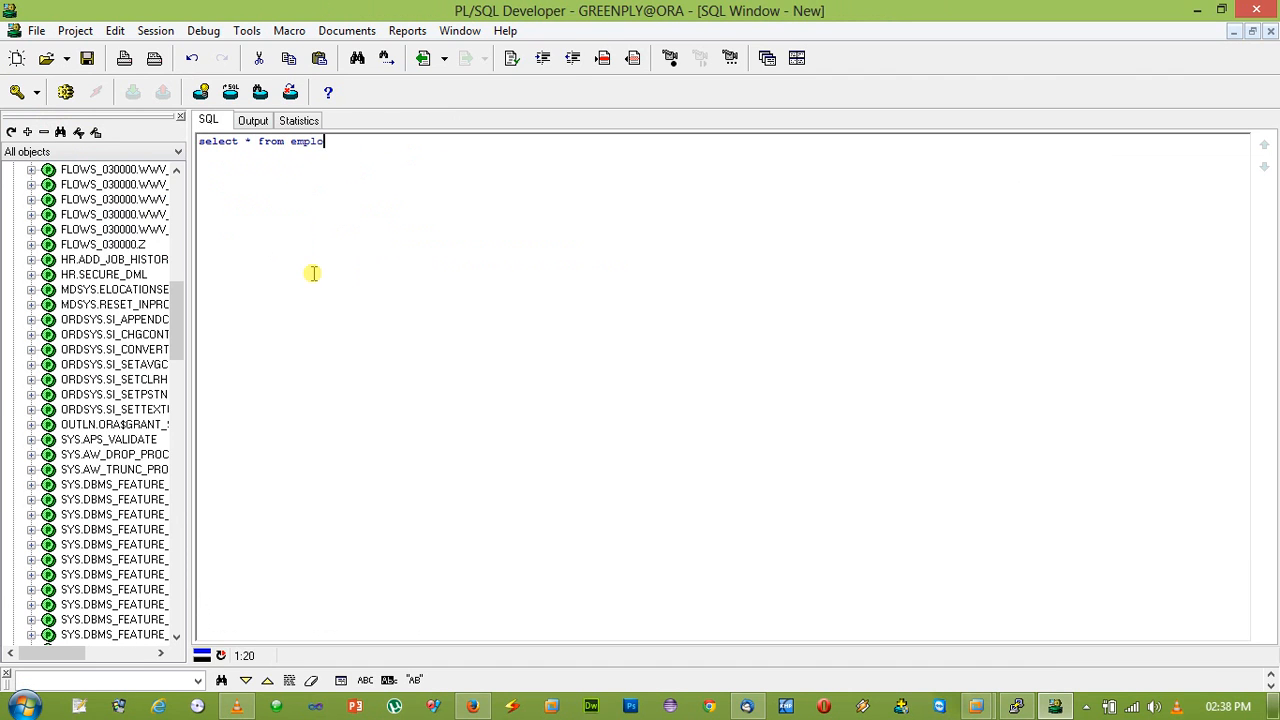
text(yee_maste)
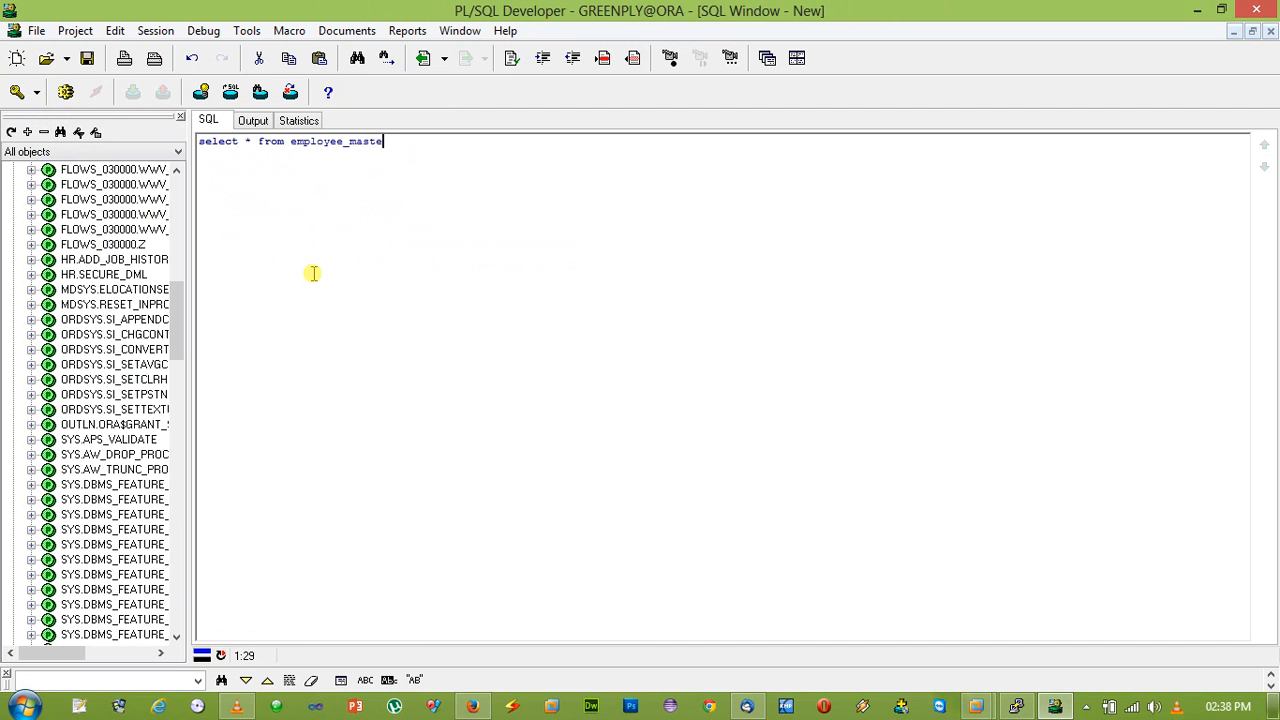
key(F8)
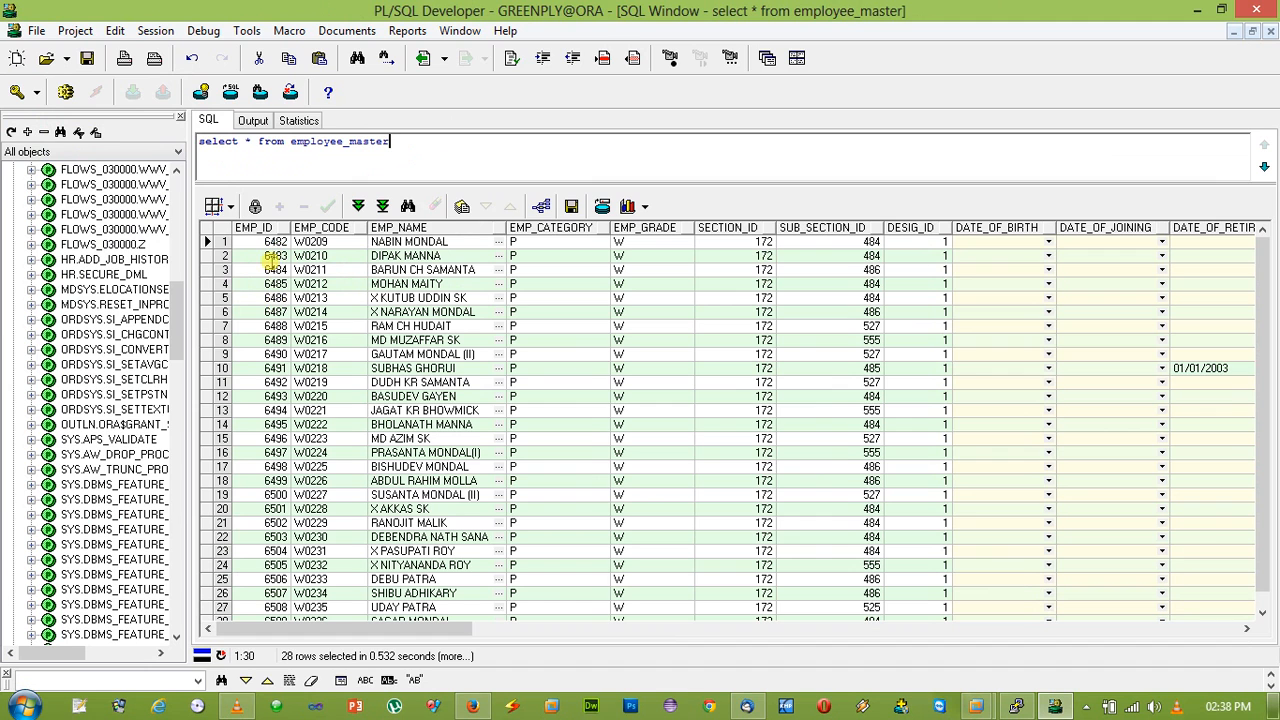
click(274, 256)
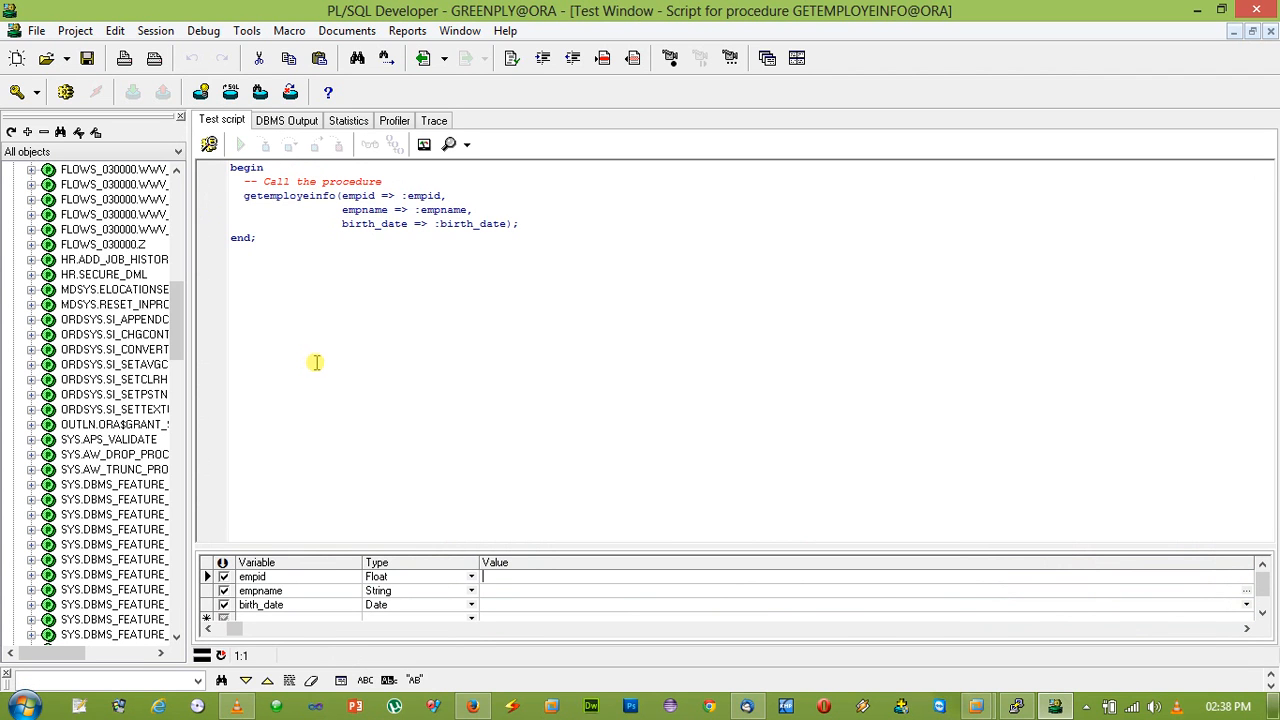
click(240, 144)
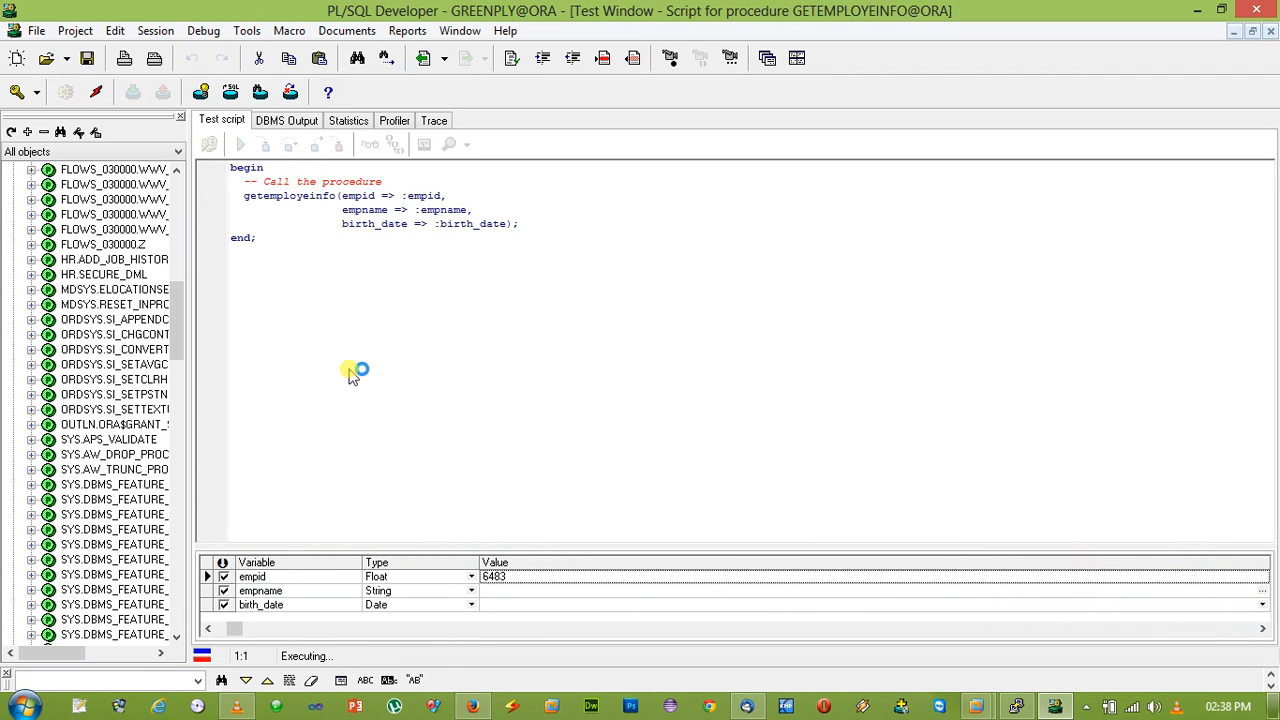
click(240, 144)
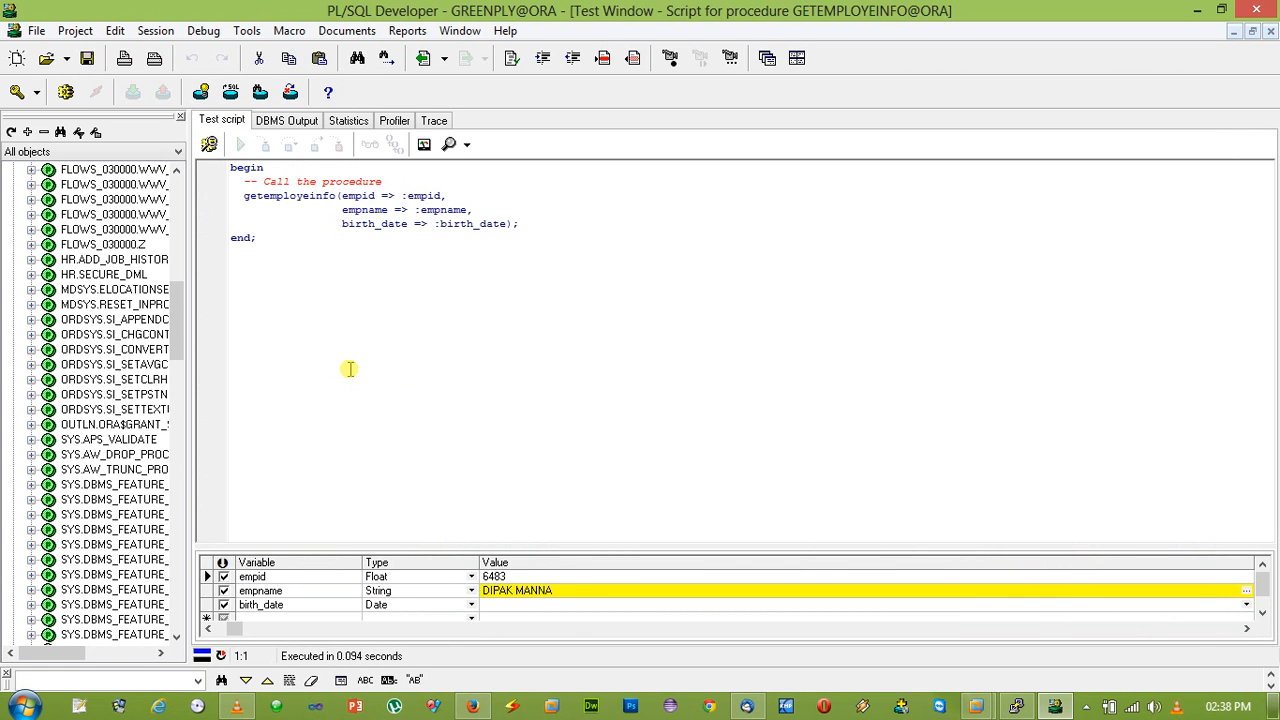
mouse_move(396, 348)
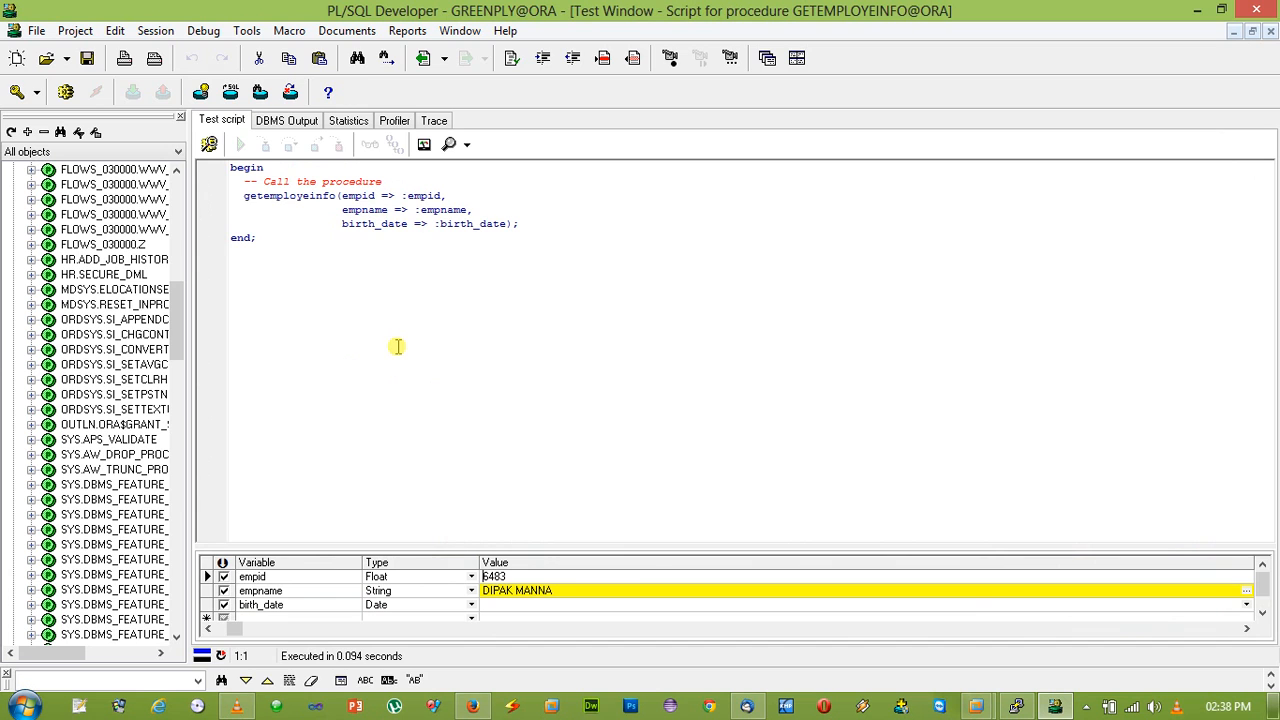
mouse_move(456, 272)
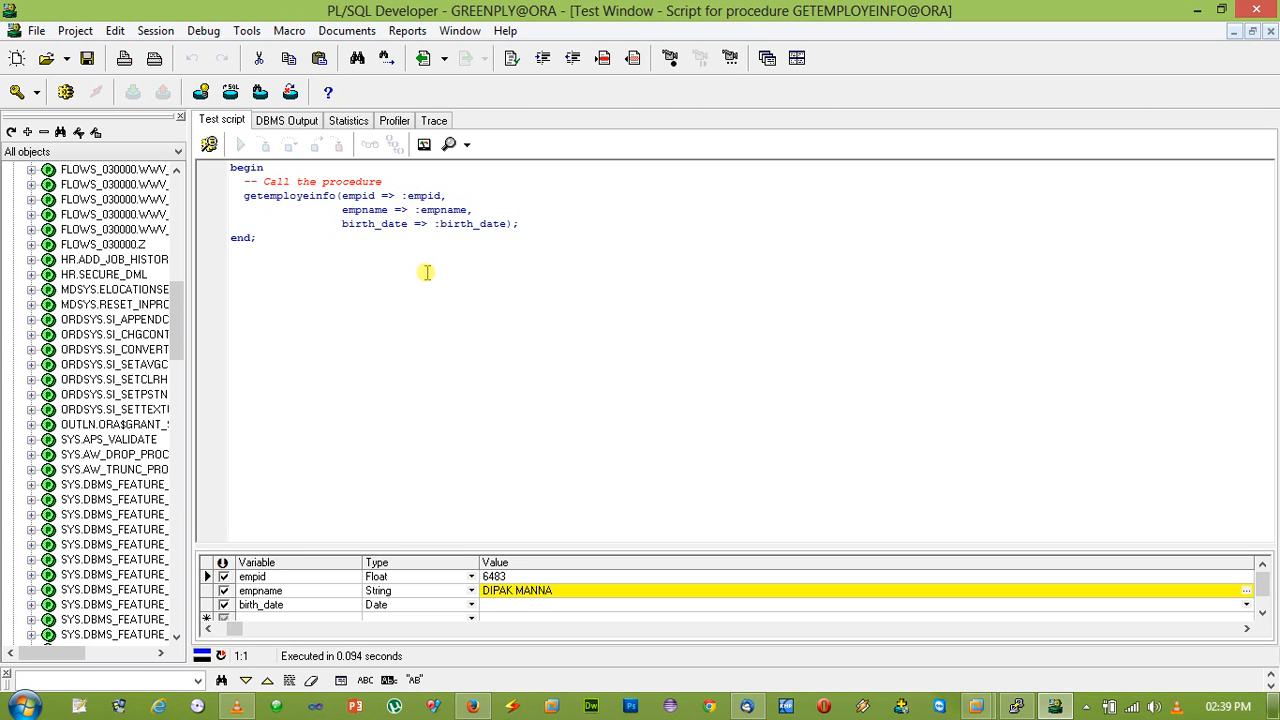
mouse_move(432, 448)
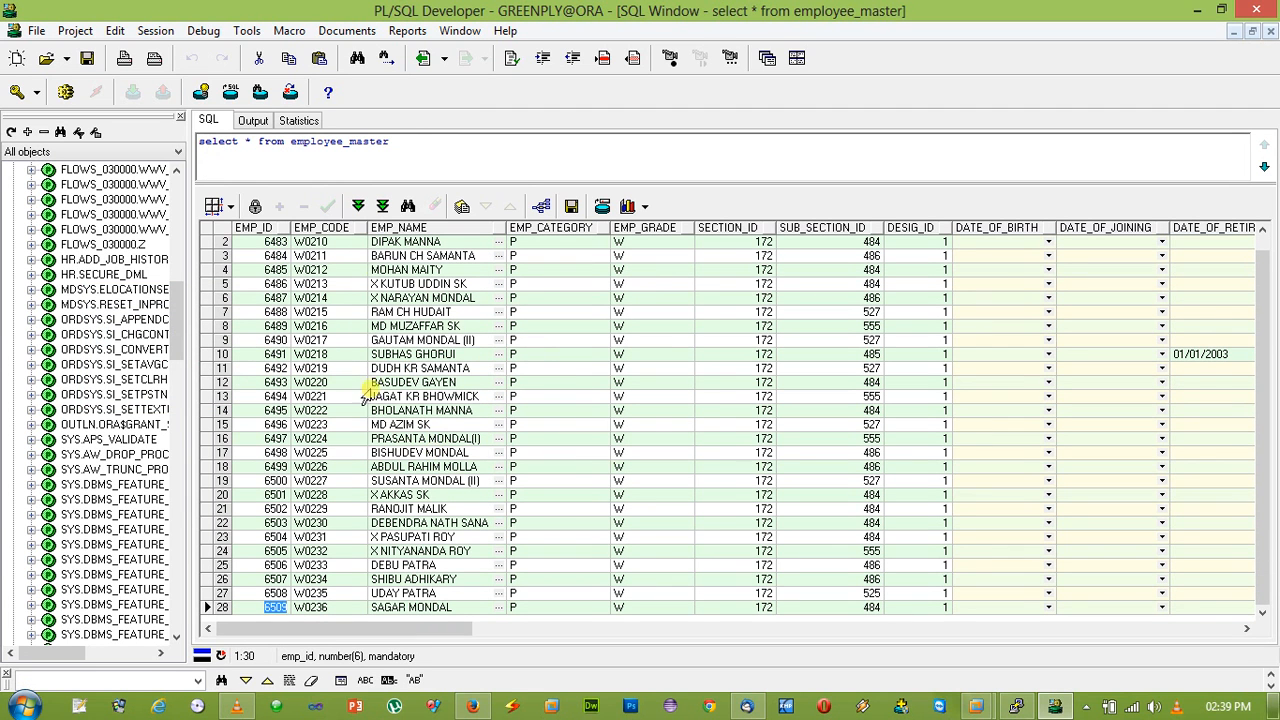
- Fetch the remaining employee_master rows and return to the test script for empid 6299
click(382, 206)
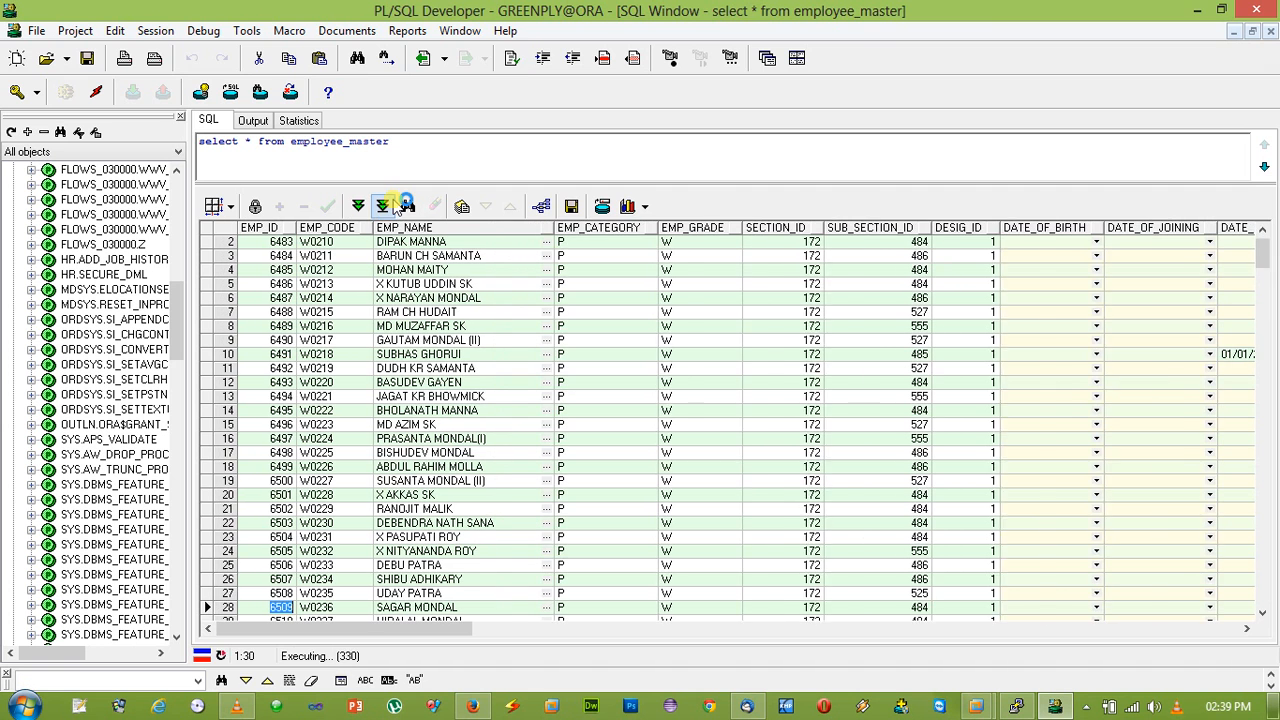
click(532, 58)
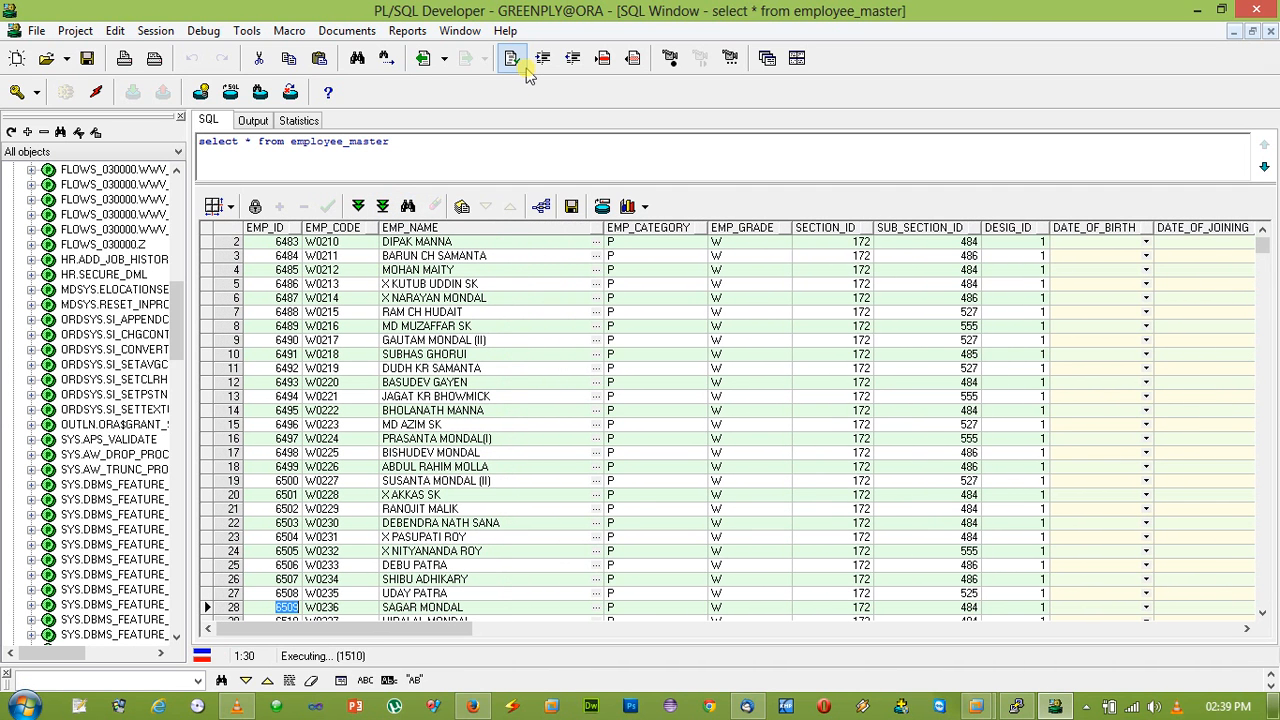
click(512, 58)
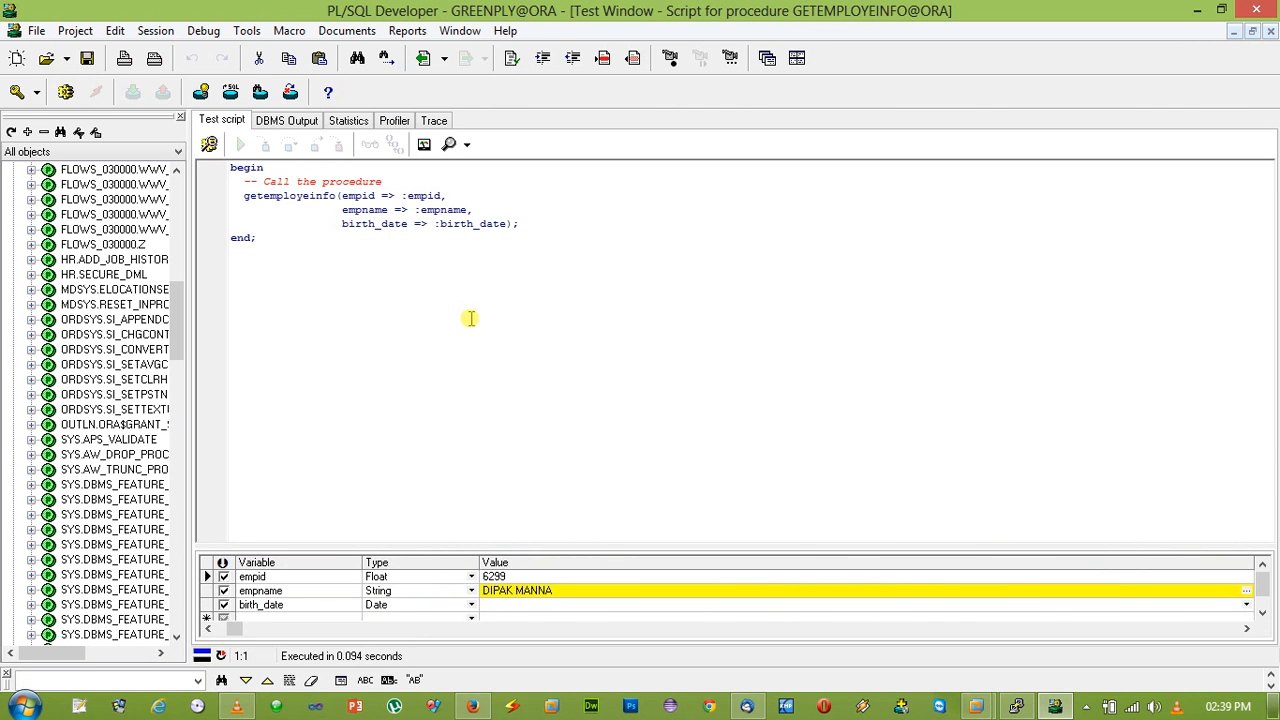
click(240, 144)
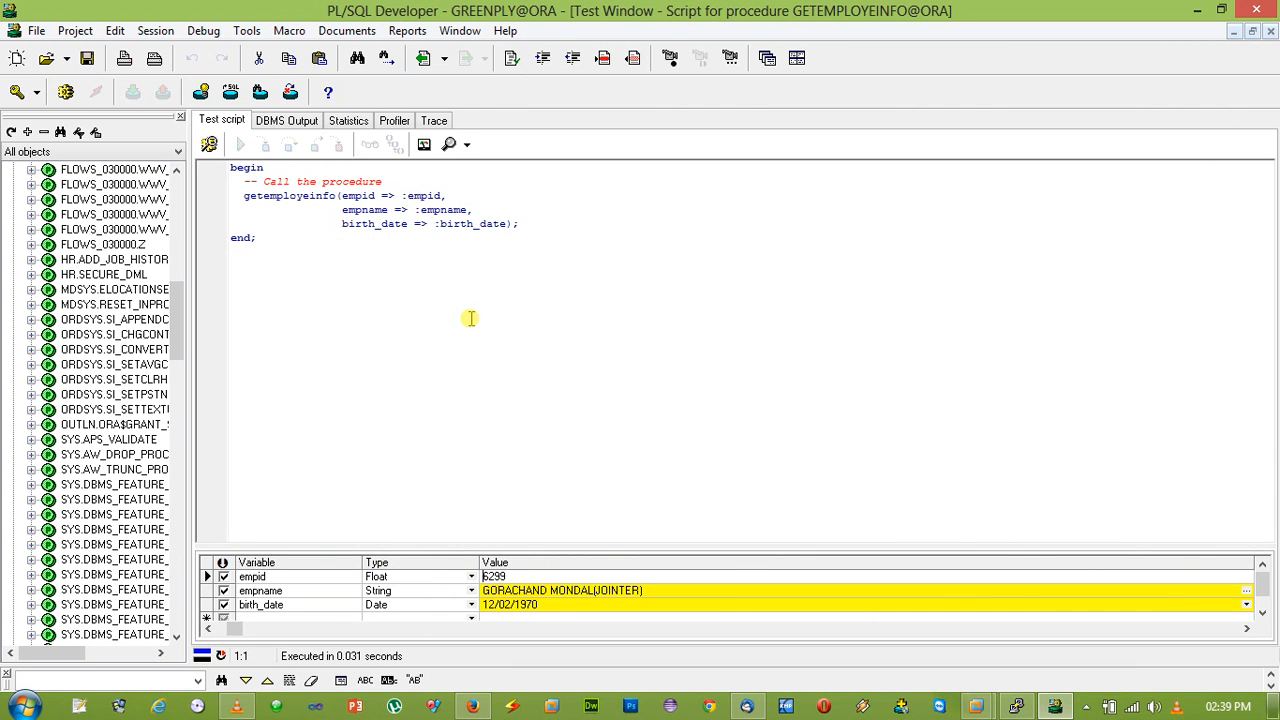
mouse_move(456, 434)
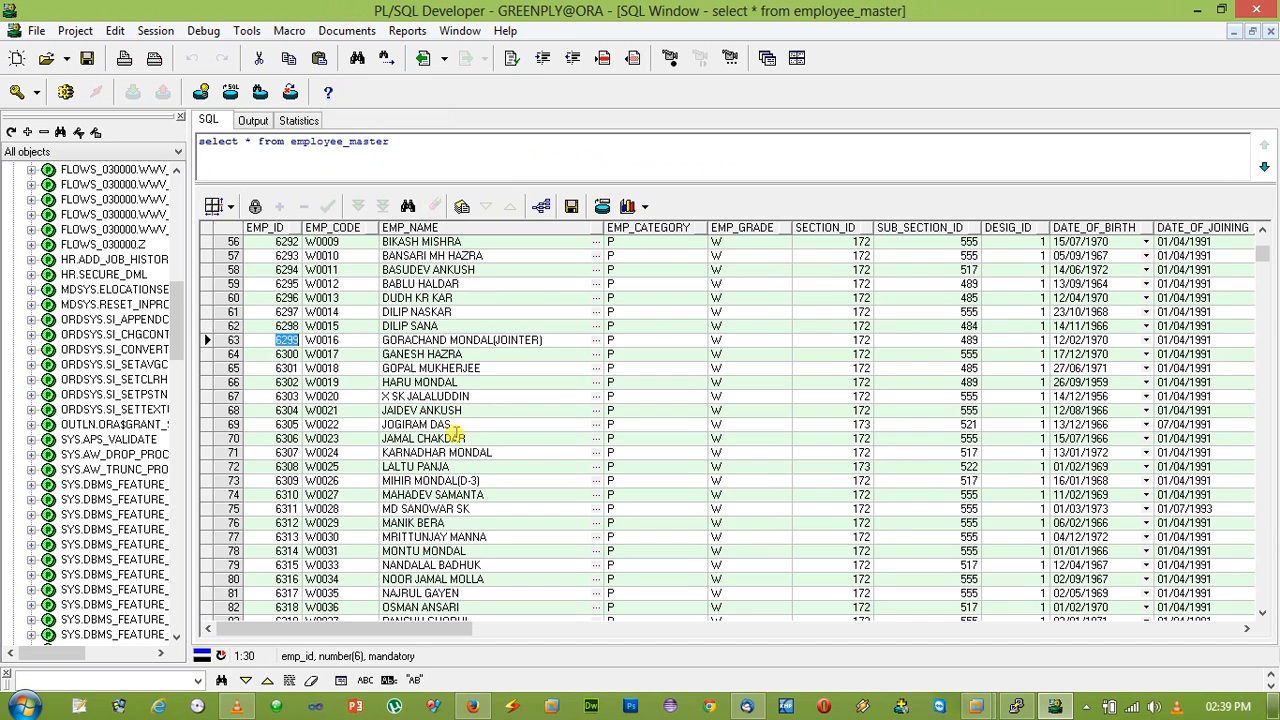
click(852, 340)
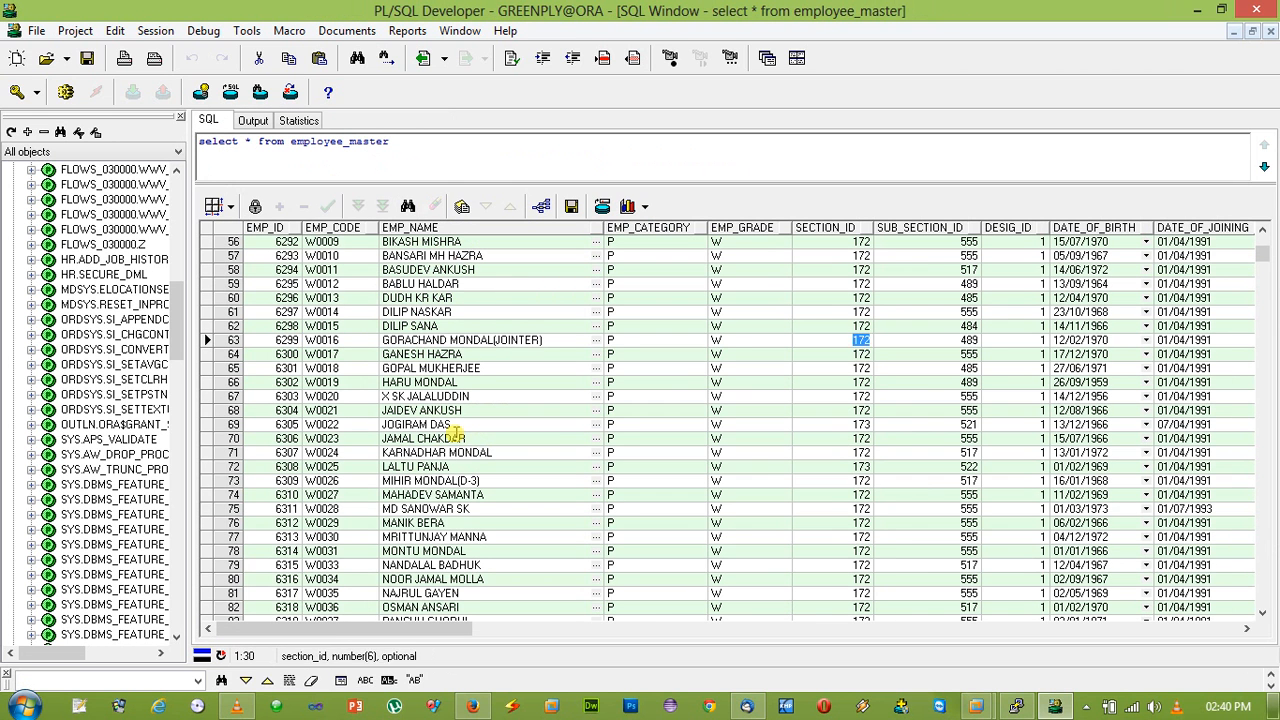
click(1084, 340)
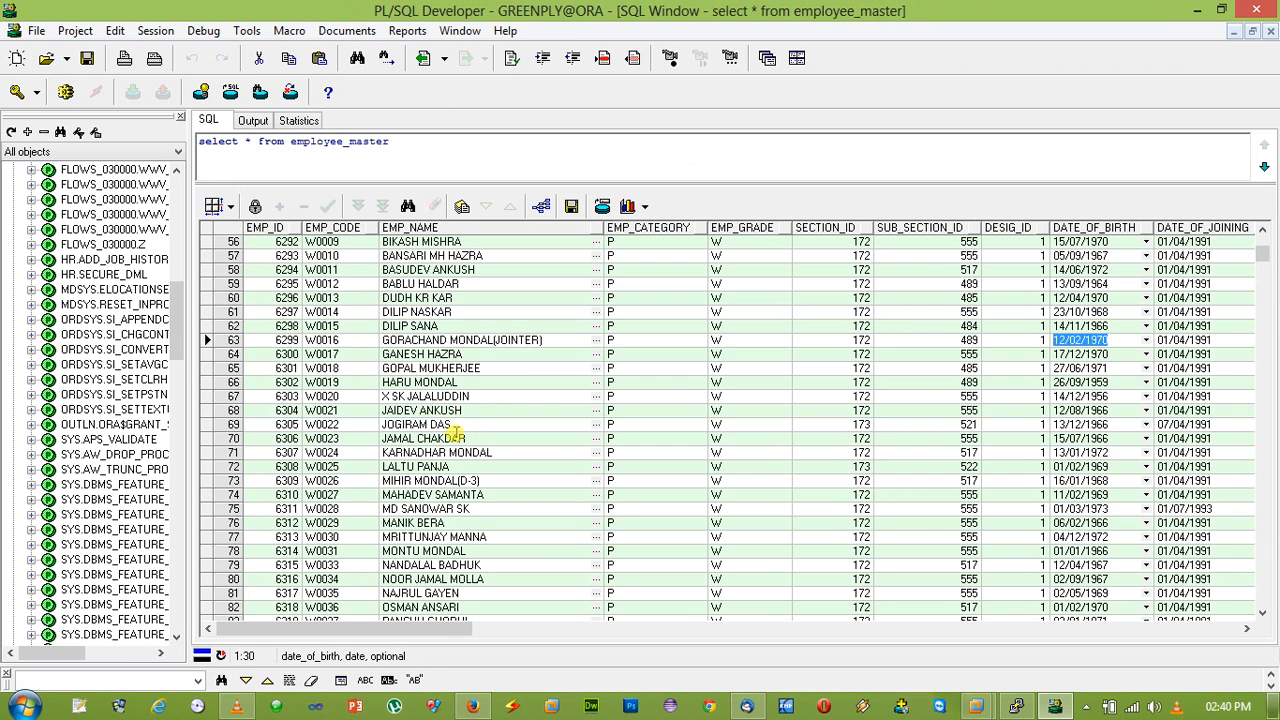